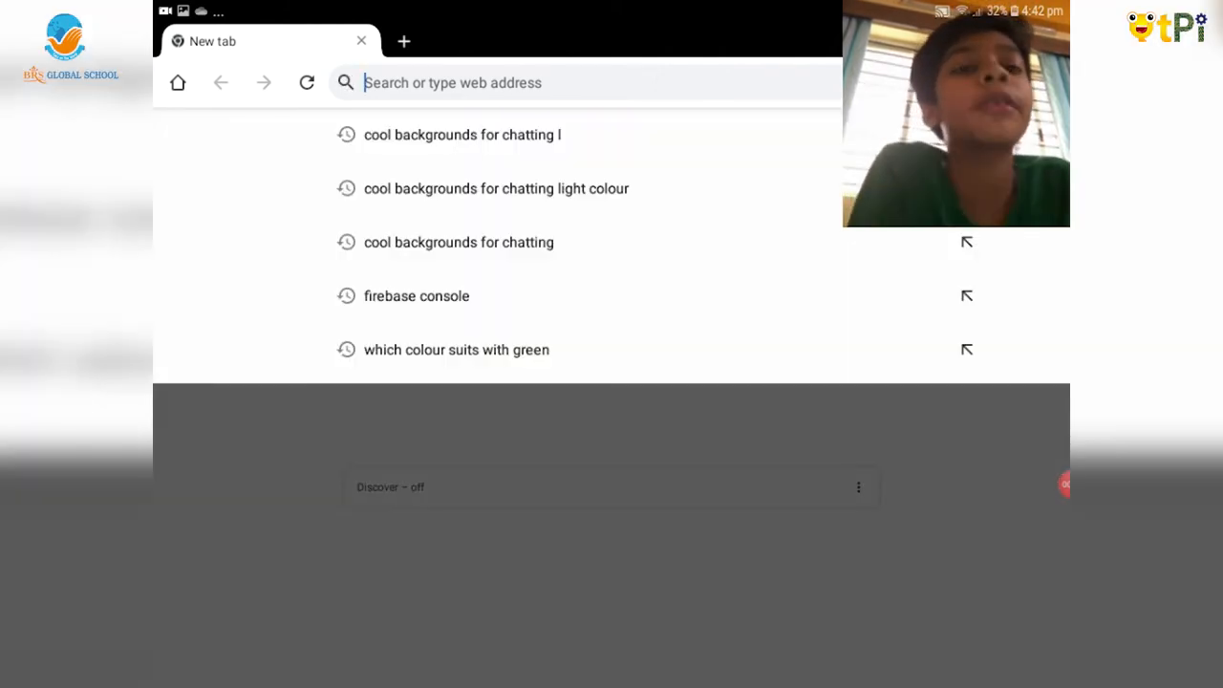
type("www.stemdesi.in")
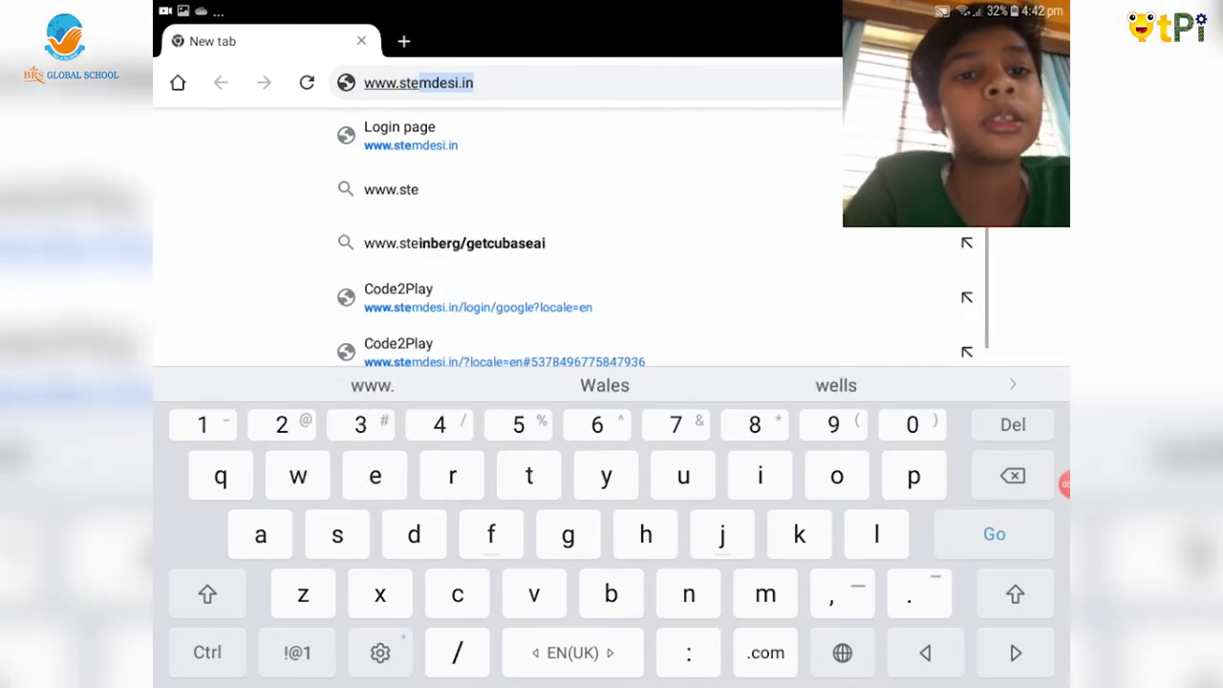
left_click(411, 136)
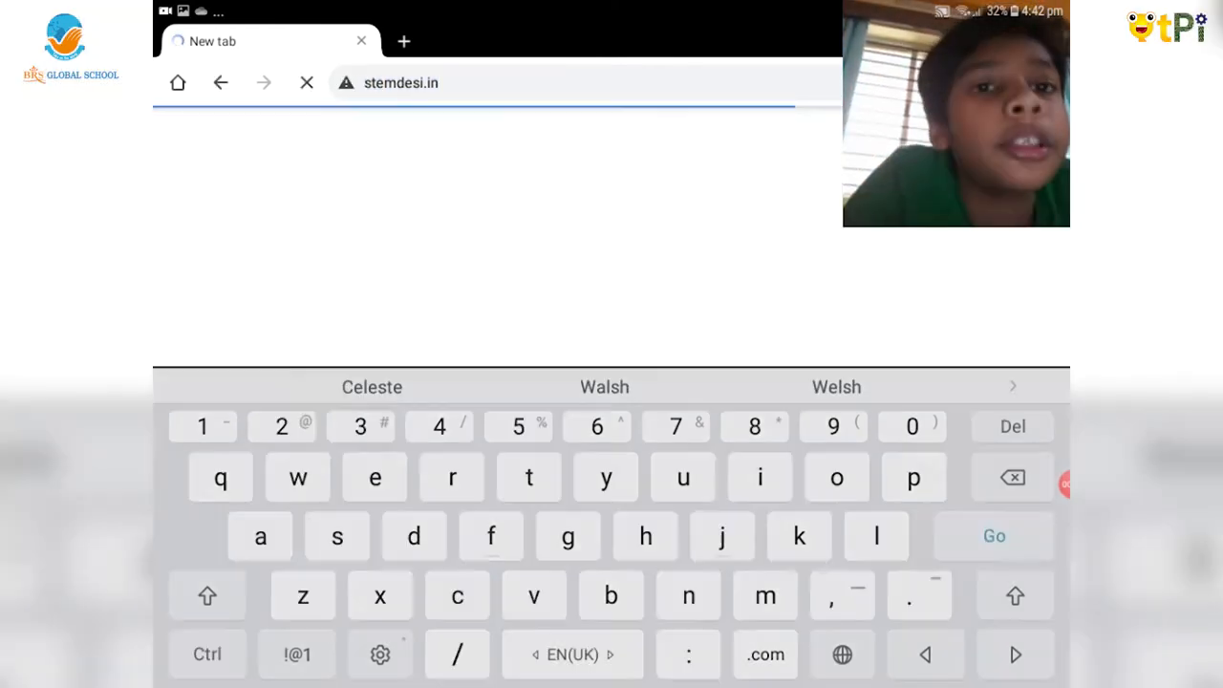
- Start a new App Inventor project and confirm its name to get a blank Screen1
left_click(993, 535)
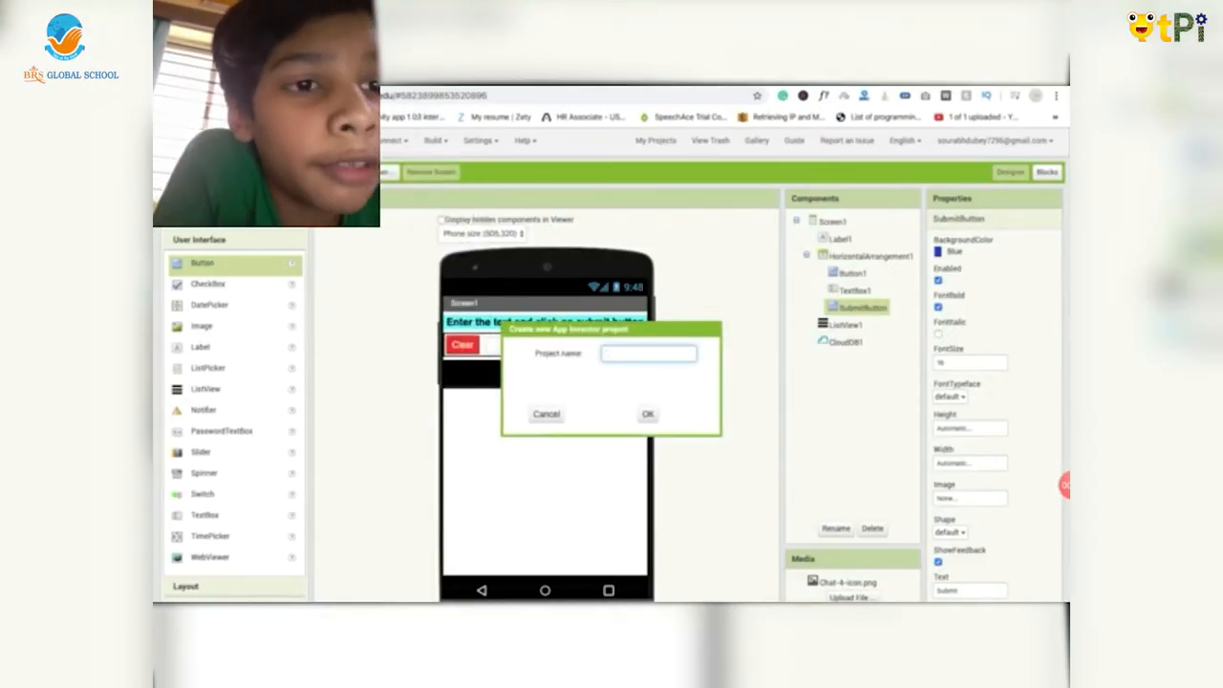
left_click(546, 414)
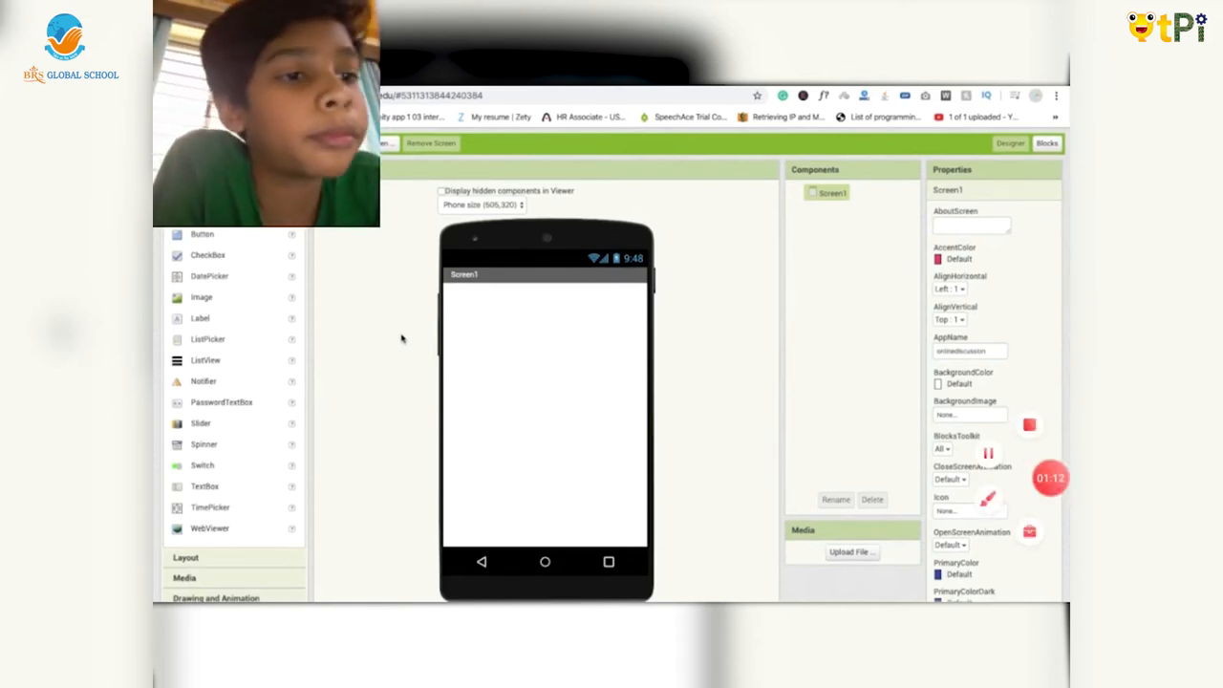
- Drop a Label, then a Fill parent-width HorizontalArrangement holding Button, TextBox and Button
left_click_drag(199, 318, 544, 302)
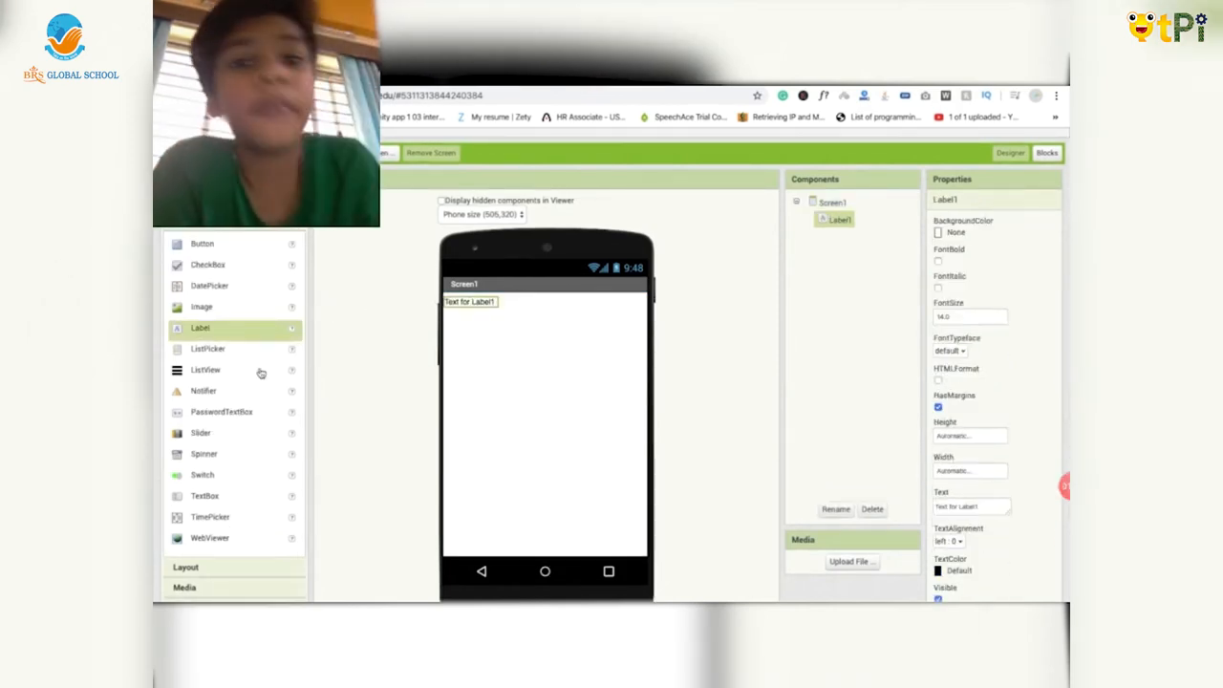
scroll("down", 3)
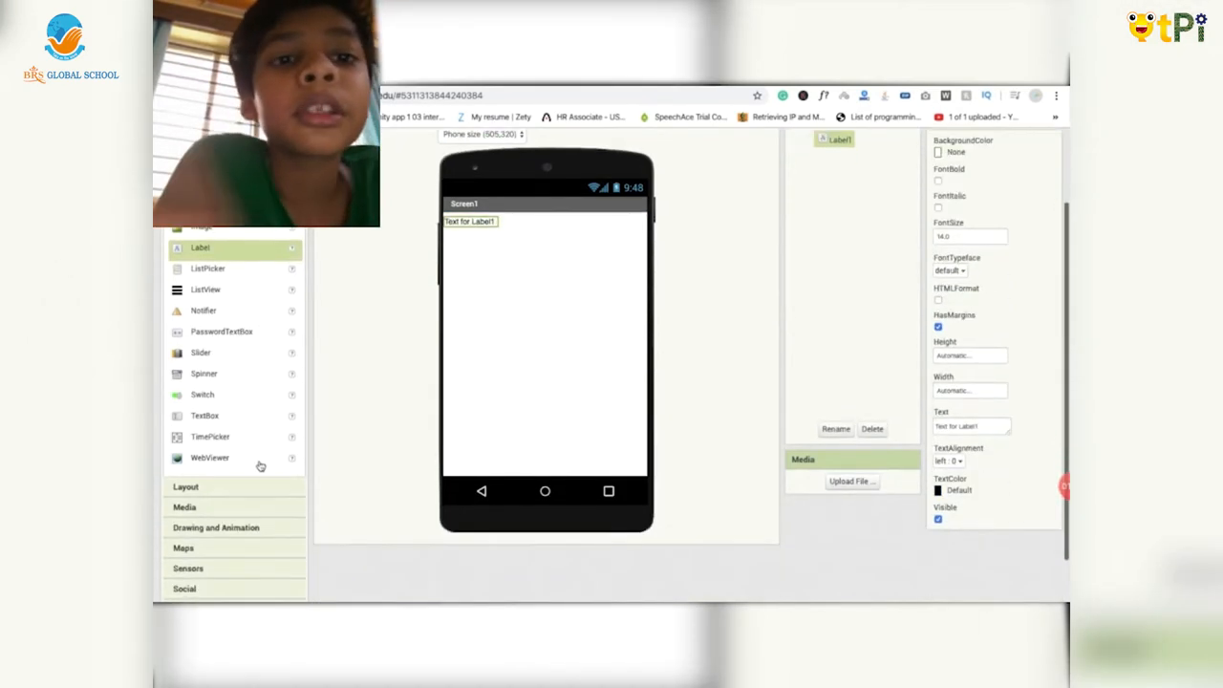
left_click(185, 486)
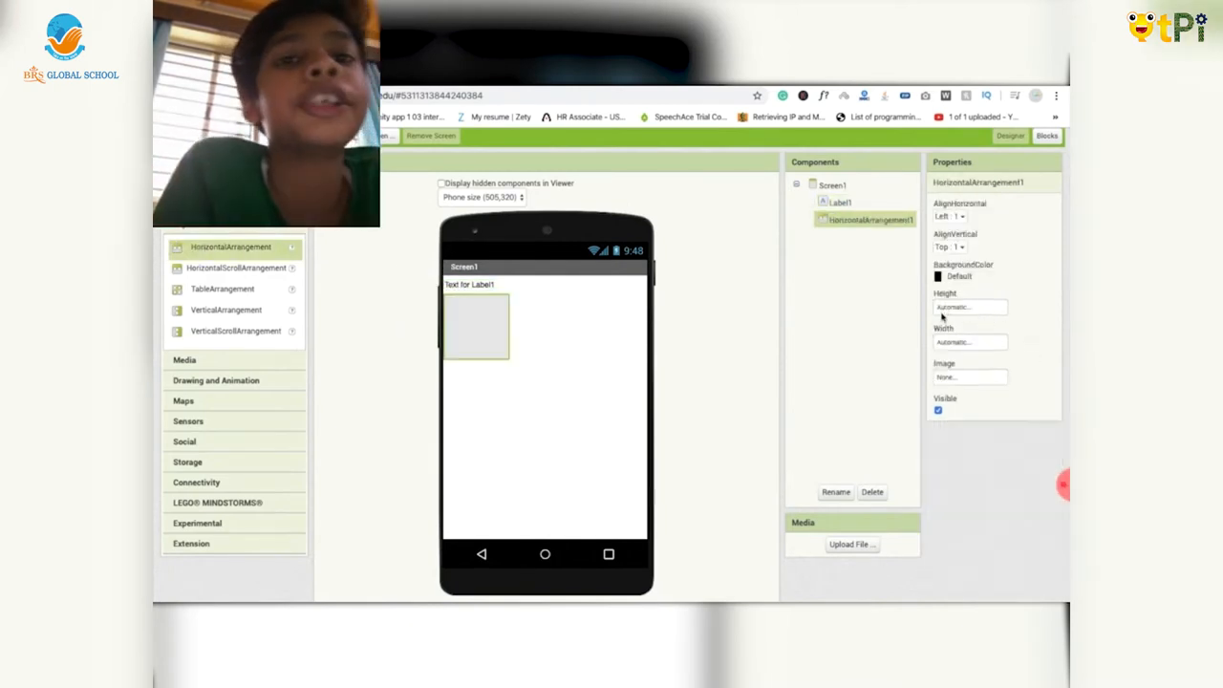
left_click(969, 342)
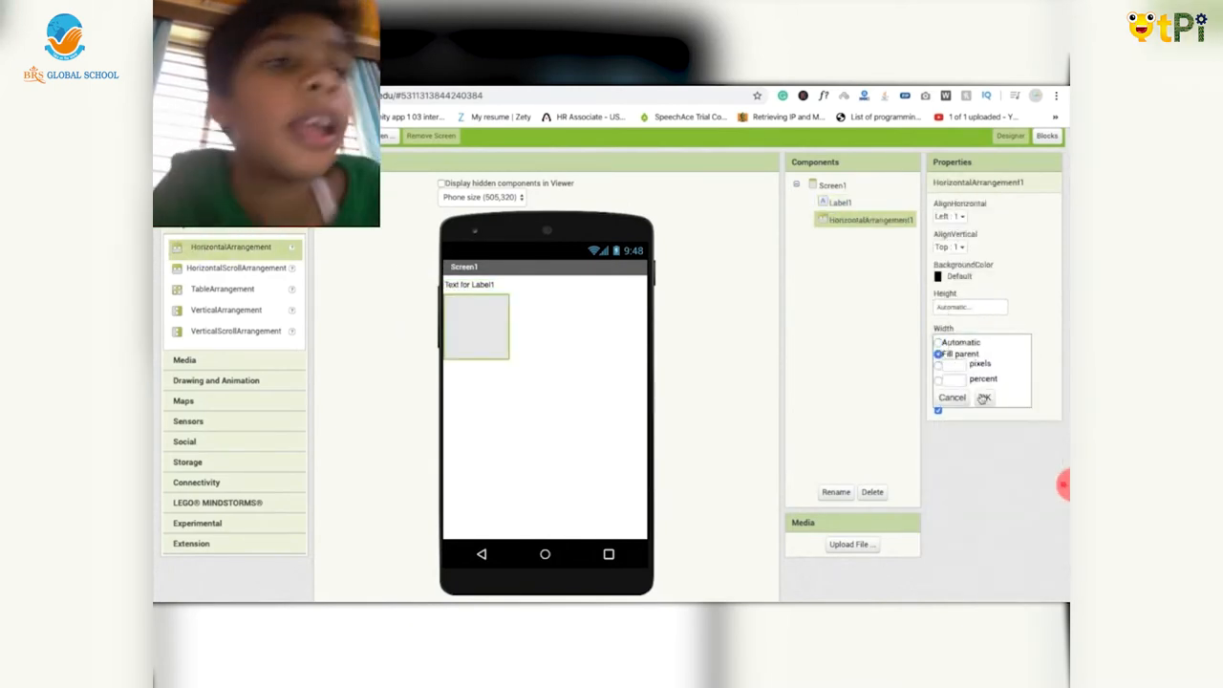
left_click(983, 398)
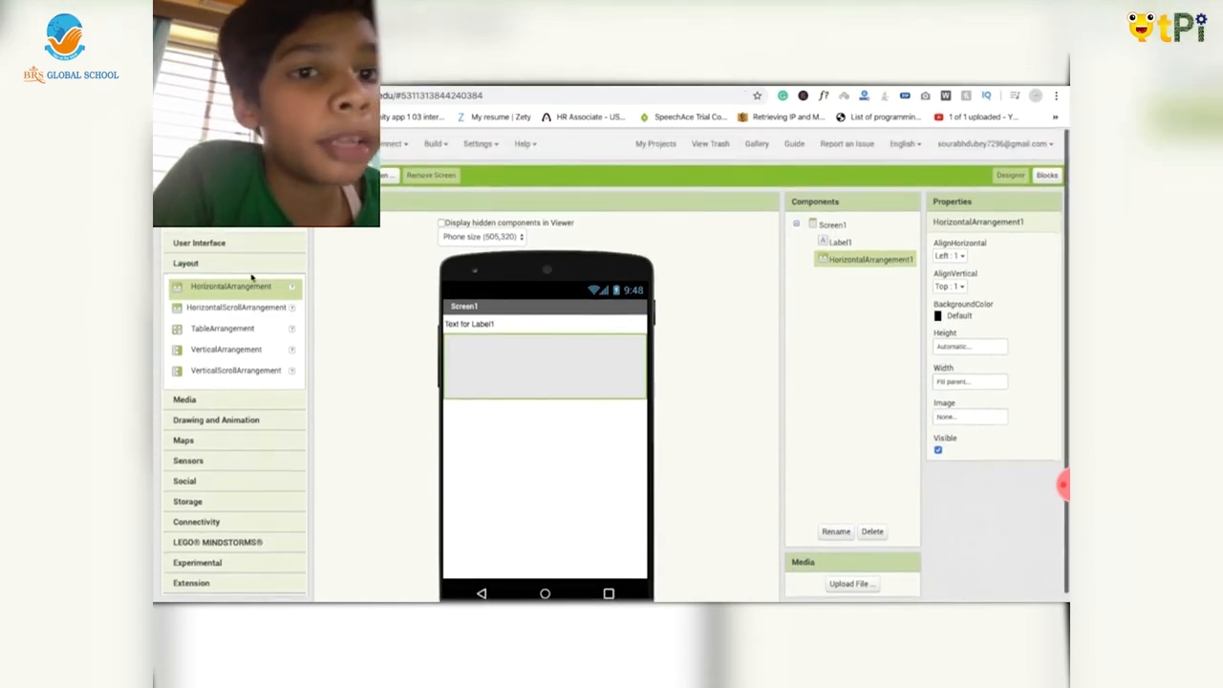
left_click(199, 242)
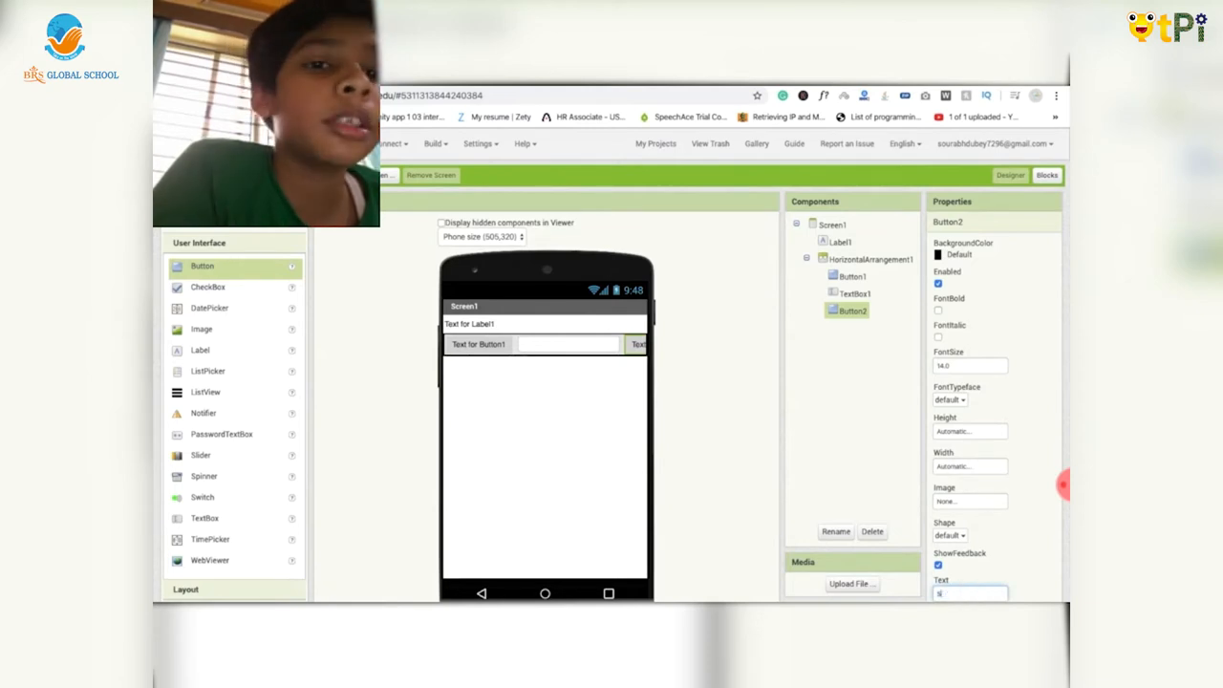
- Label Button2 'Submit', and give the Clear button font size 18 and a red background
type("Submit")
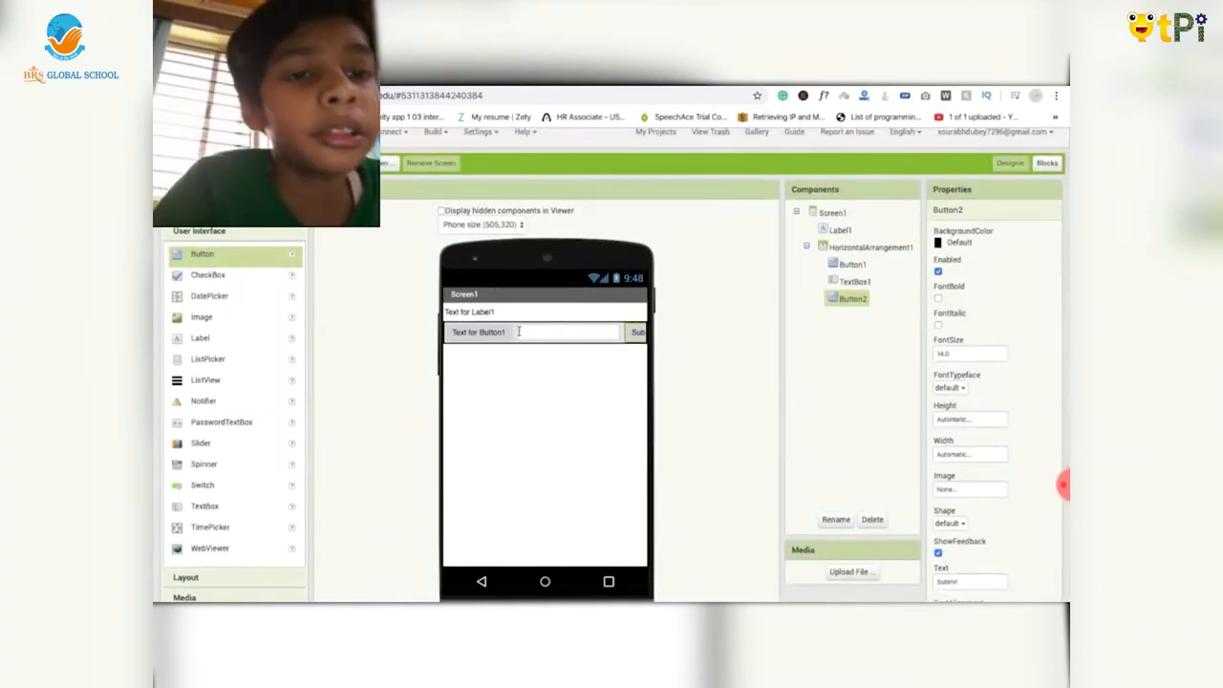
left_click(870, 246)
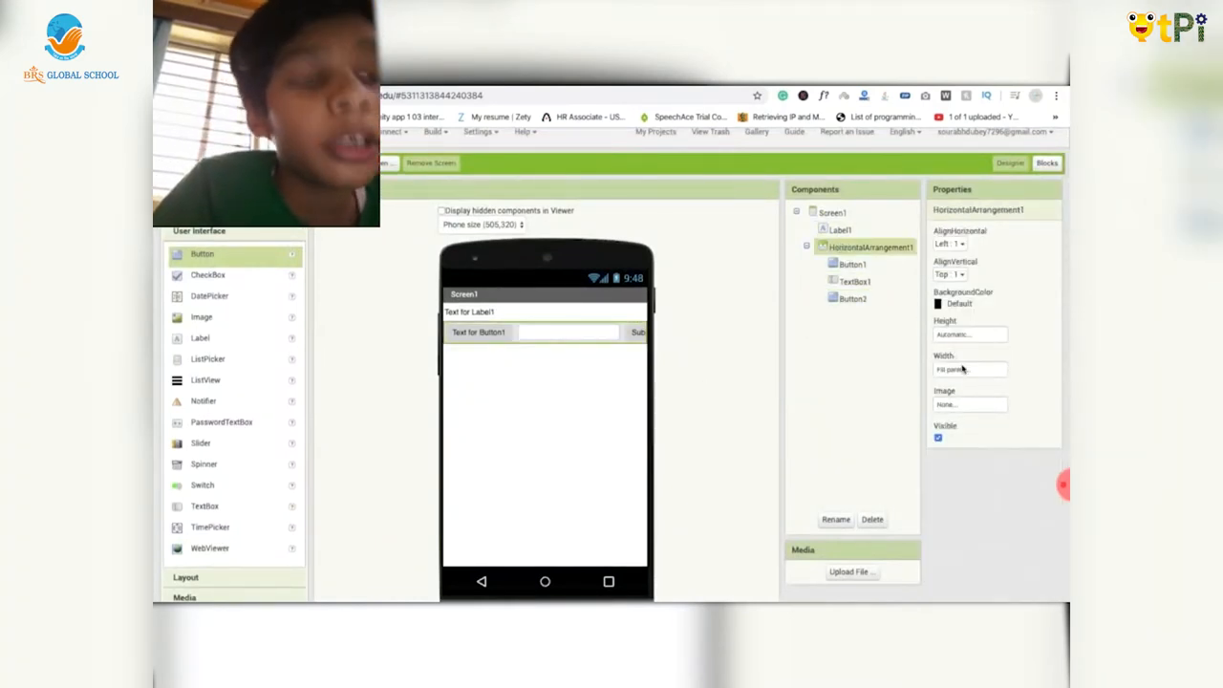
left_click(853, 264)
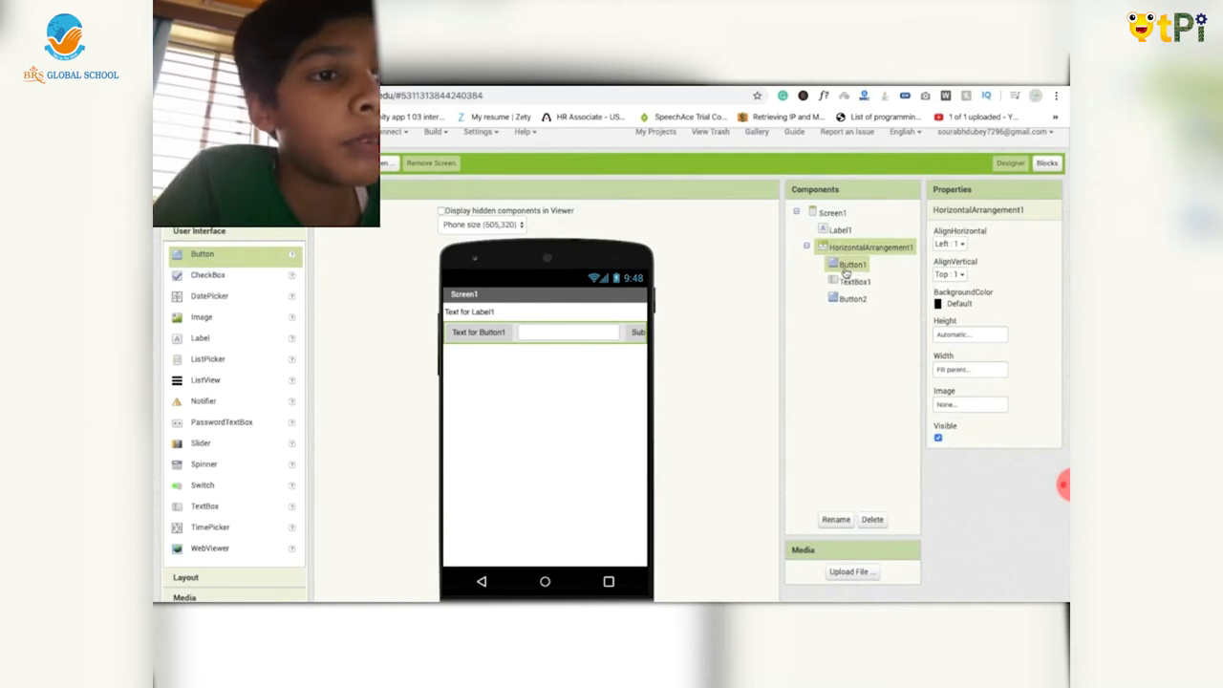
left_click(852, 264)
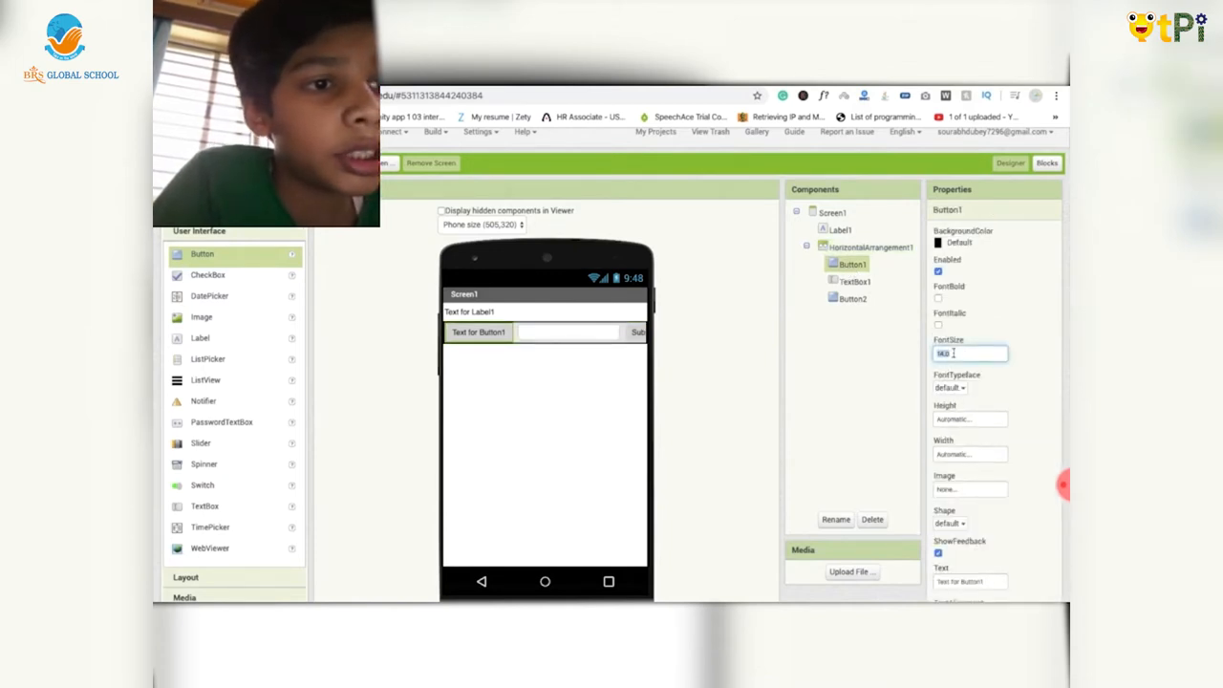
type("18")
left_click(969, 580)
type("Clear")
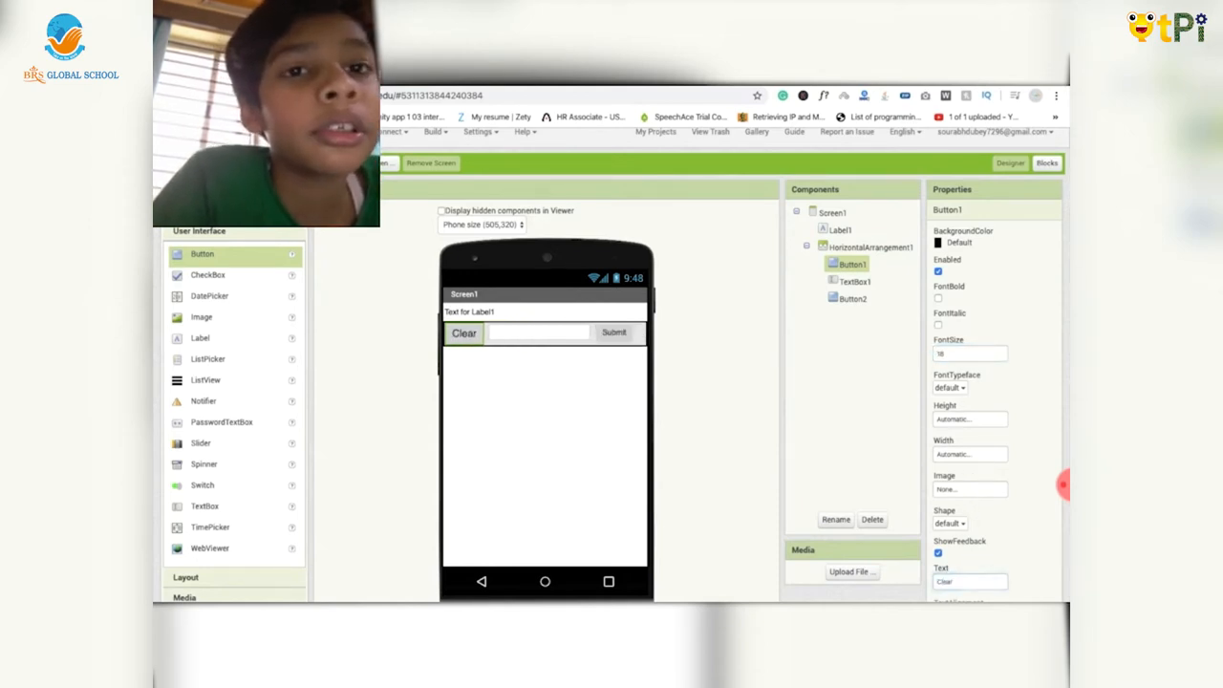
left_click(968, 242)
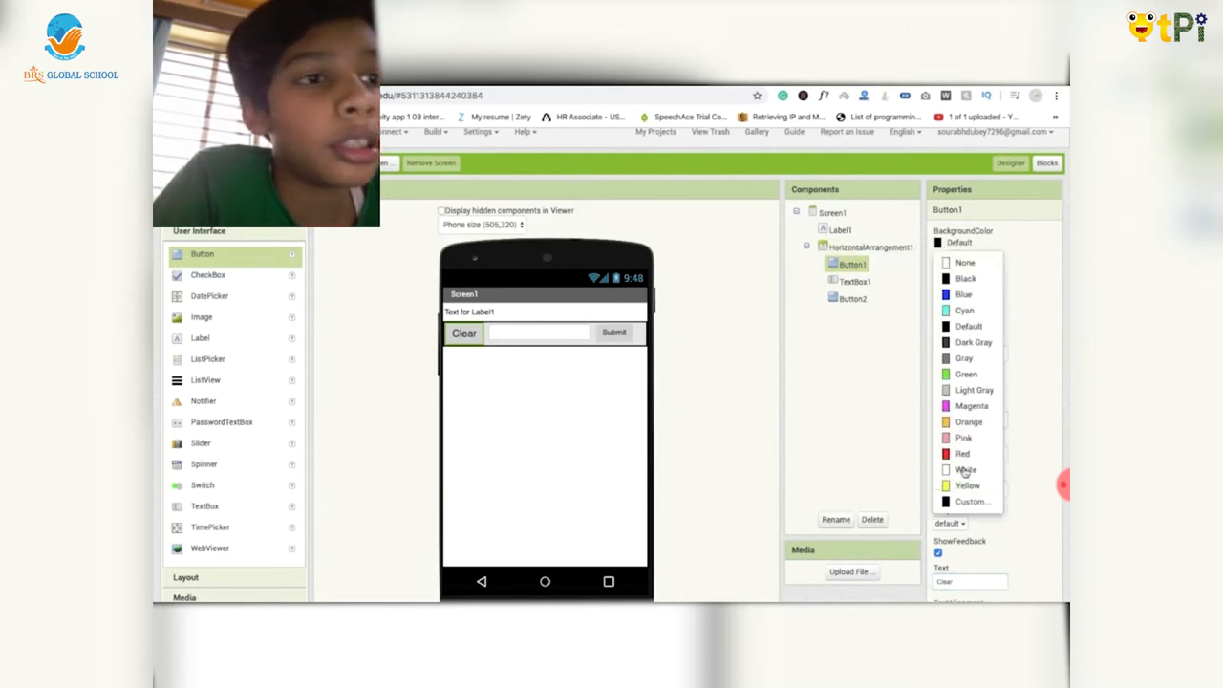
left_click(962, 452)
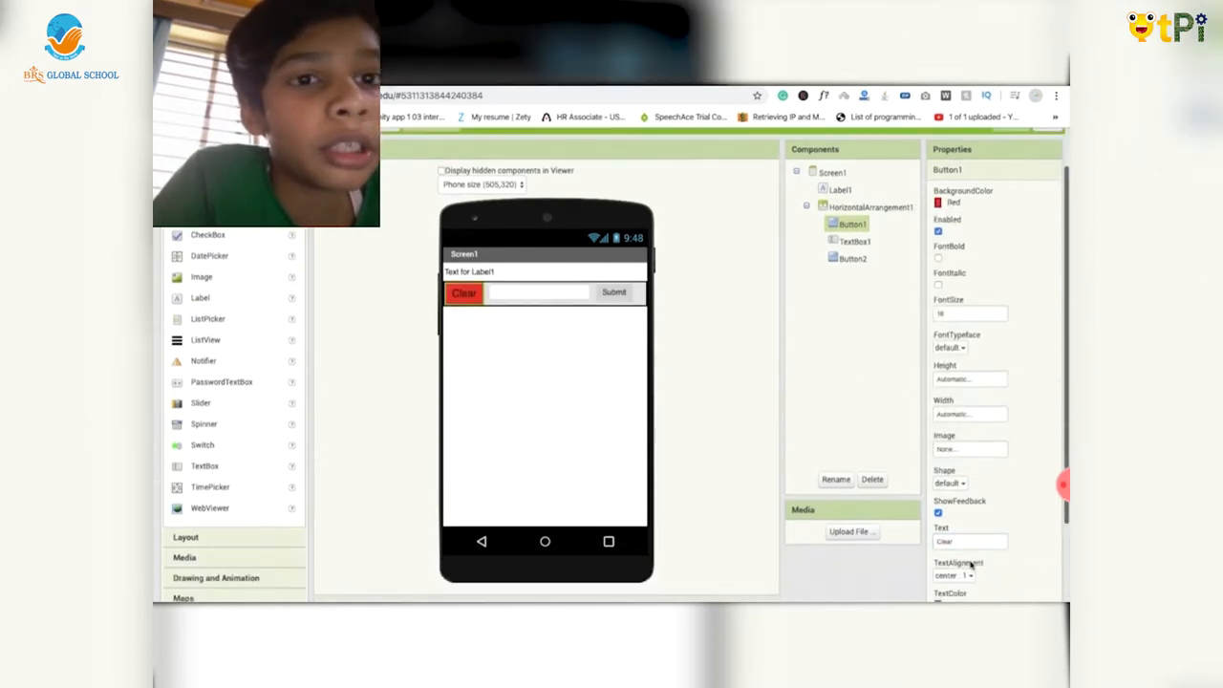
left_click(968, 347)
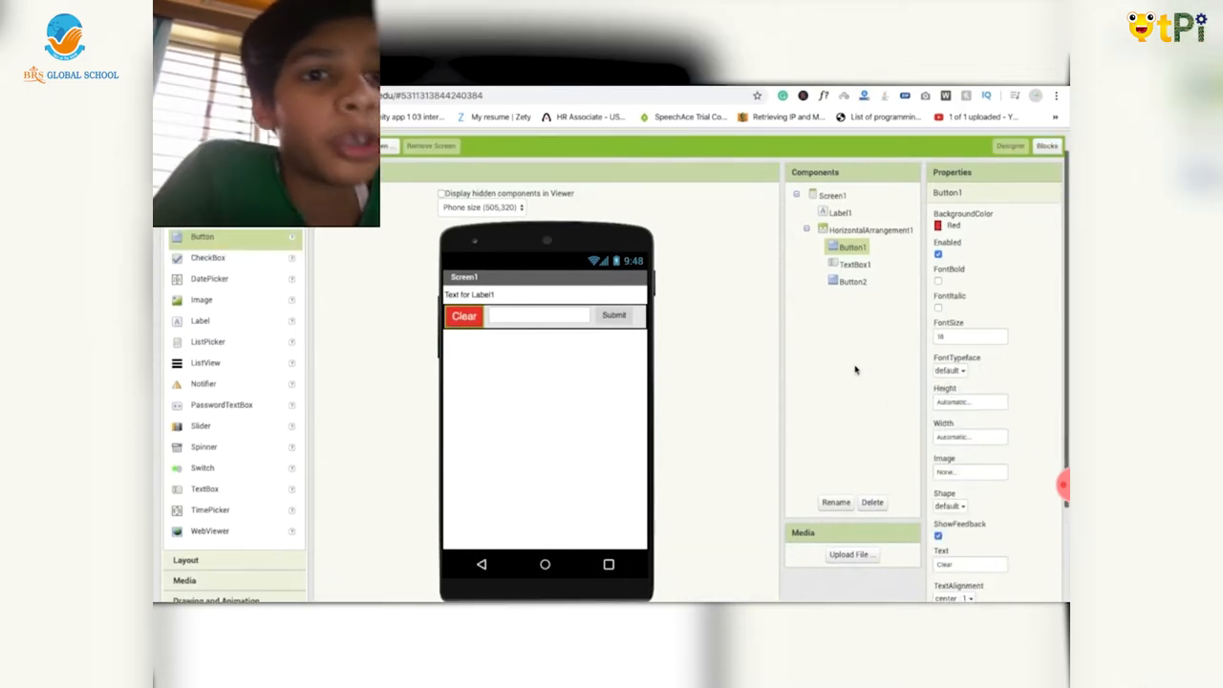
- Give the Submit button a custom teal background colour
left_click(852, 280)
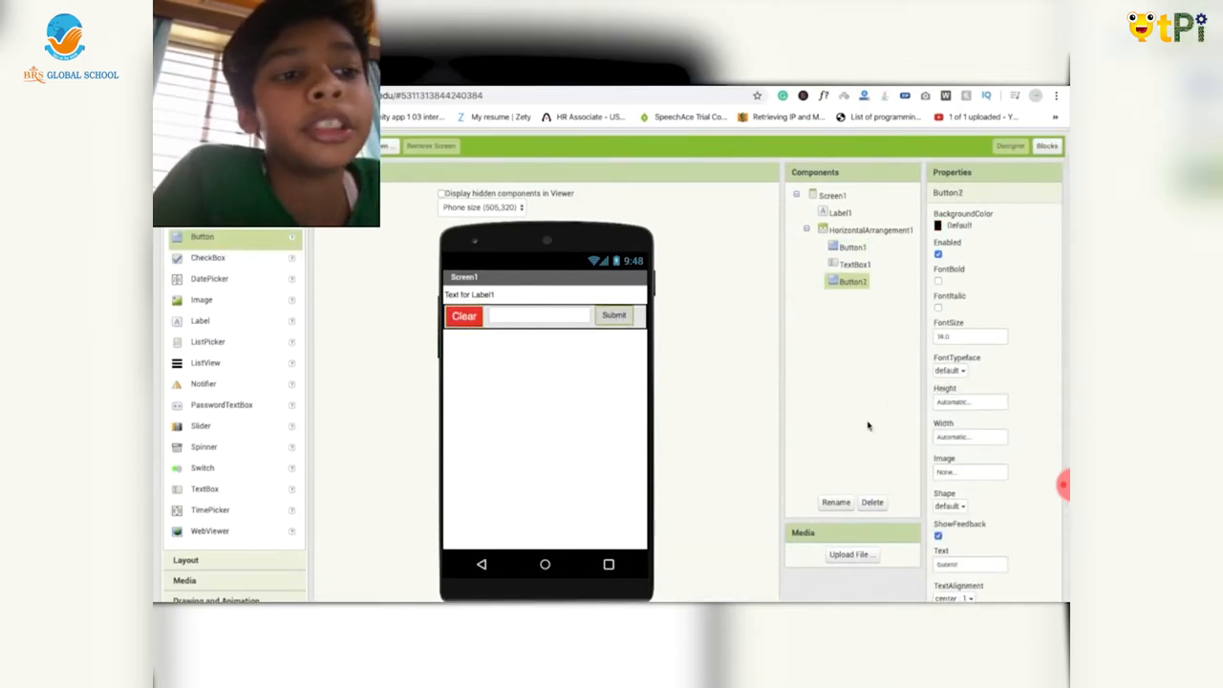
scroll("down", 3)
type("20")
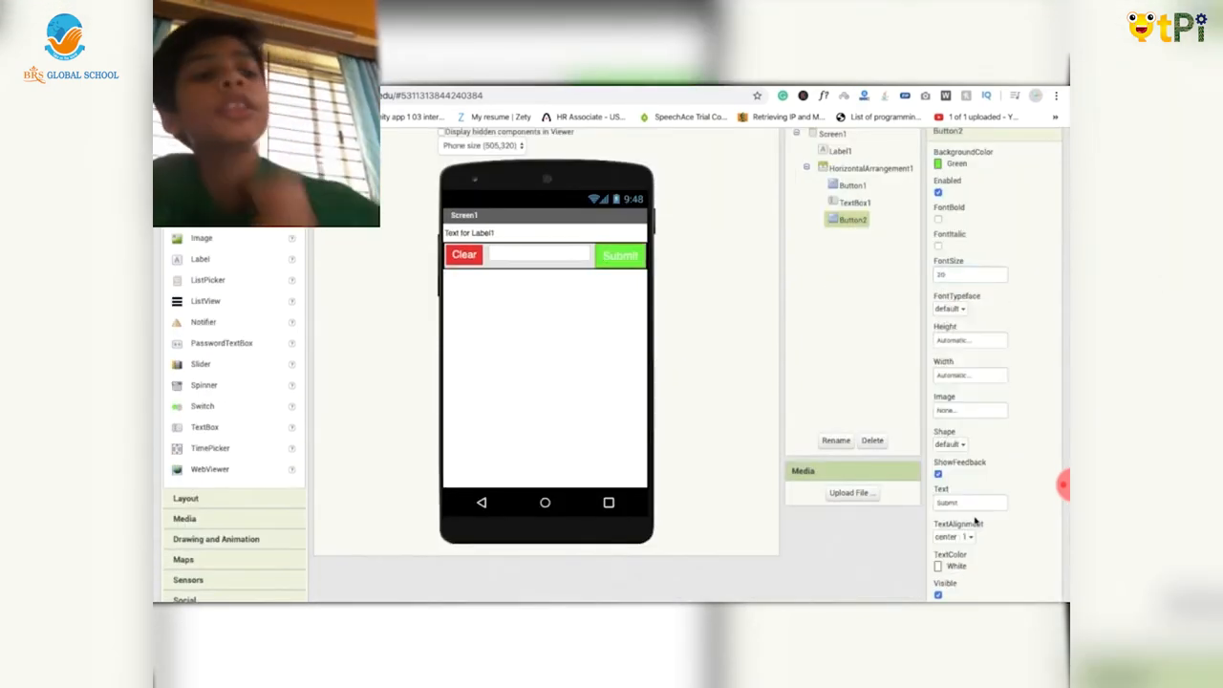
left_click(955, 164)
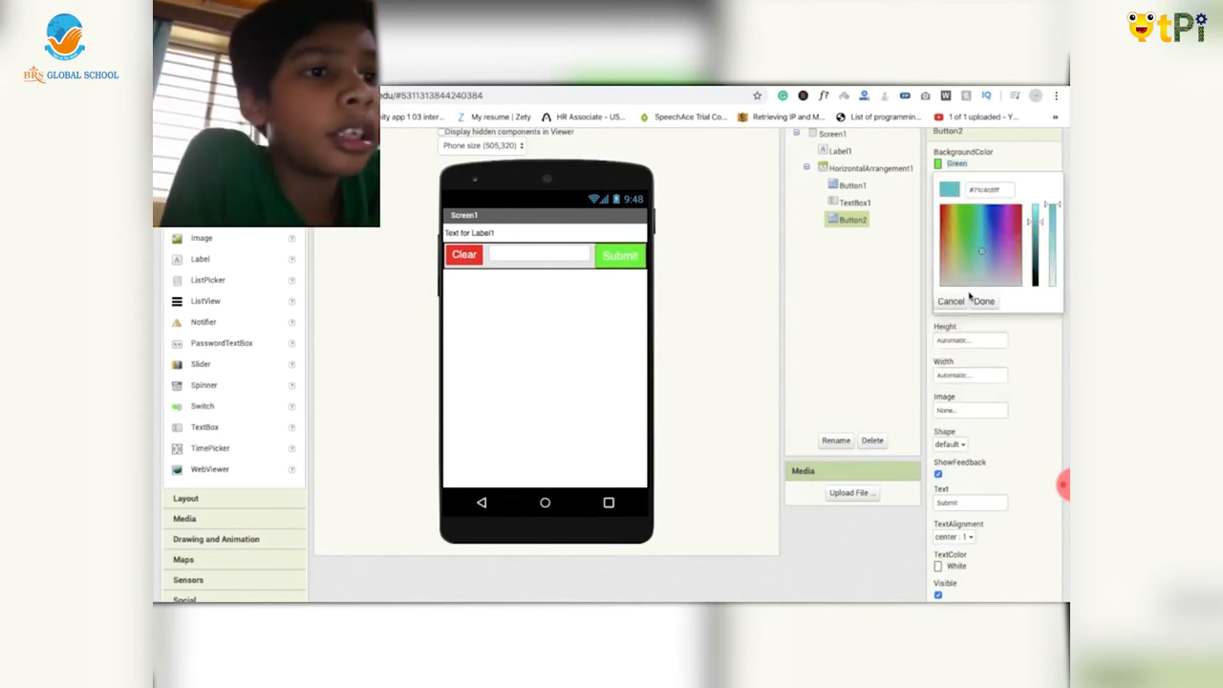
left_click(984, 301)
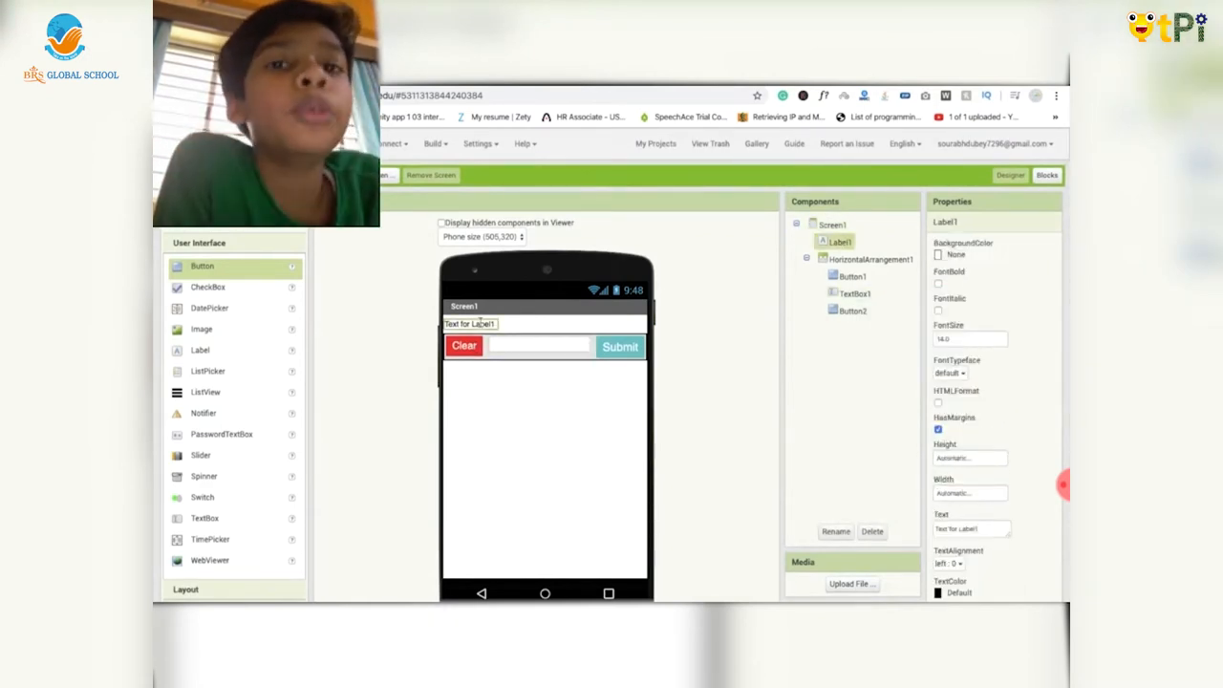
- Set Label1 text to 'Put your Q & A in textbox and click on submit button', centered
left_click(968, 528)
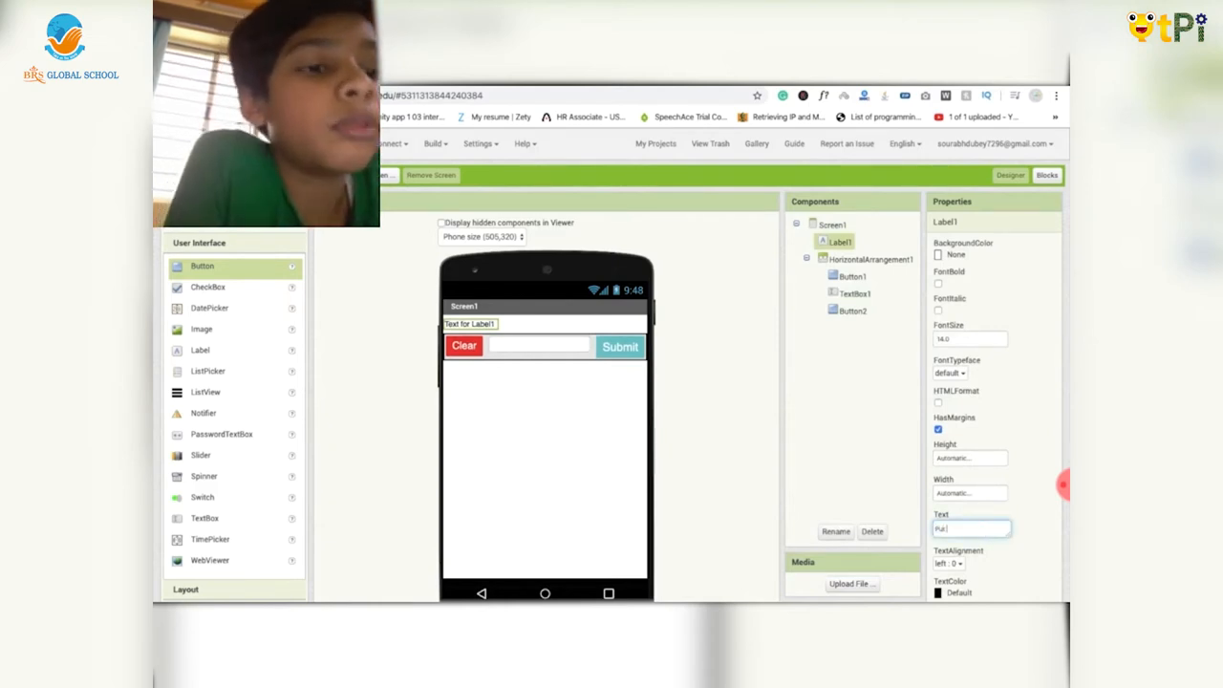
type("Put your")
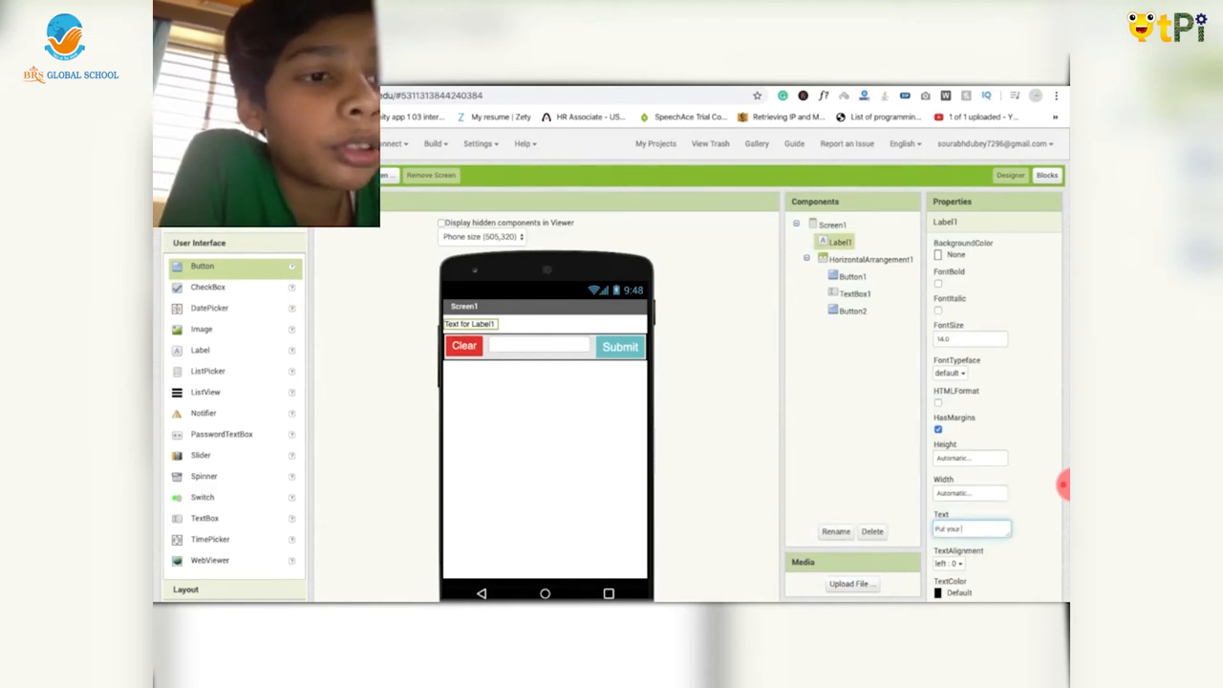
type("q & a in above")
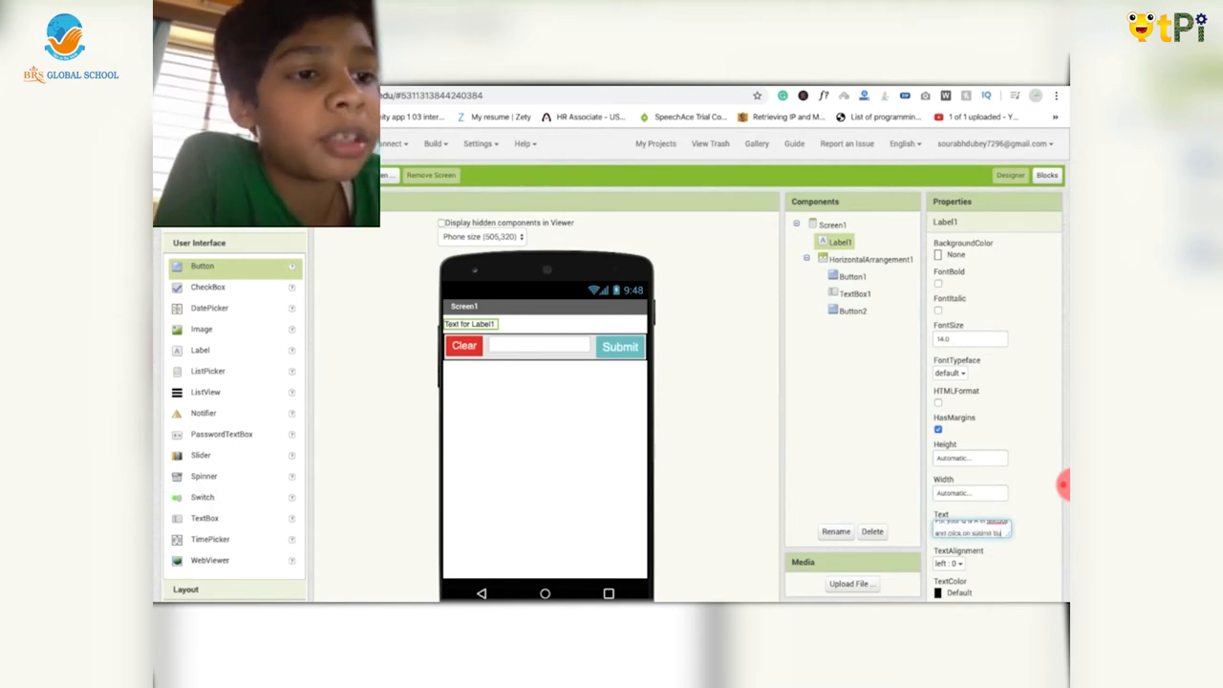
type("Put your Q & A in textbox and click on submit button")
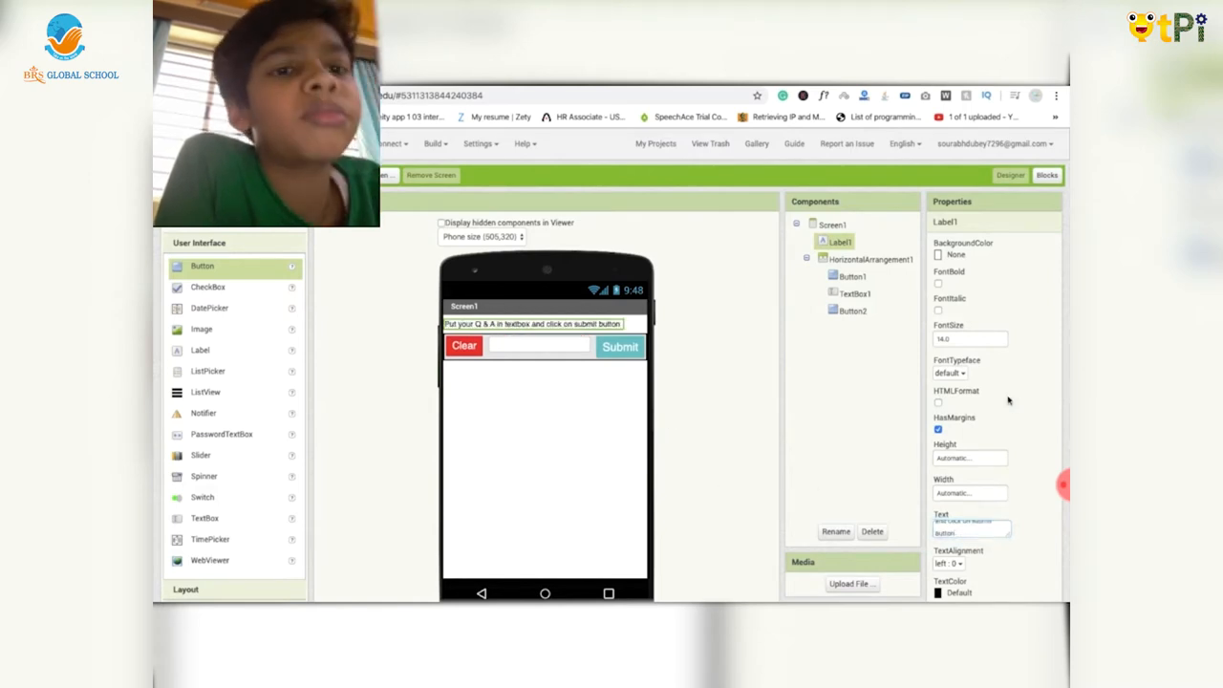
left_click(950, 486)
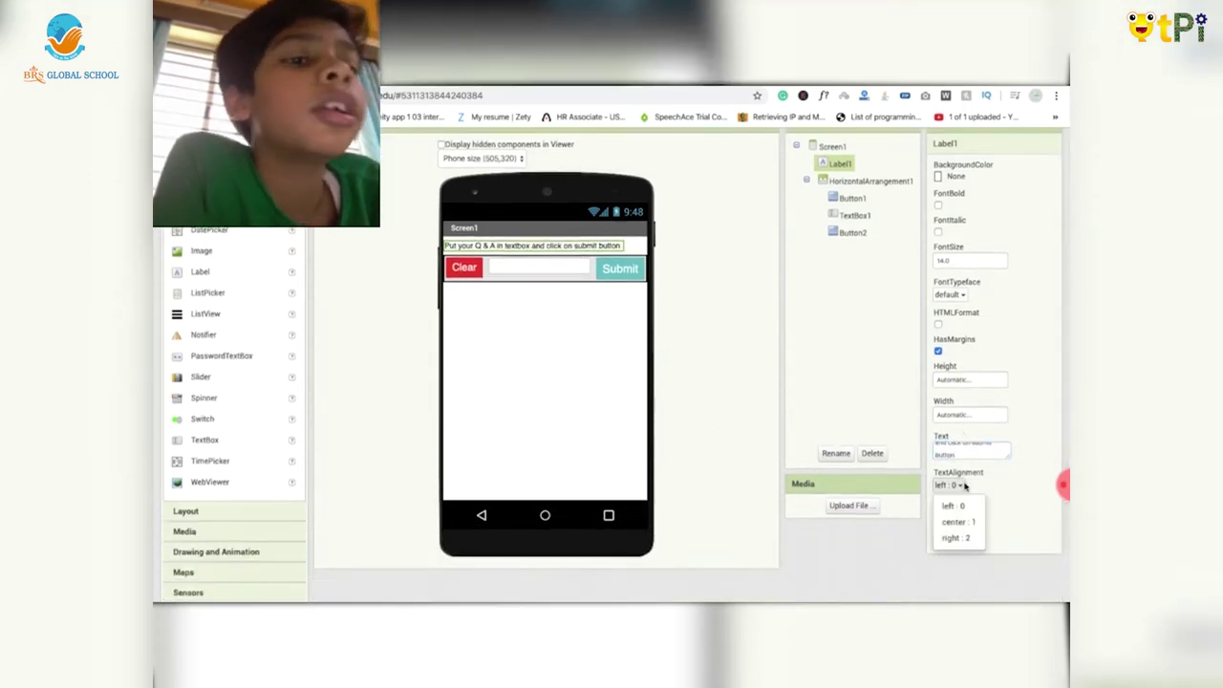
left_click(958, 522)
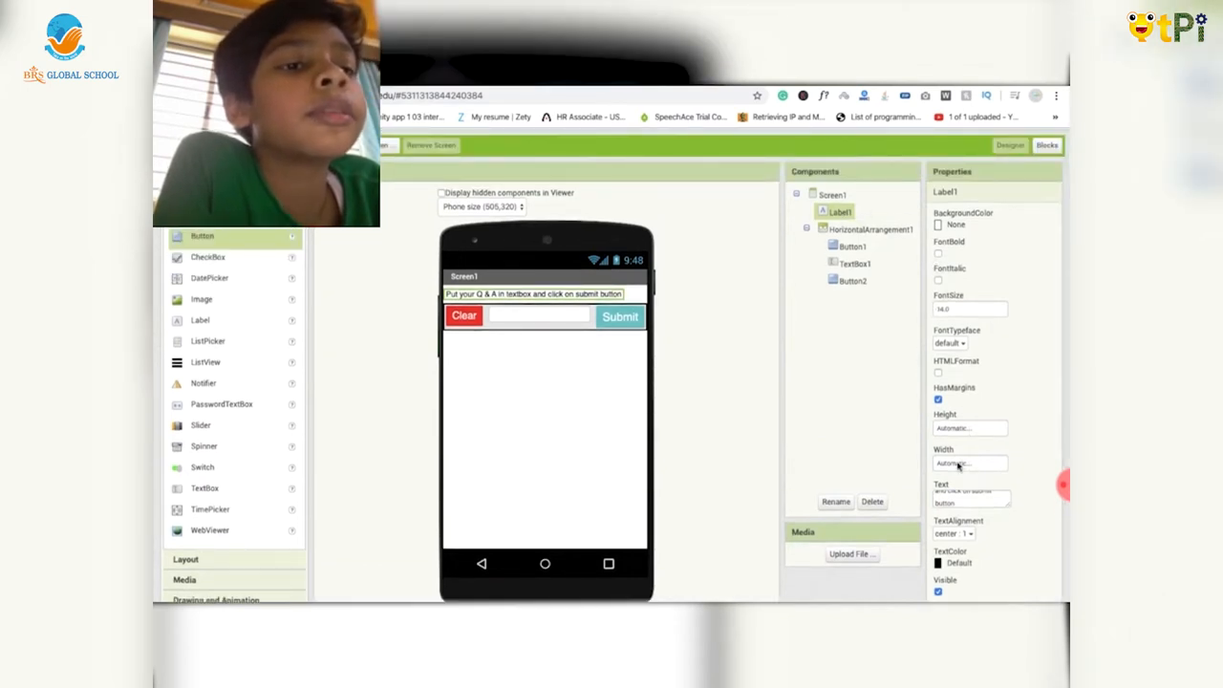
left_click(970, 463)
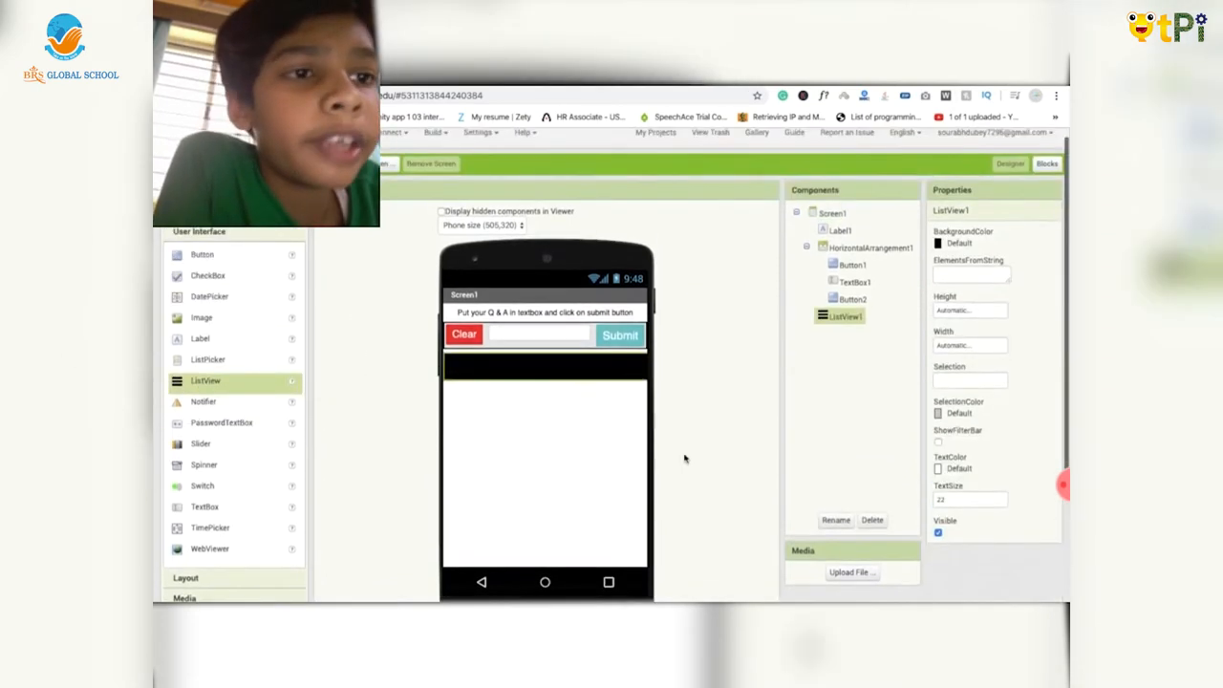
mouse_move(690, 350)
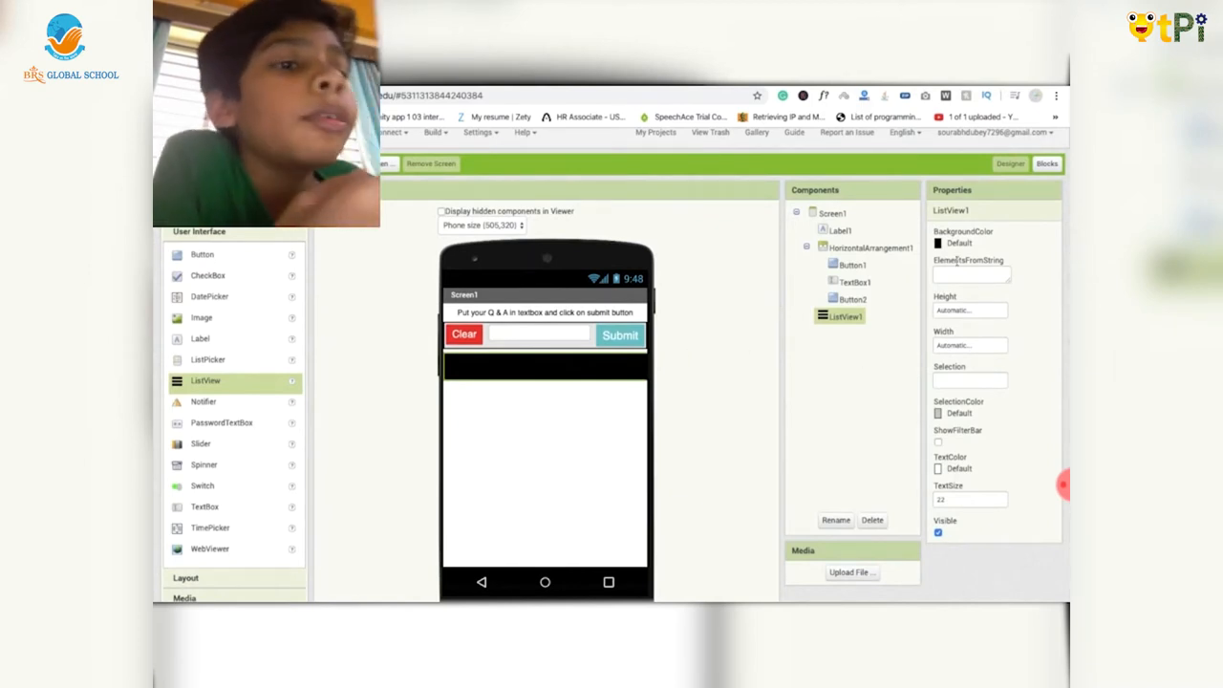
- Give ListView1 a white background, add CloudDB1, and briefly check the Blocks editor
left_click(970, 243)
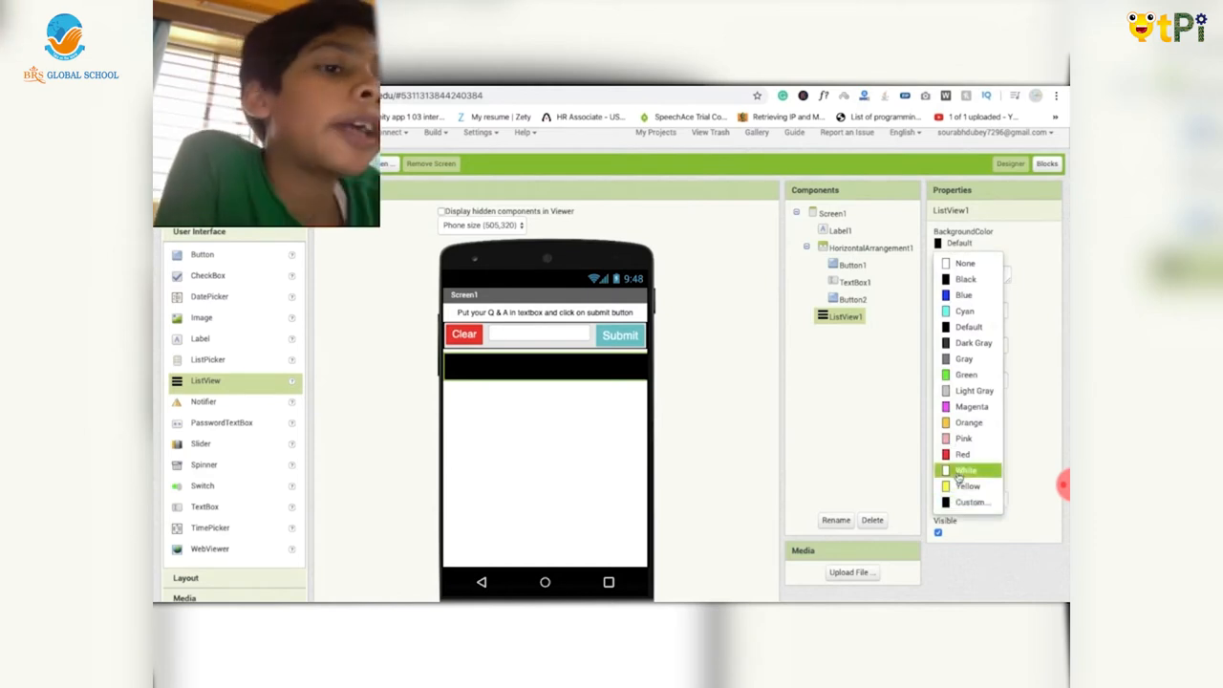
left_click(964, 469)
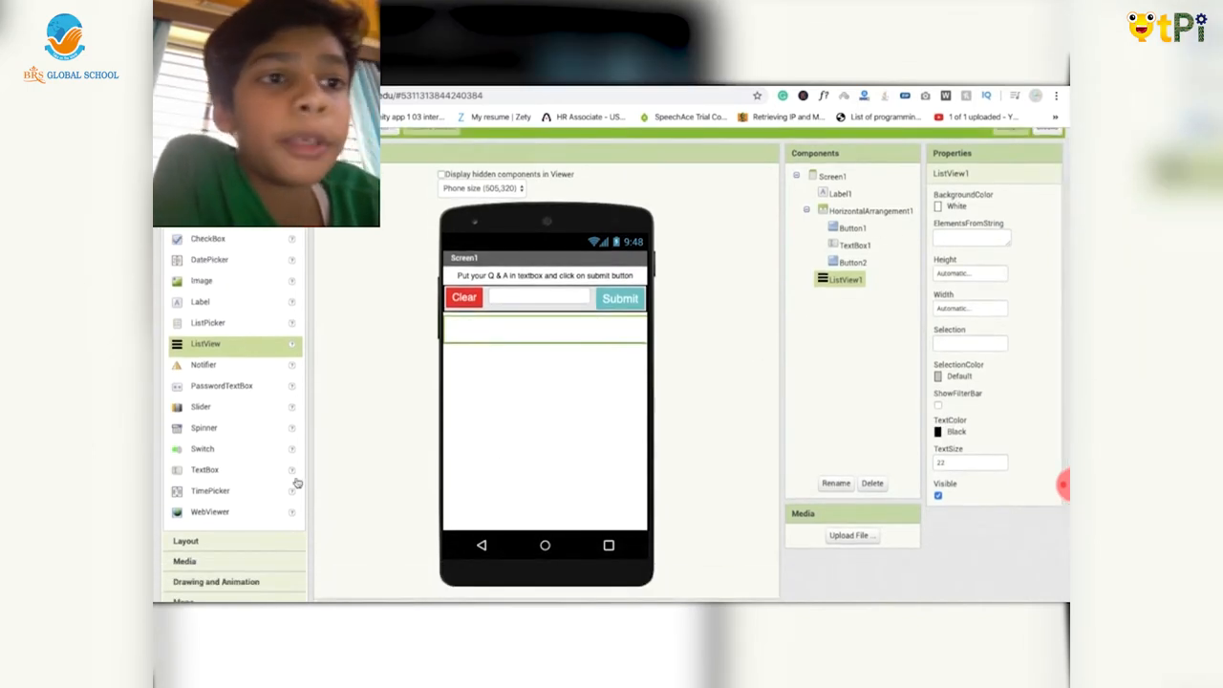
scroll("down", 3)
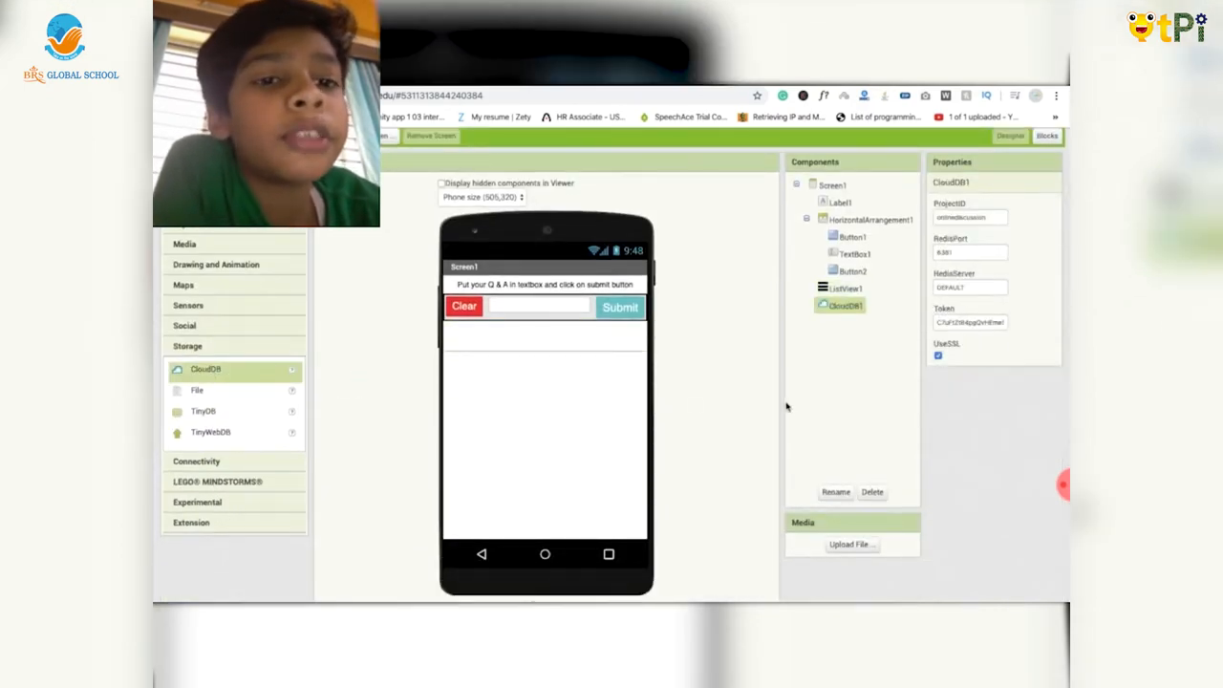
scroll("up", 3)
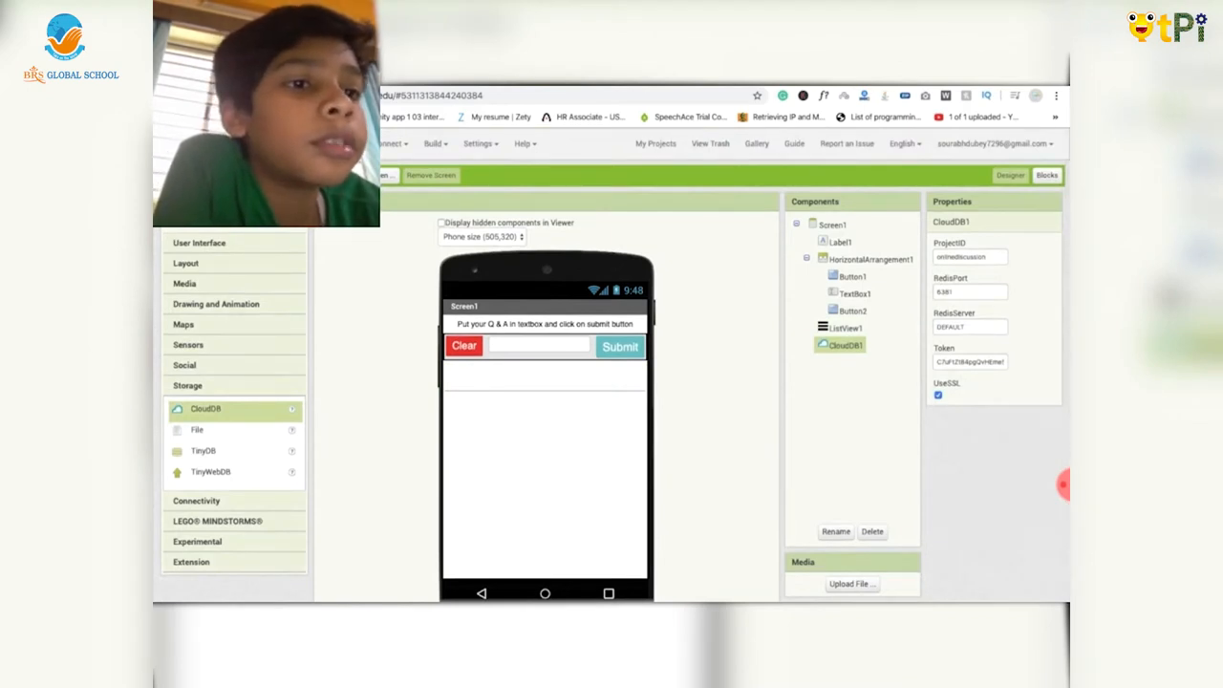
mouse_move(1047, 175)
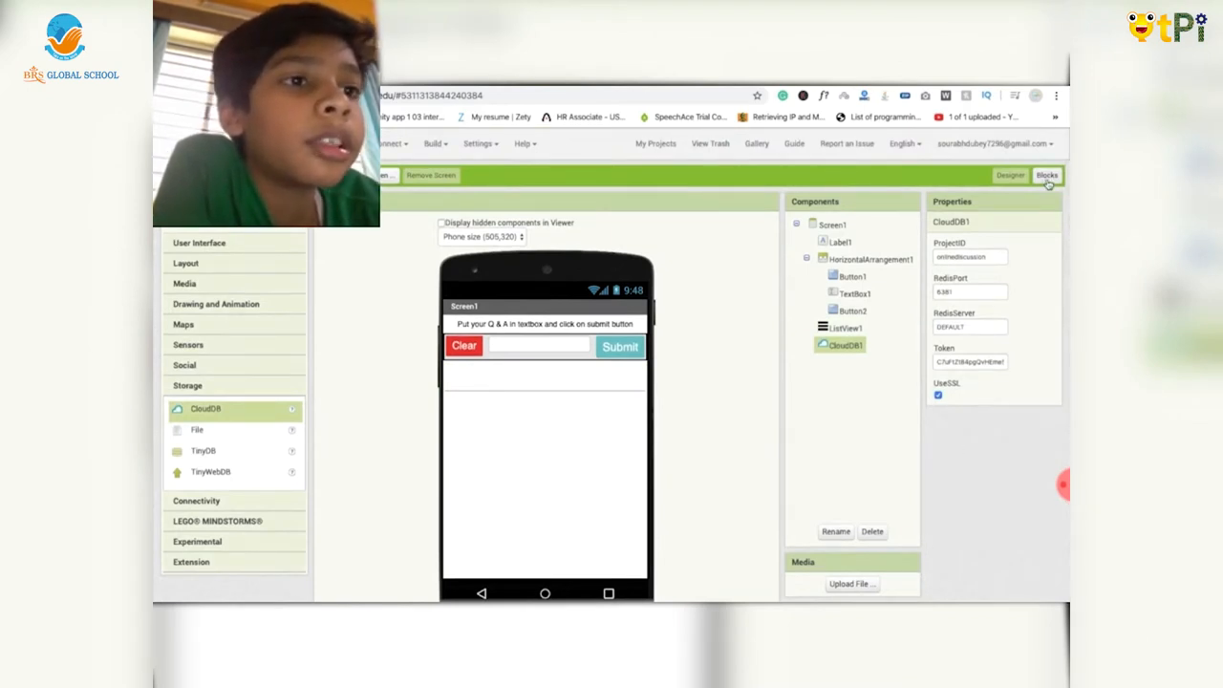
left_click(1047, 175)
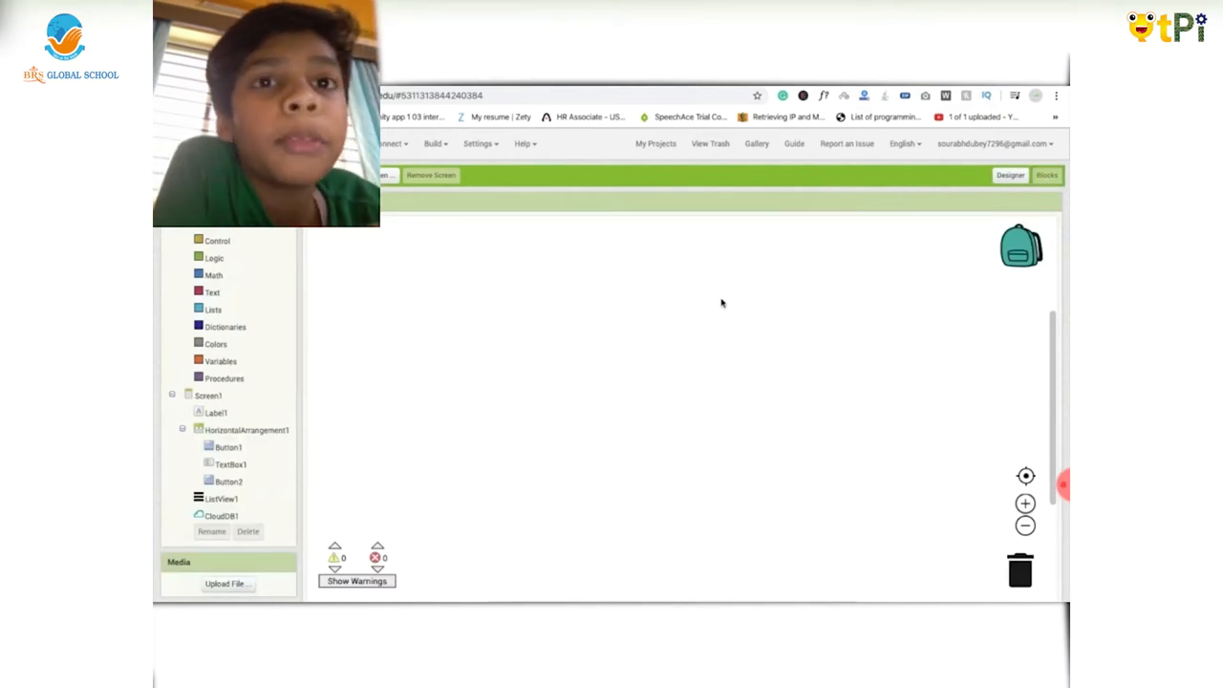
left_click(1010, 174)
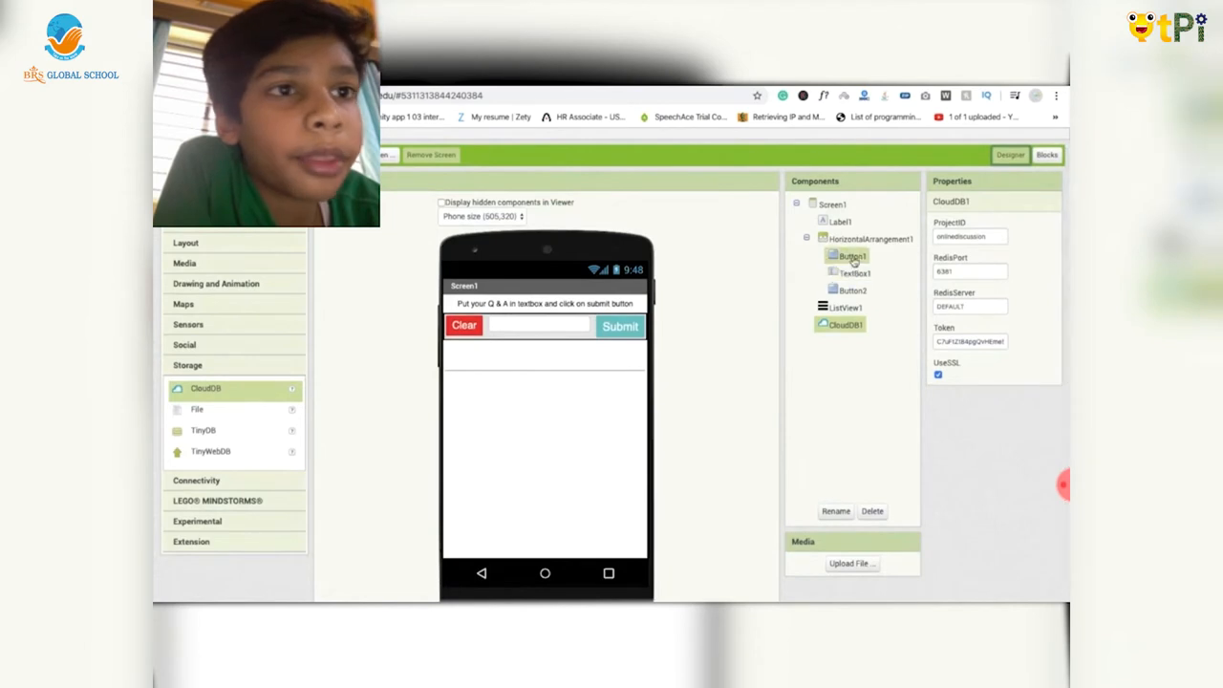
- Rename the Clear button to cleatBtn and the Submit button to submitBtn
left_click(852, 255)
type("clearBtn")
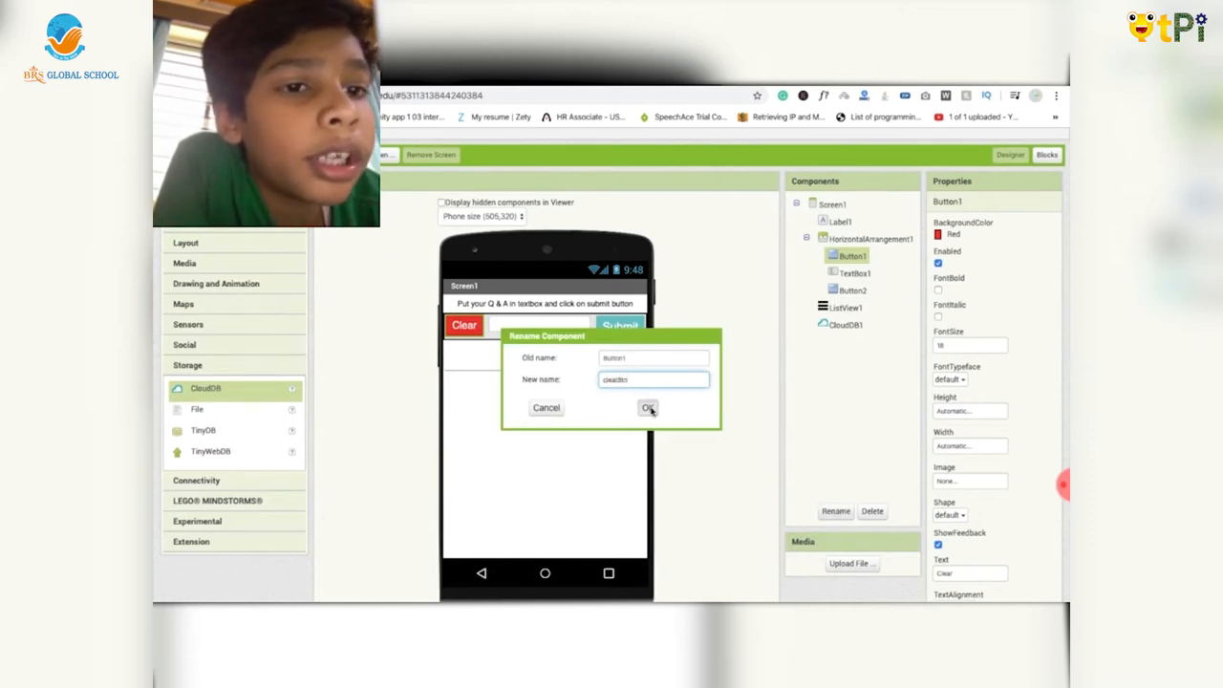
left_click(648, 407)
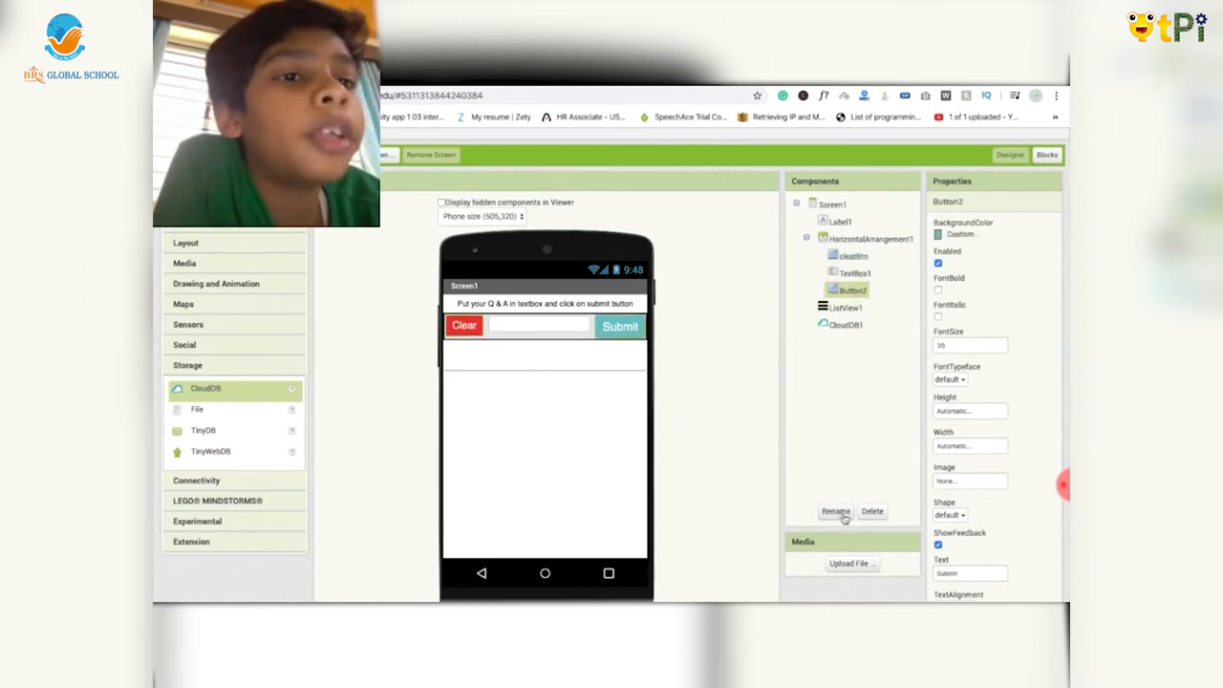
left_click(835, 511)
type("submi")
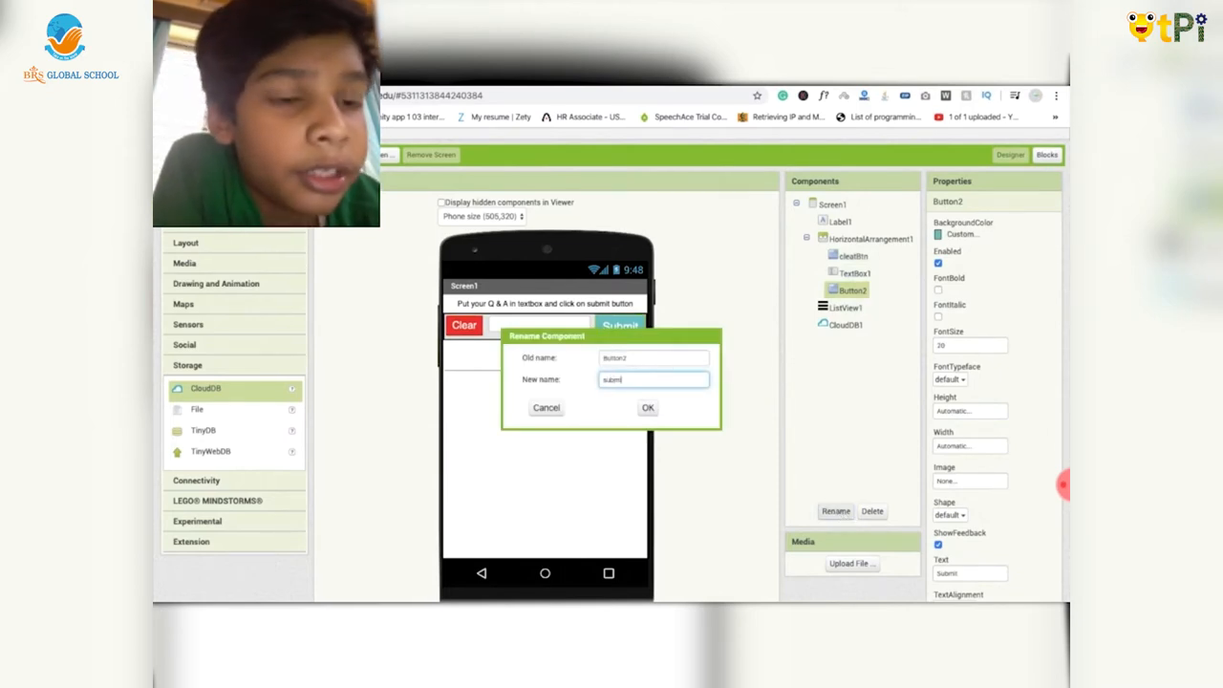
type("Btn")
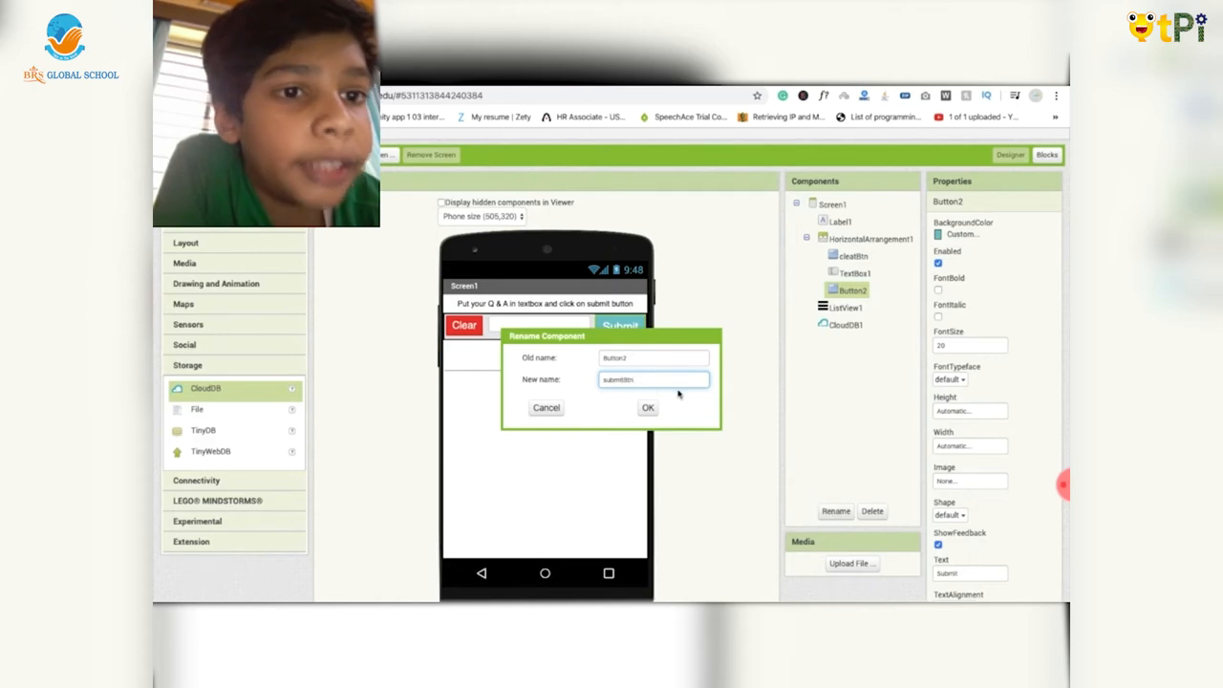
left_click(648, 408)
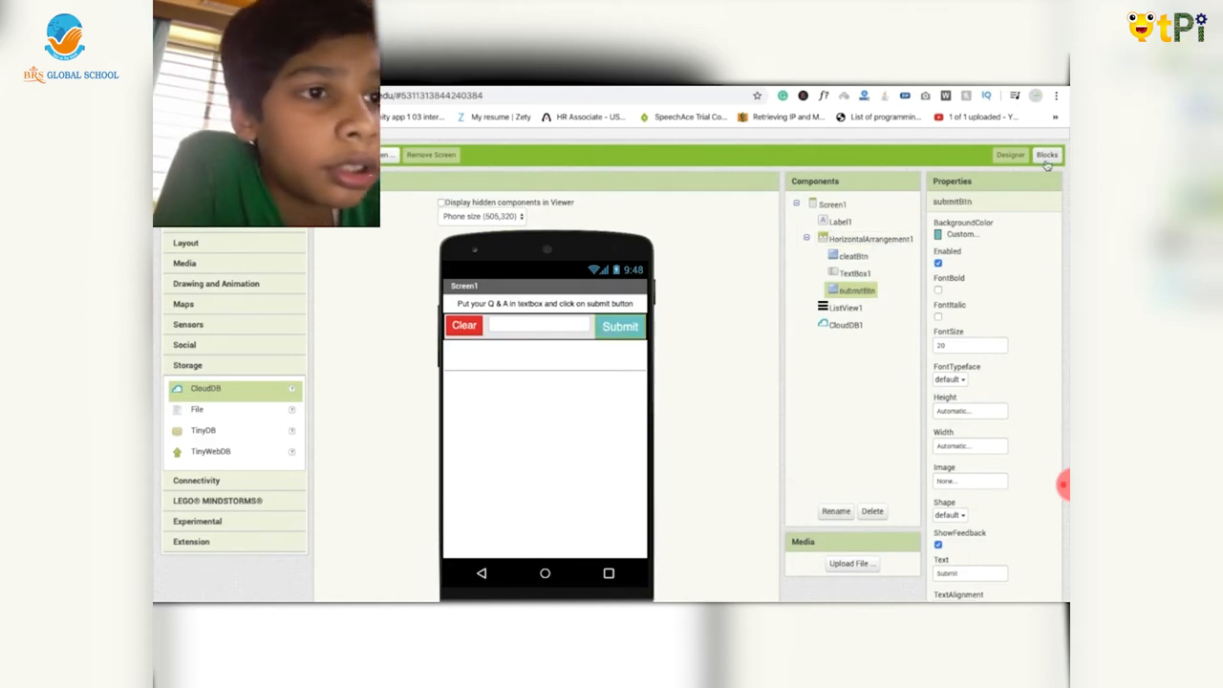
- Place a when submitBtn.Click block and initialize global chatData with create empty list
left_click(1047, 155)
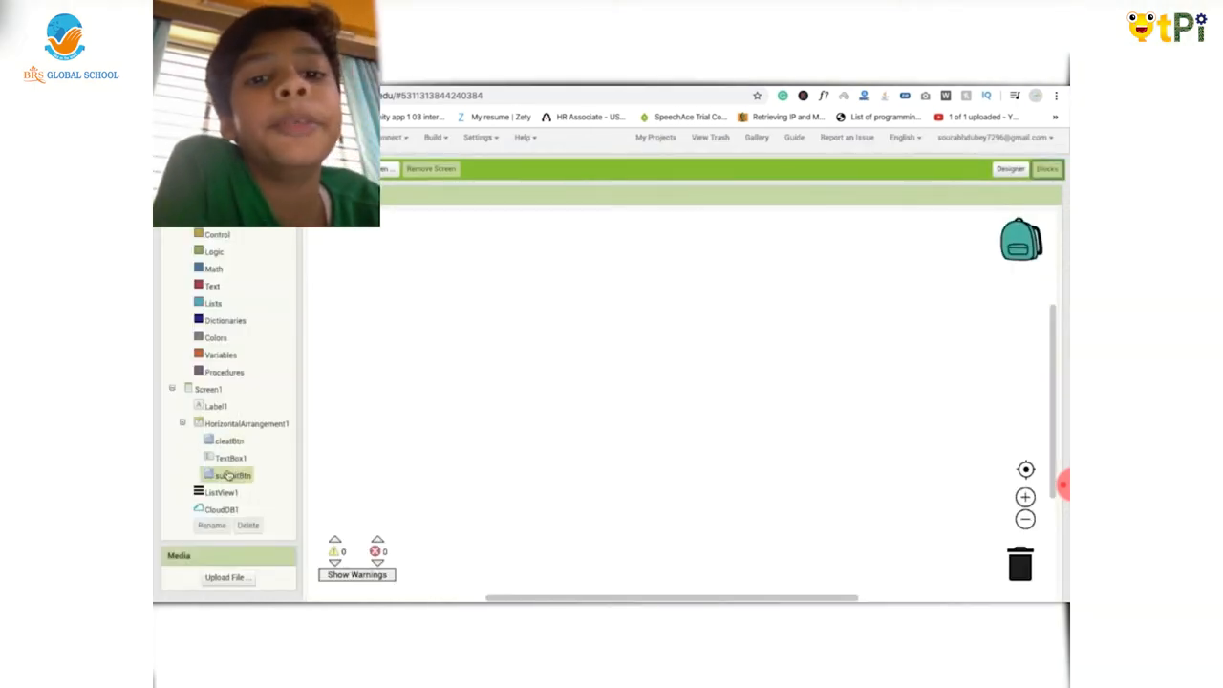
left_click(232, 475)
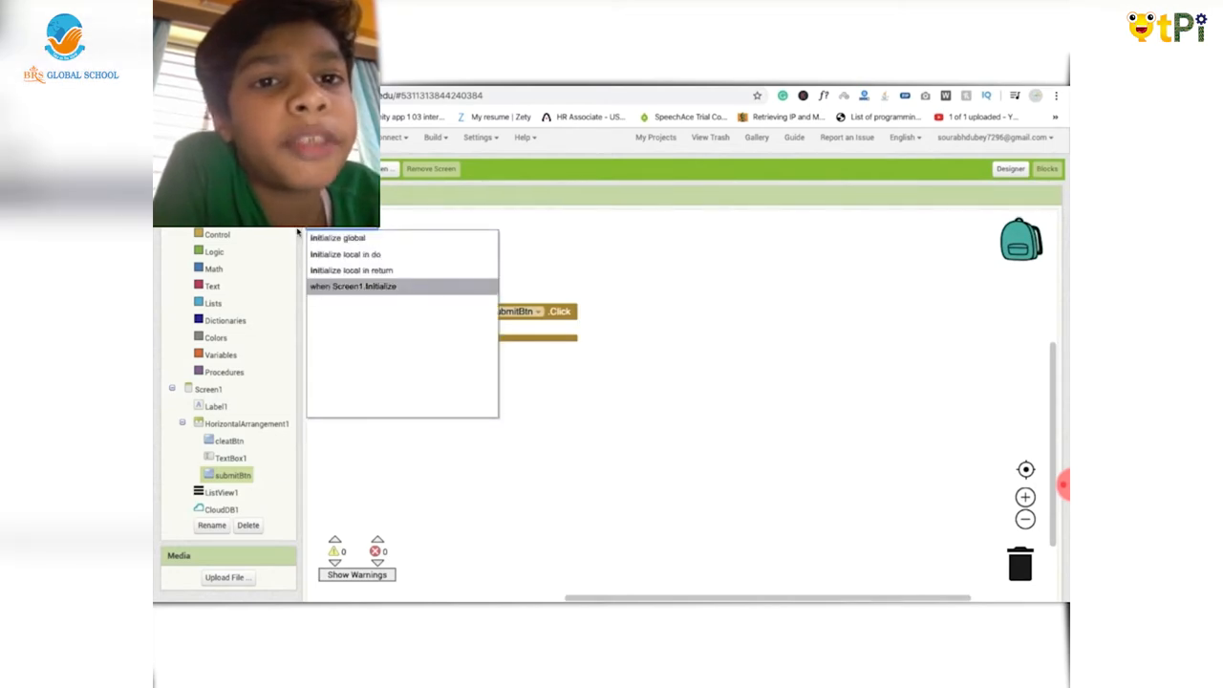
left_click(338, 237)
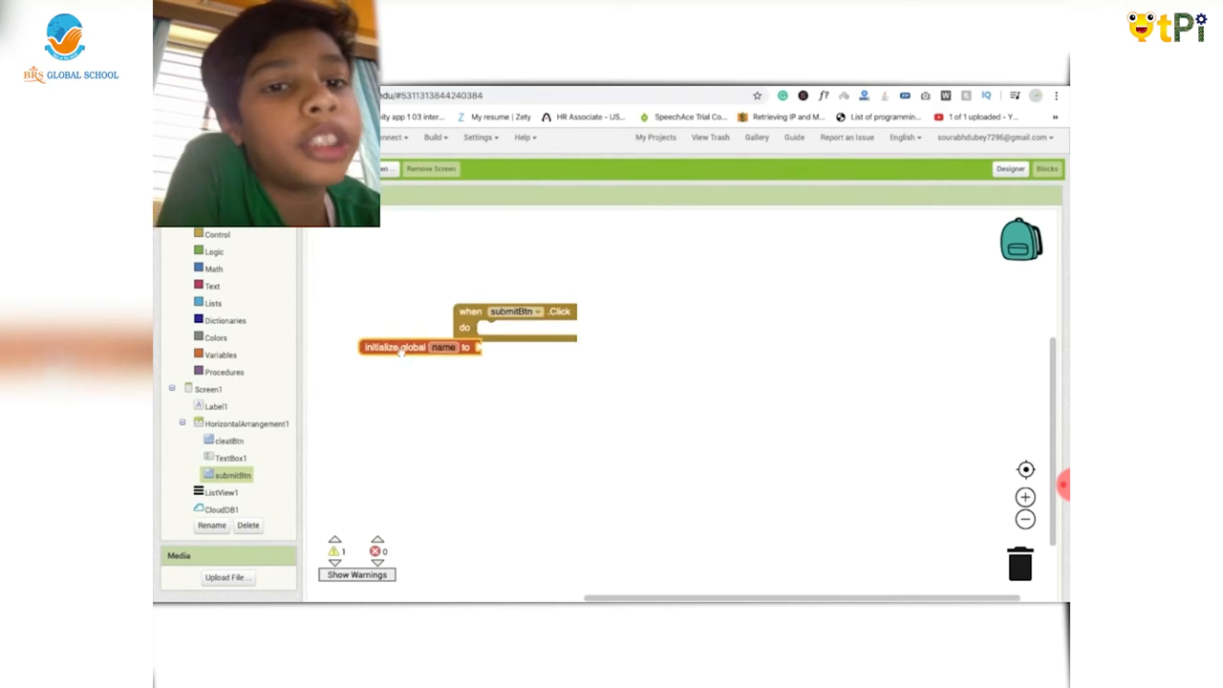
left_click_drag(420, 347, 502, 252)
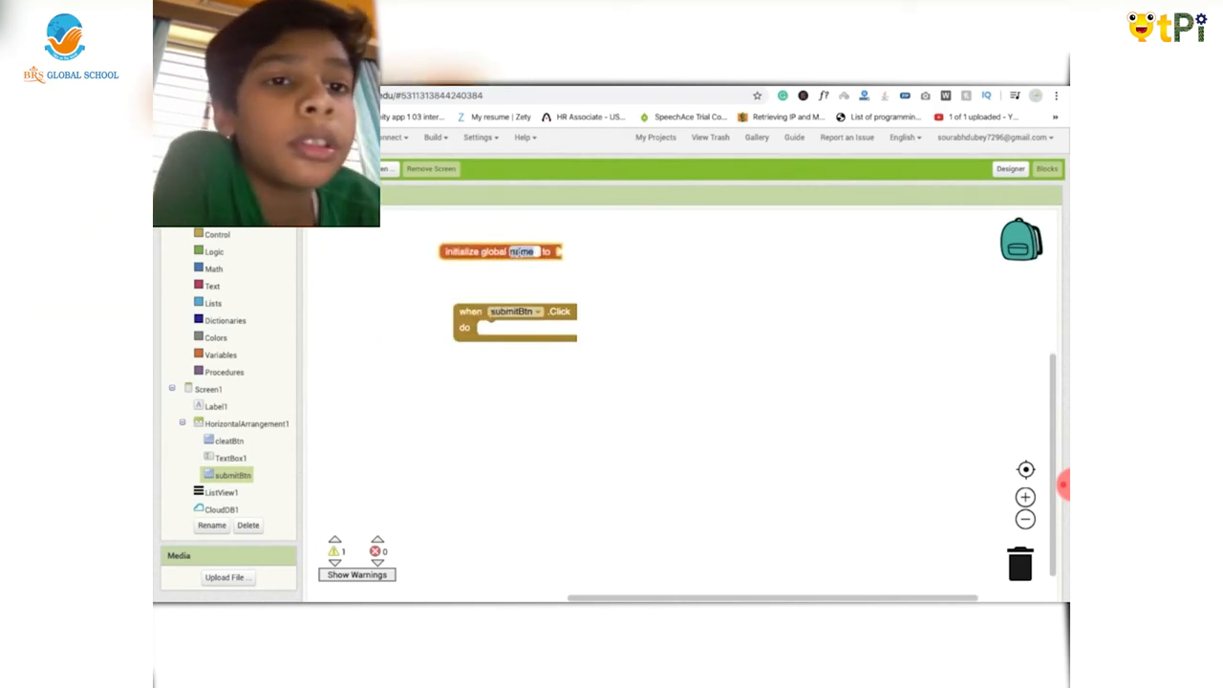
type("chatData")
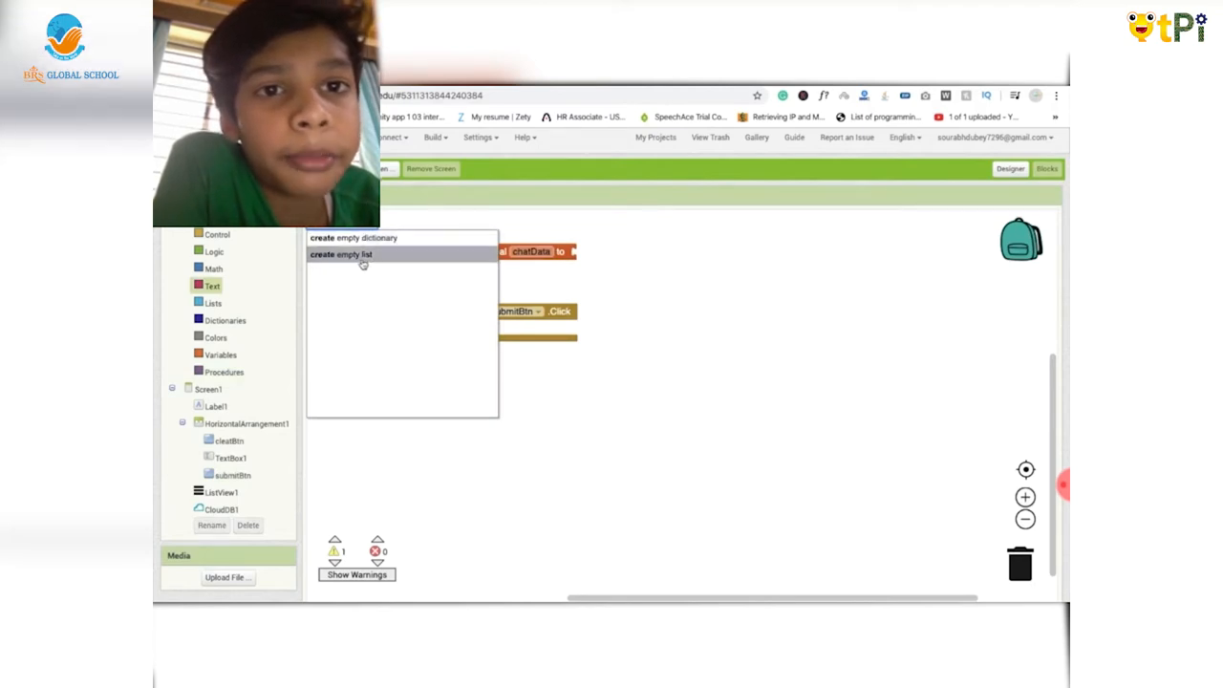
left_click(342, 254)
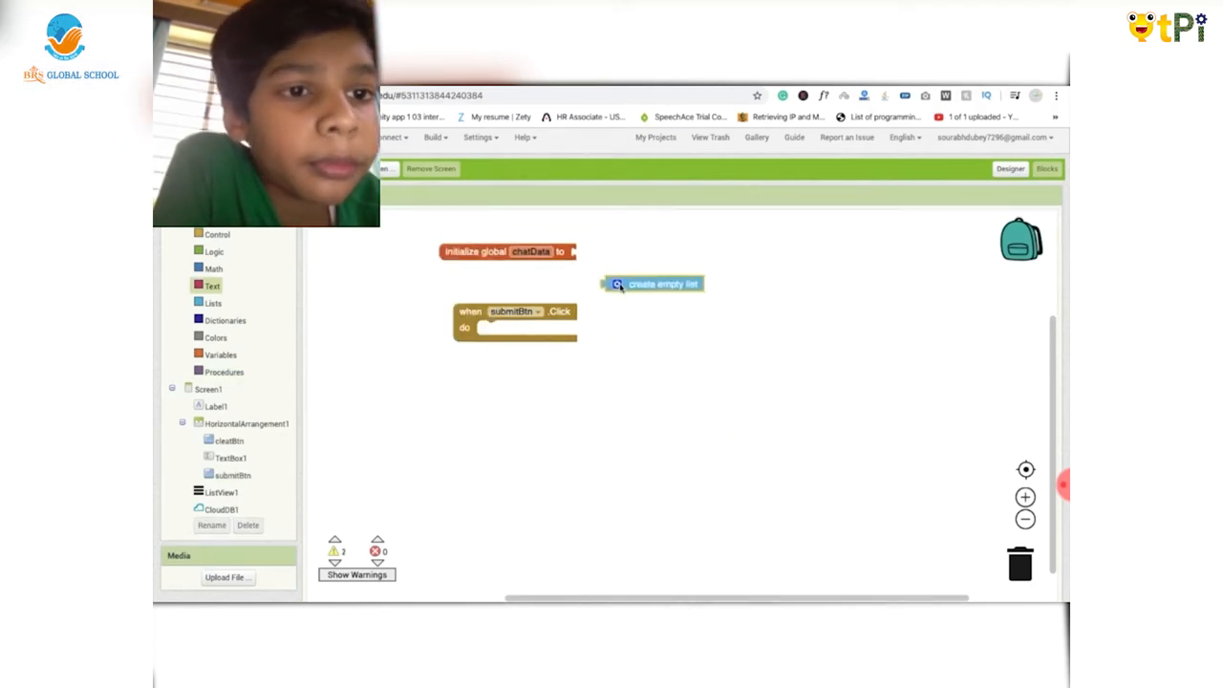
left_click_drag(653, 284, 633, 252)
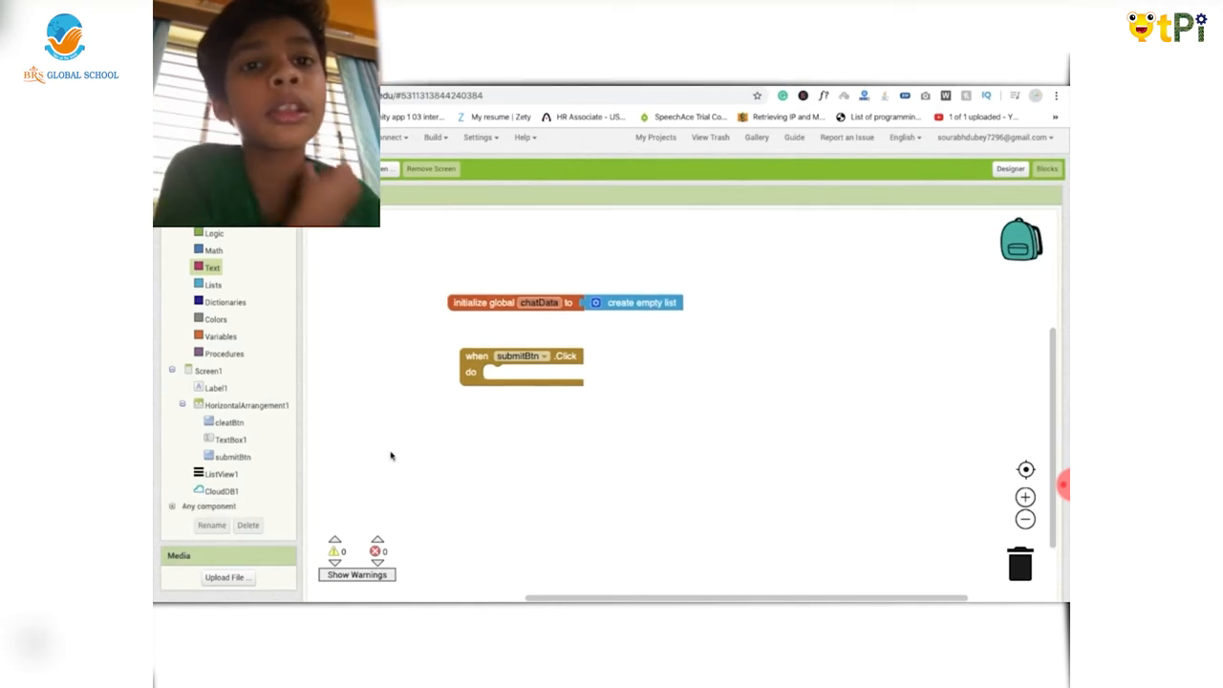
mouse_move(424, 416)
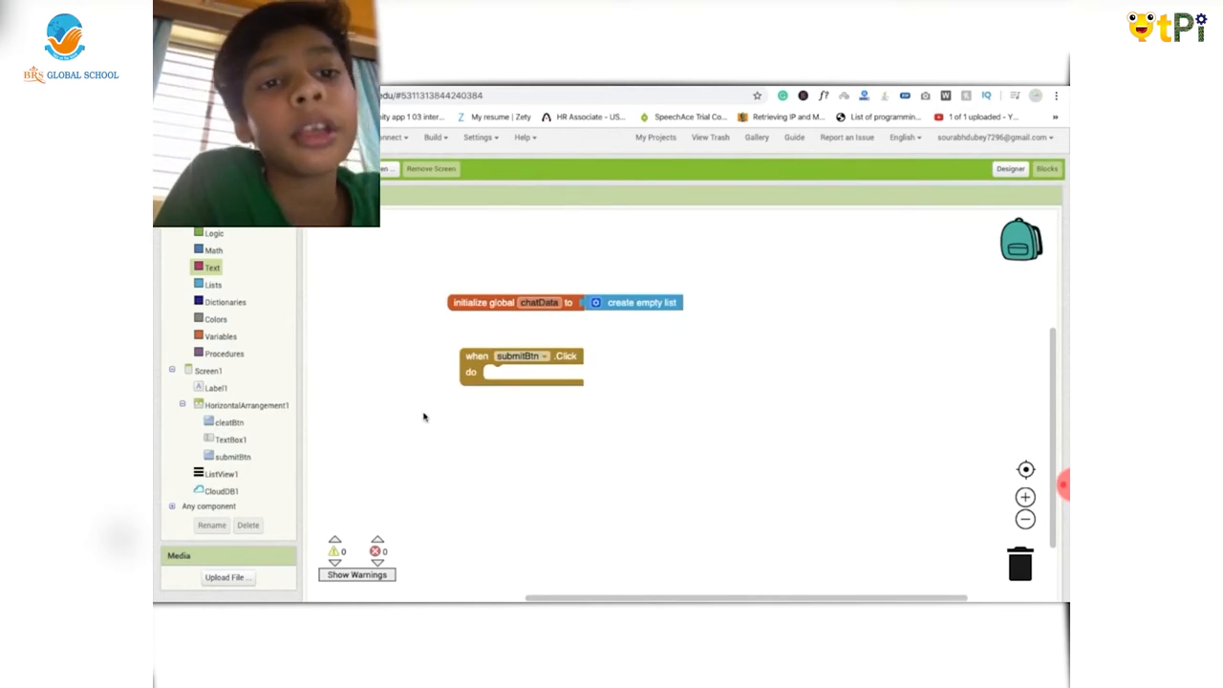
mouse_move(319, 485)
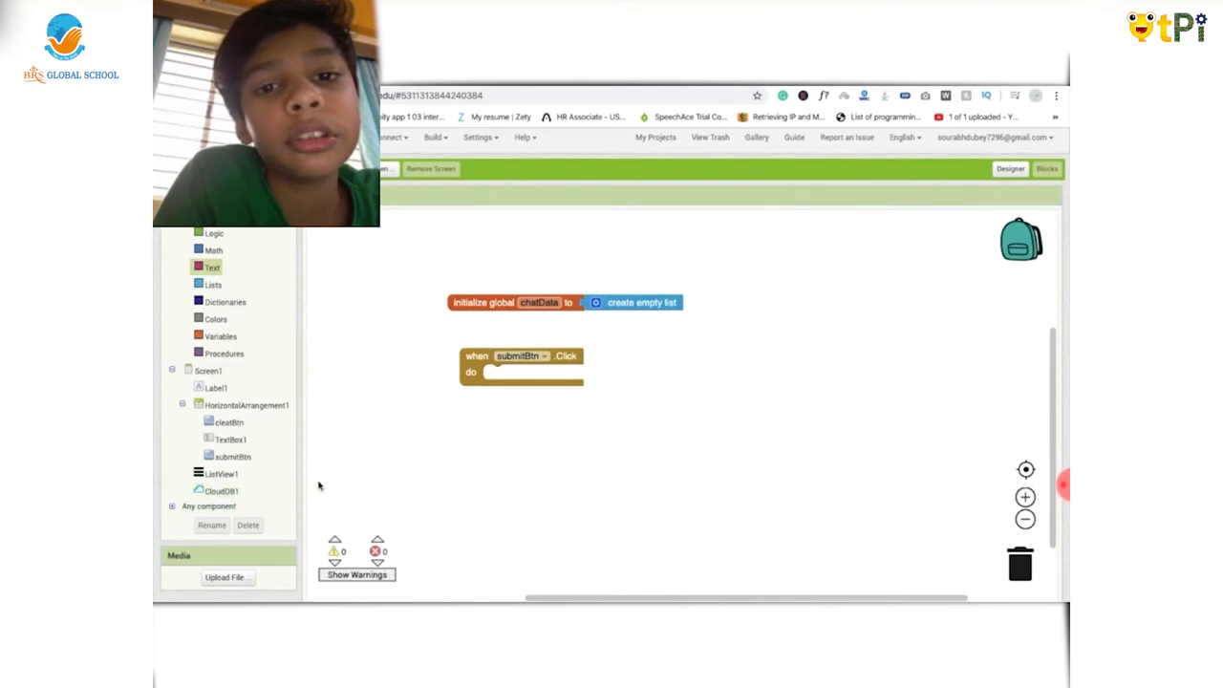
mouse_move(268, 395)
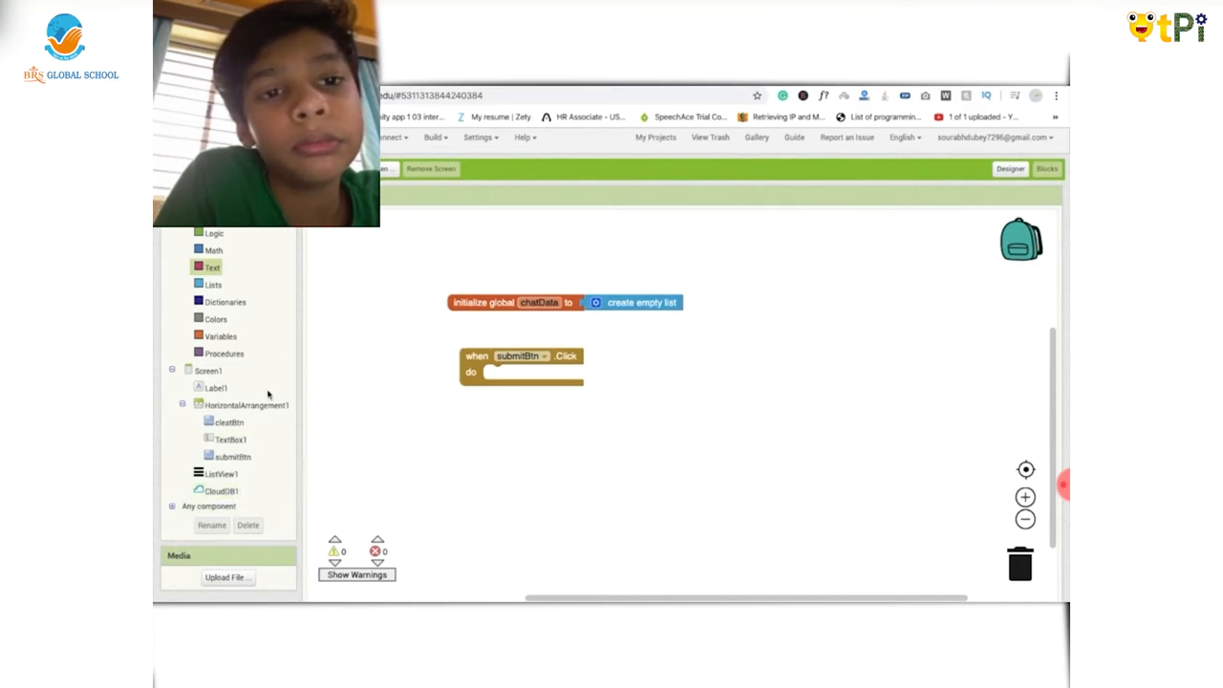
- Put CloudDB1.AppendValueToList in submitBtn.Click, with tag "chat" and item TextBox1.Text
left_click(221, 490)
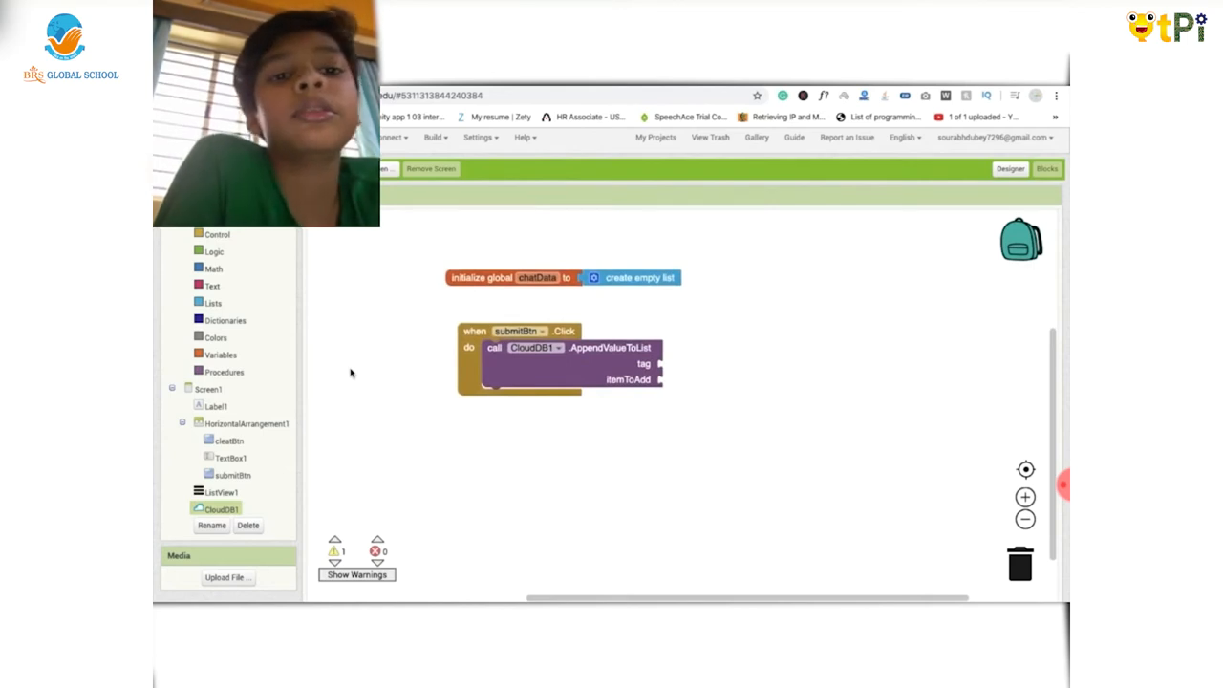
left_click(212, 286)
type("chat")
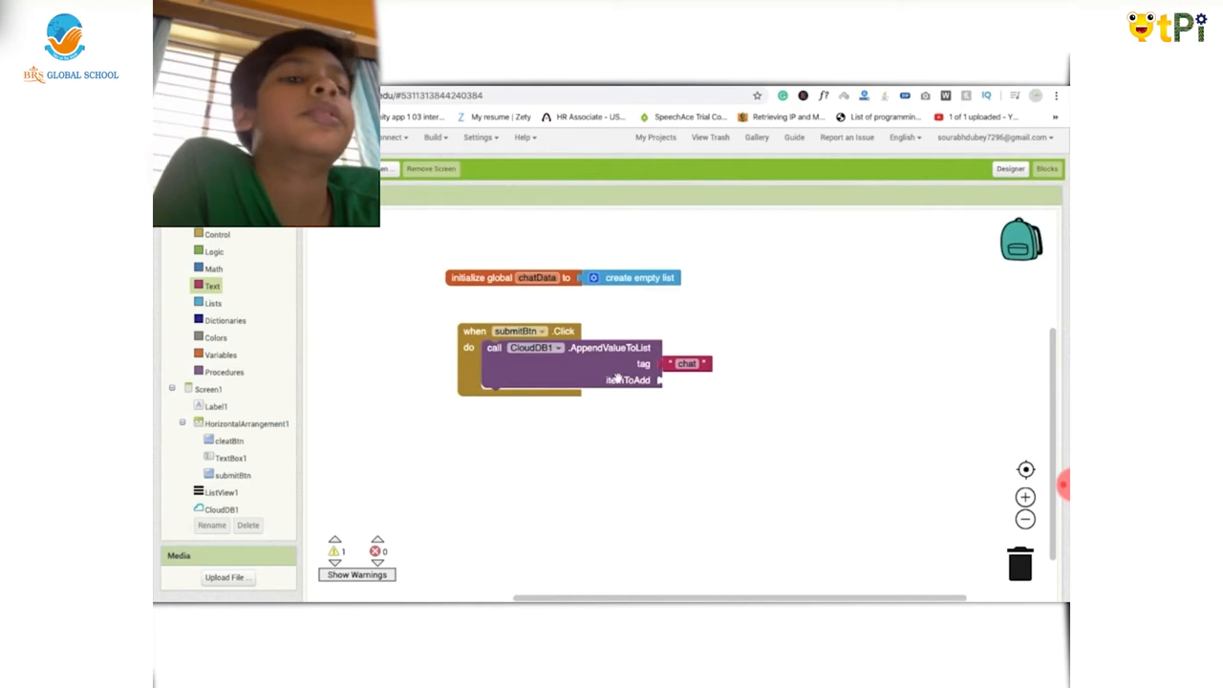
mouse_move(712, 399)
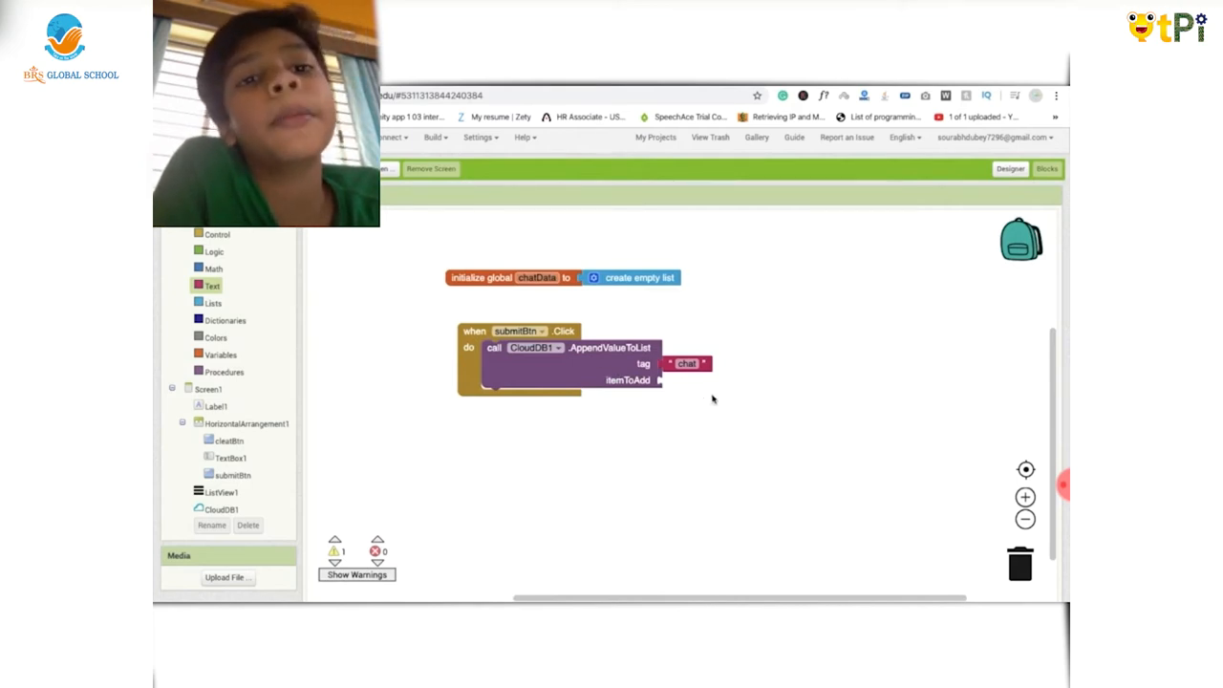
left_click(232, 458)
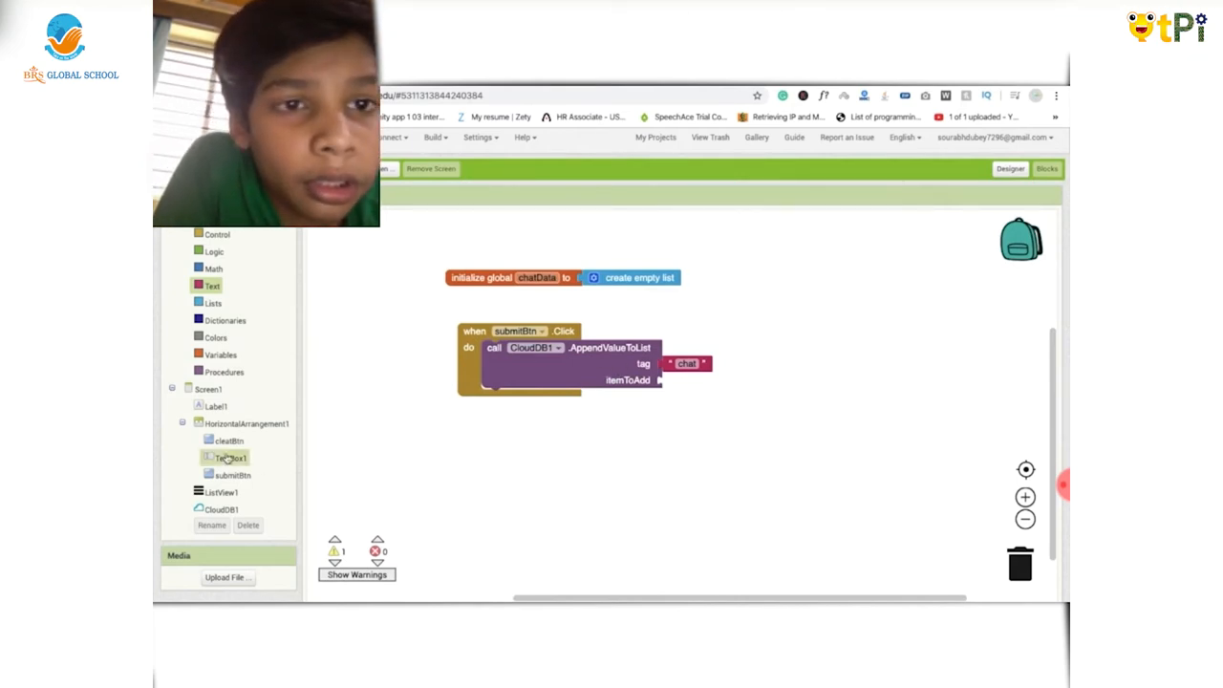
left_click(230, 458)
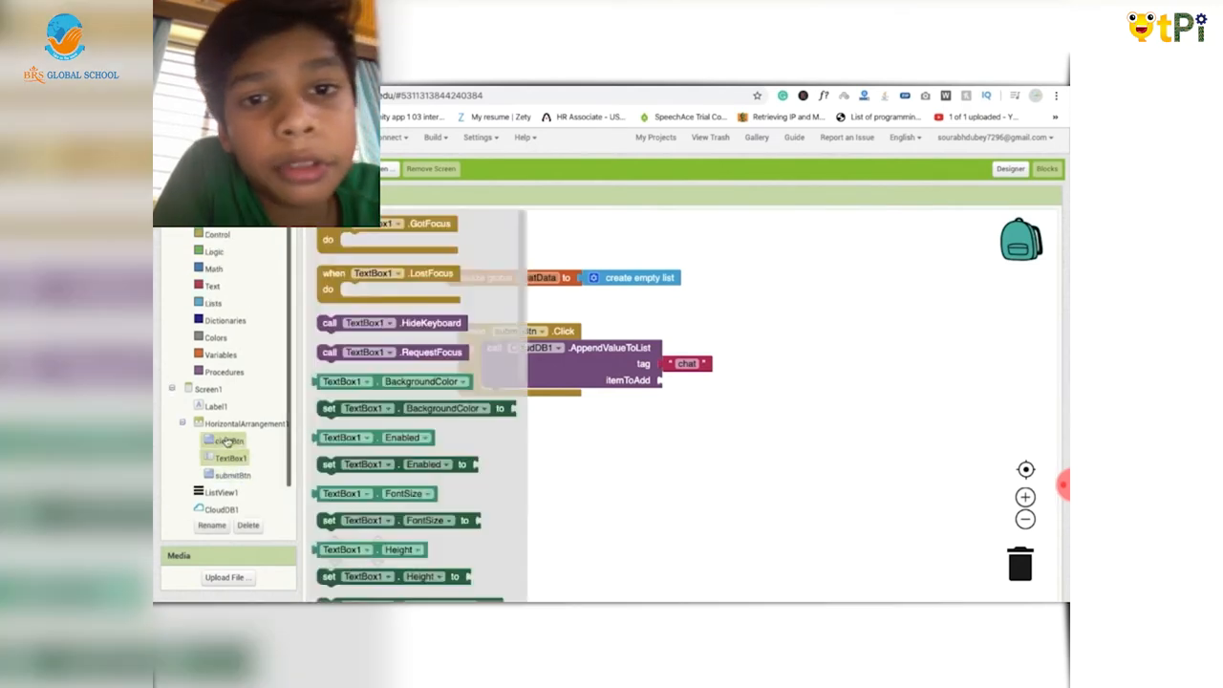
scroll("down", 3)
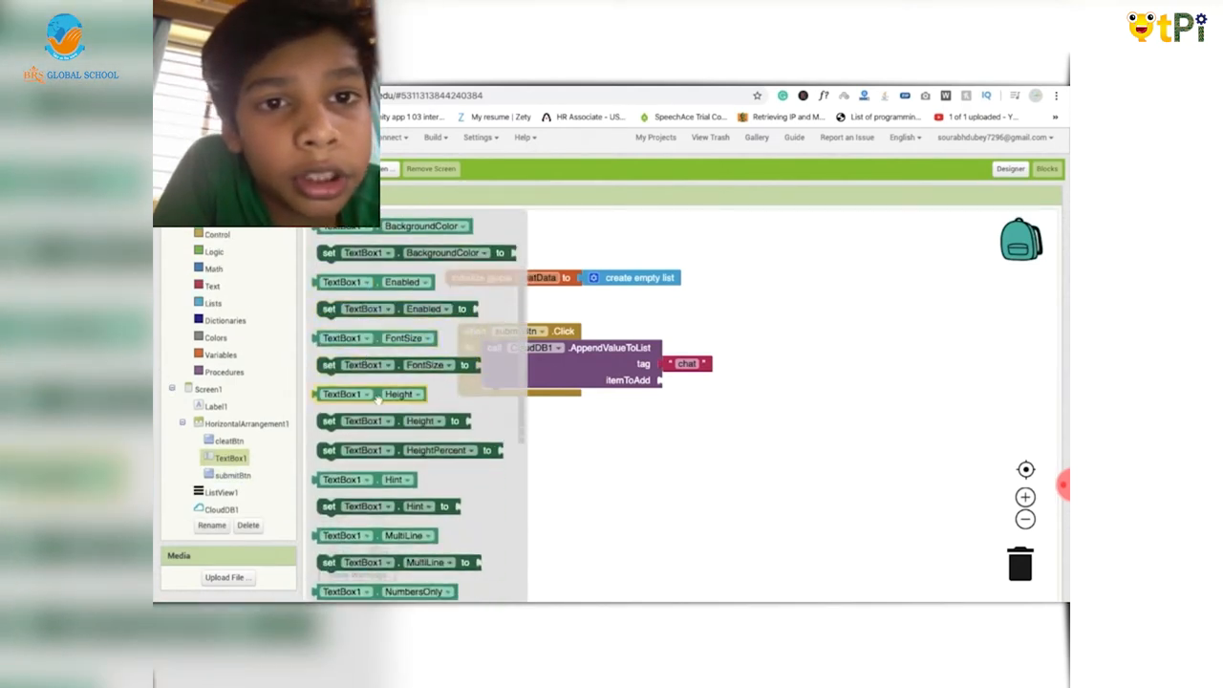
scroll("down", 3)
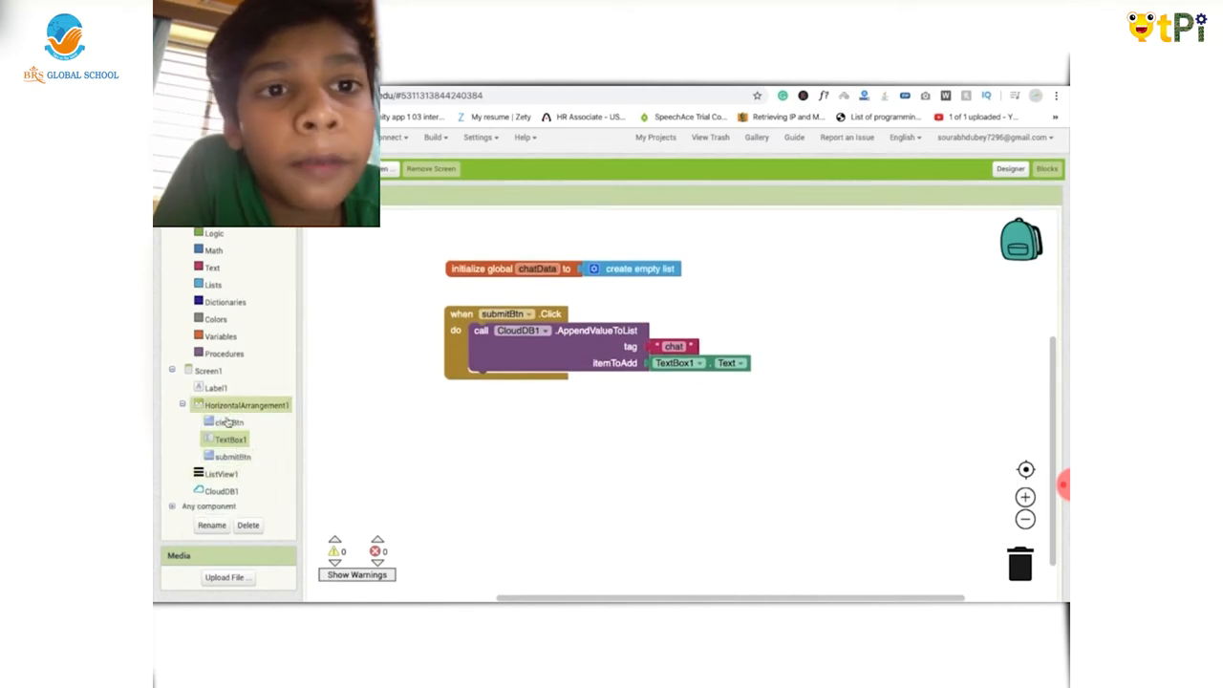
- Add when CloudDB1.GotValue containing set global chatData to get value
left_click(221, 491)
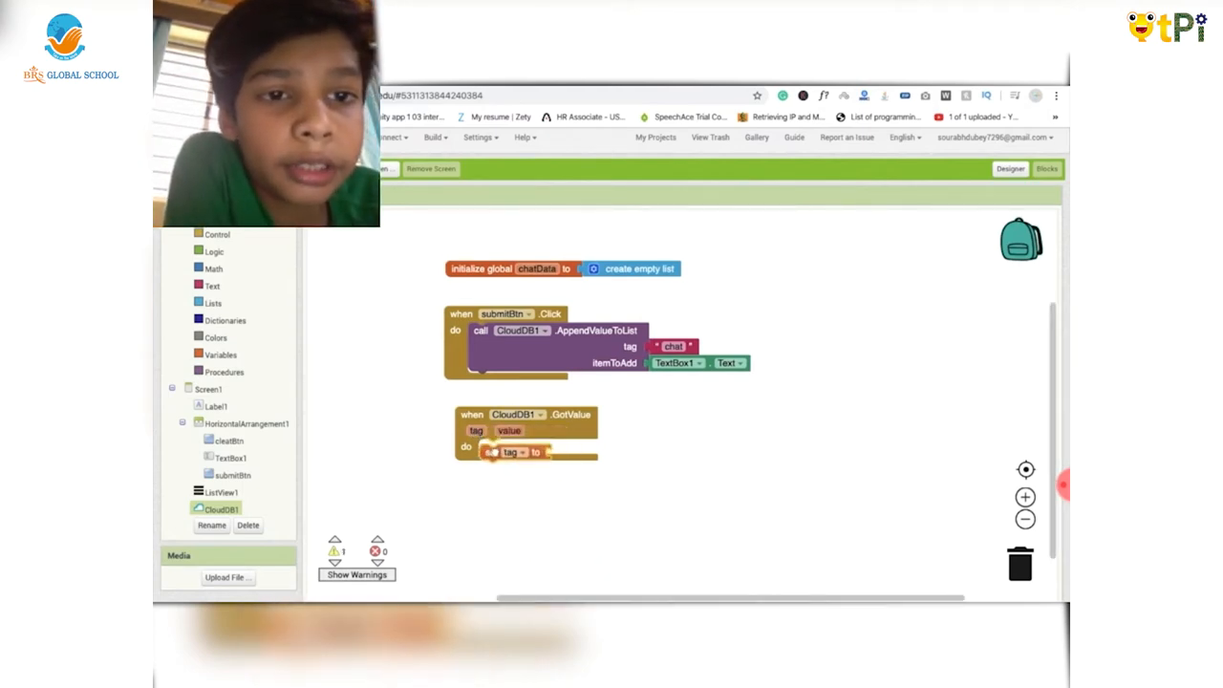
left_click(516, 447)
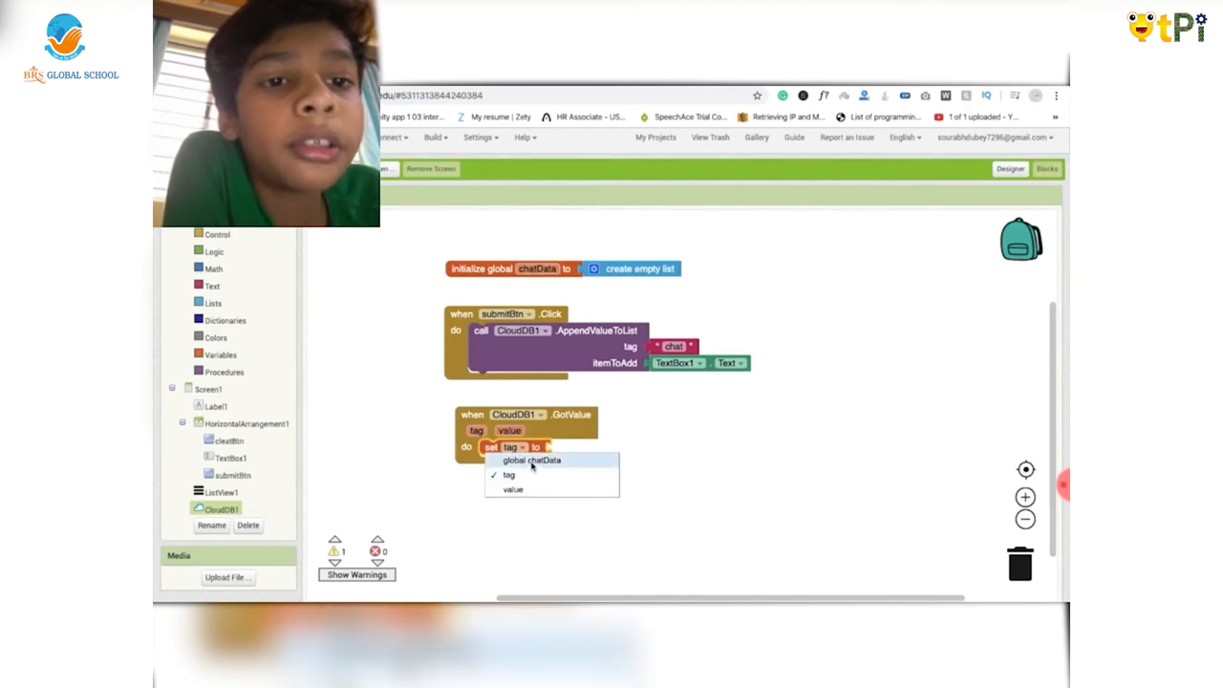
left_click(532, 459)
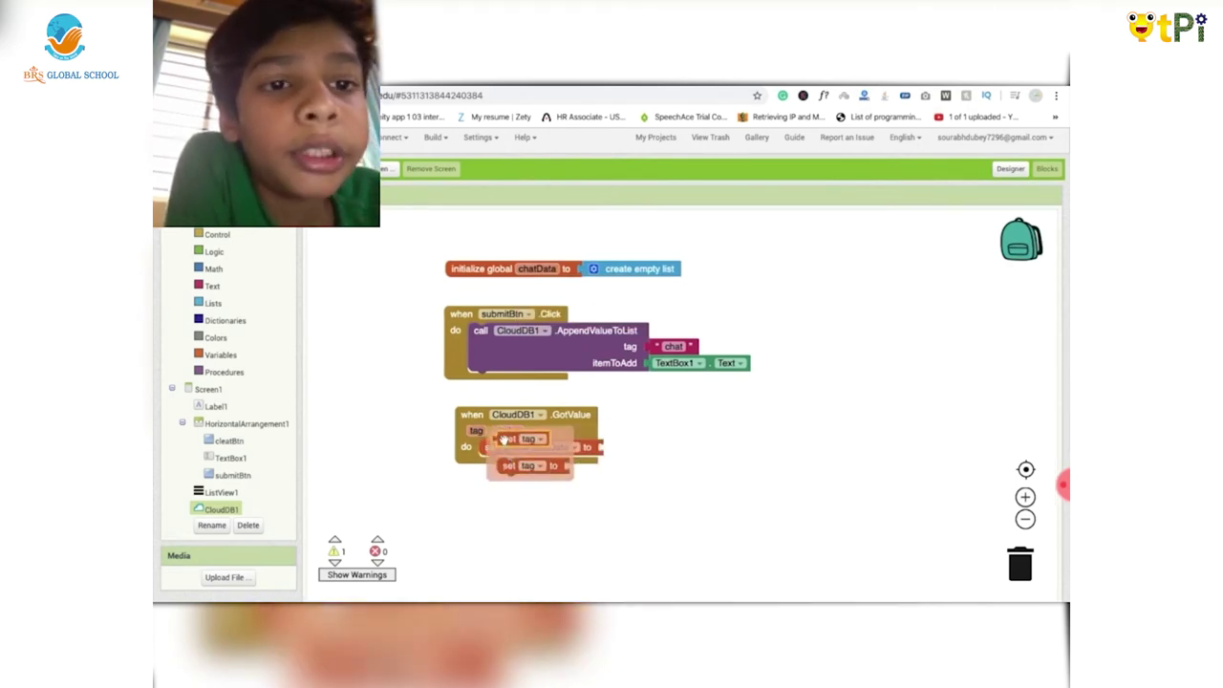
left_click(641, 447)
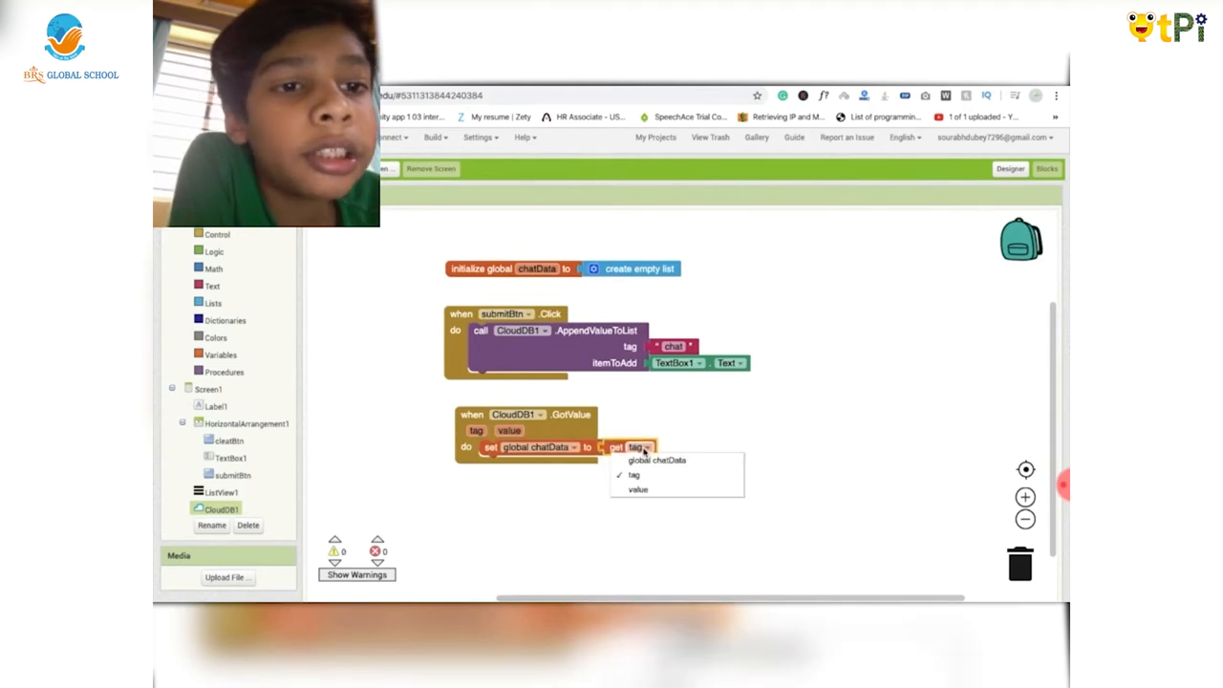
left_click(637, 489)
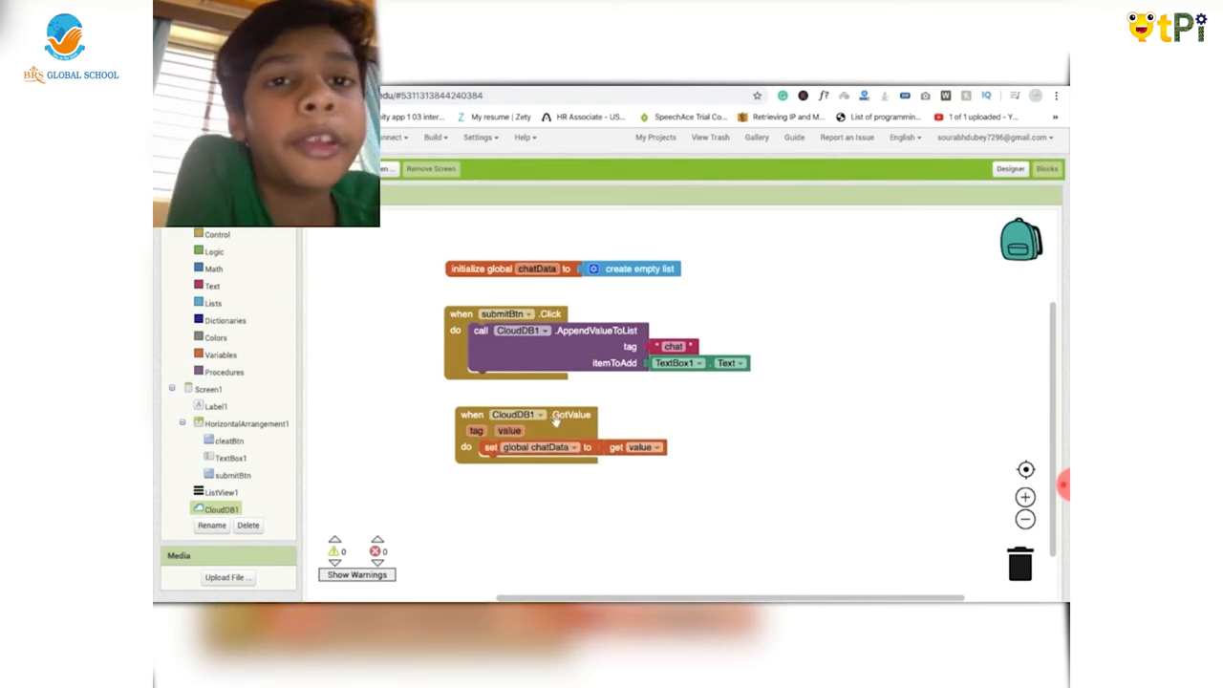
mouse_move(635, 531)
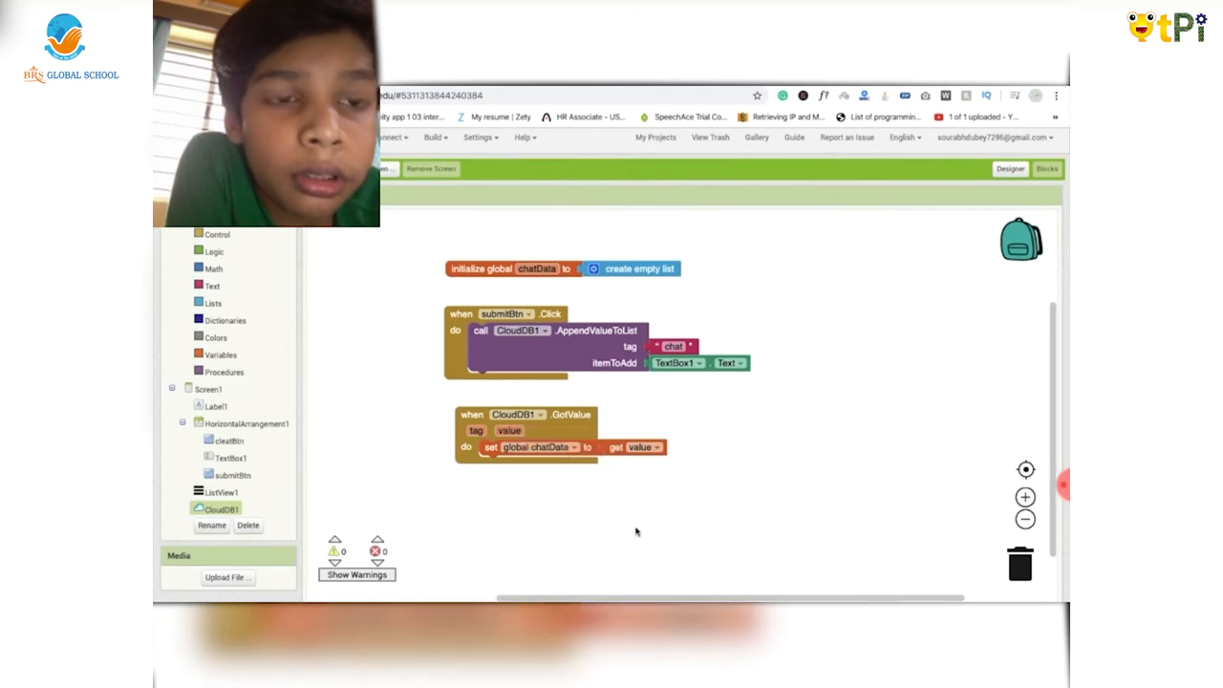
mouse_move(599, 521)
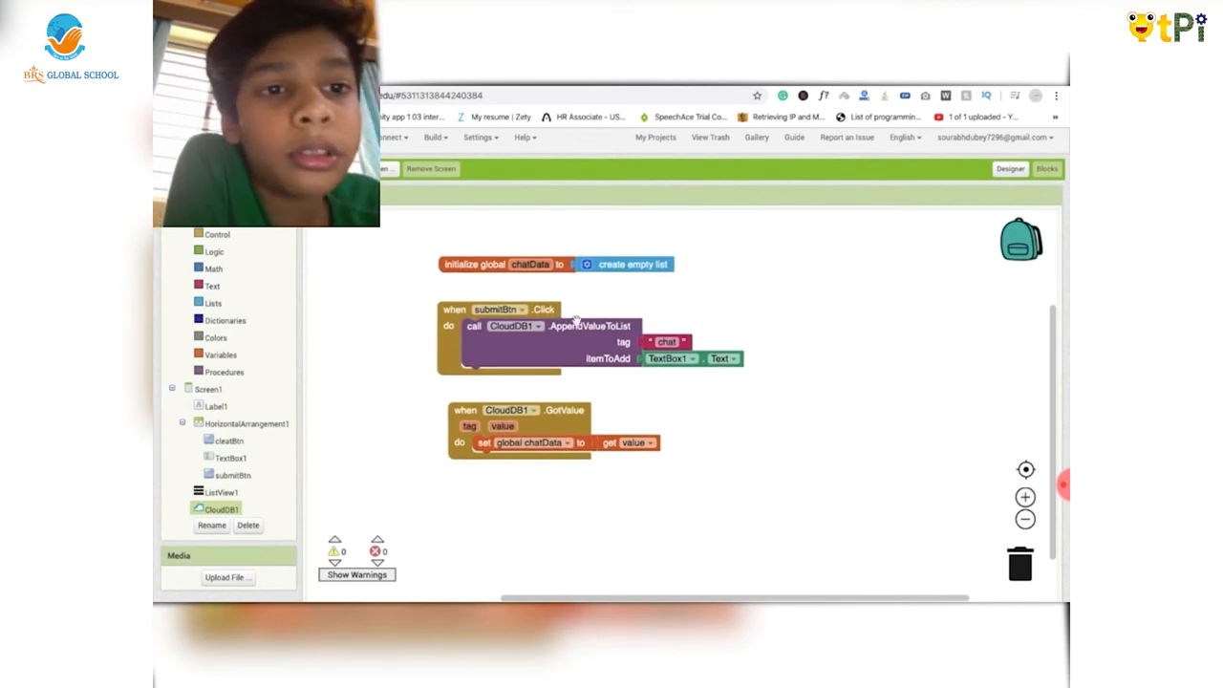
- Add 'set ListView1.Elements to get global chatData' inside the CloudDB1.GotValue handler
left_click(222, 491)
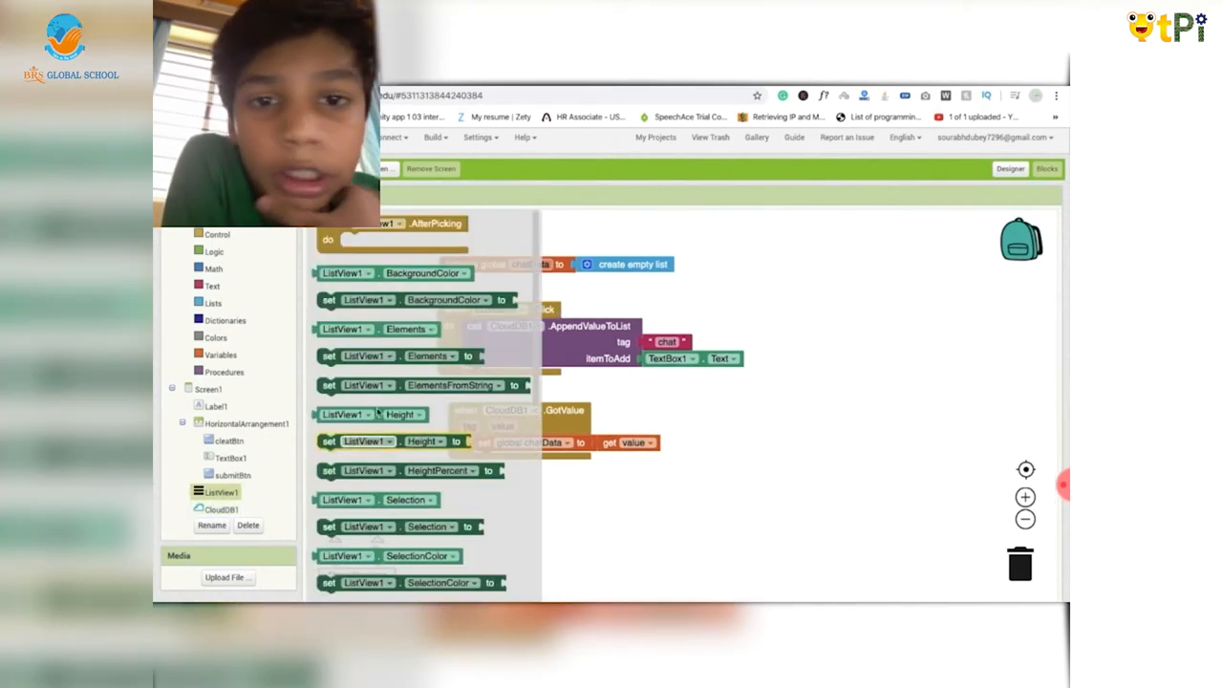
scroll("down", 3)
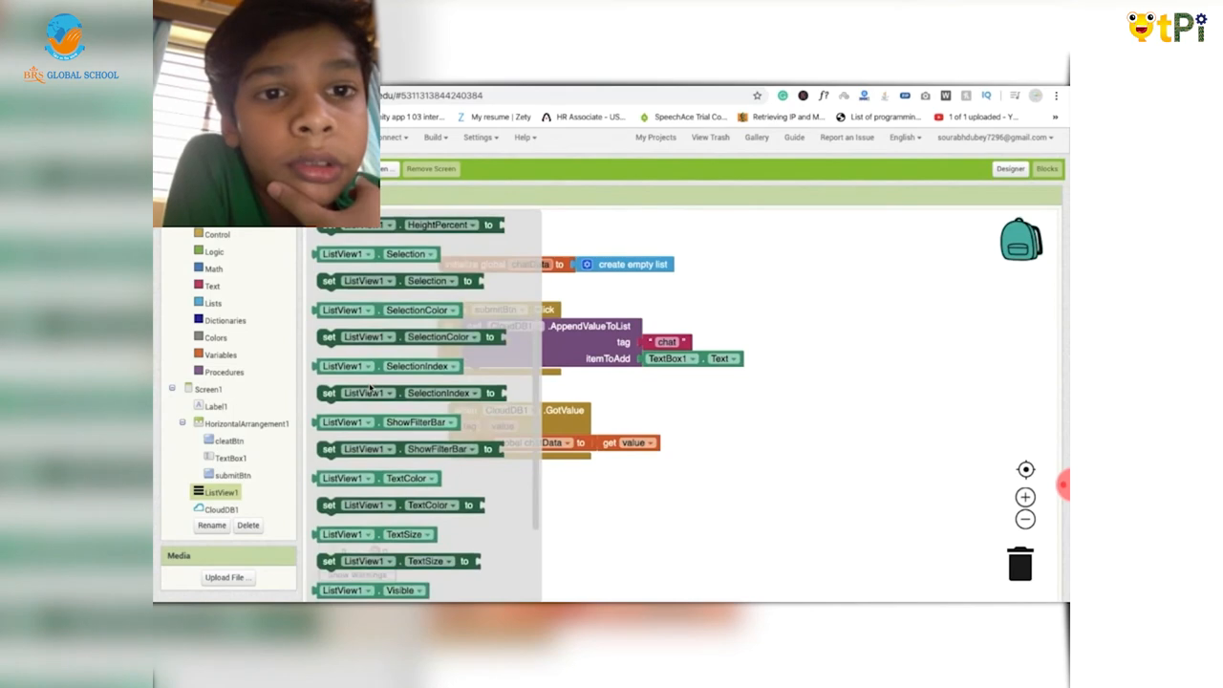
scroll("up", 3)
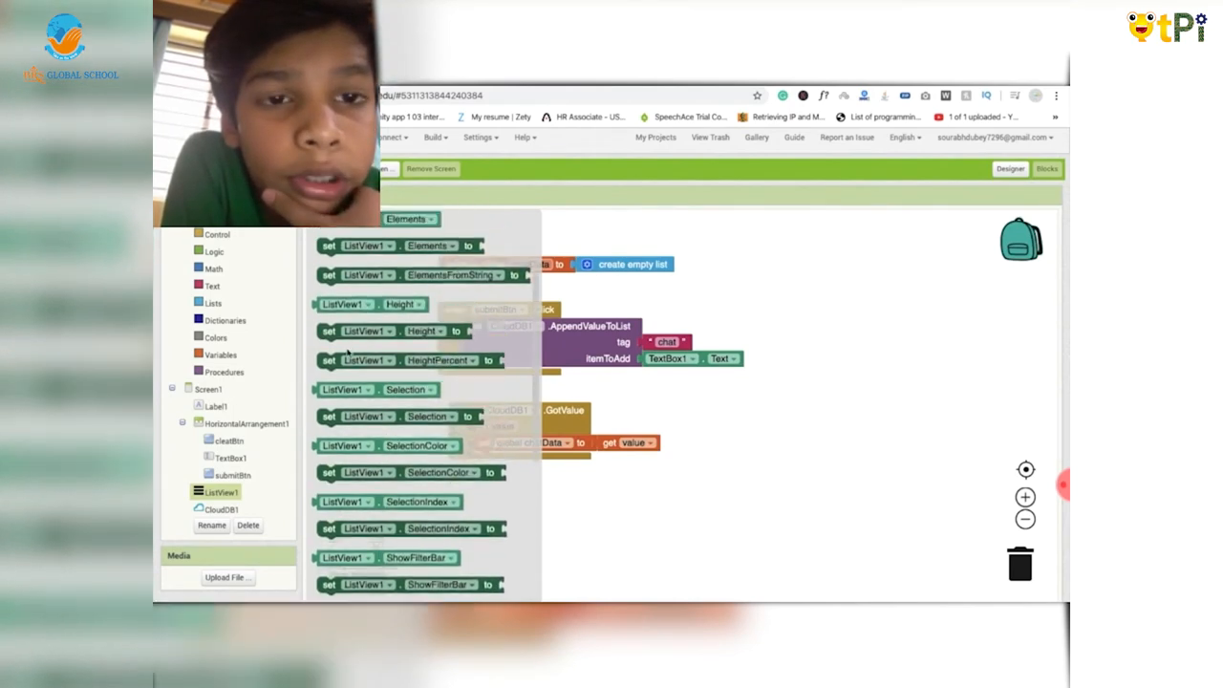
scroll("up", 3)
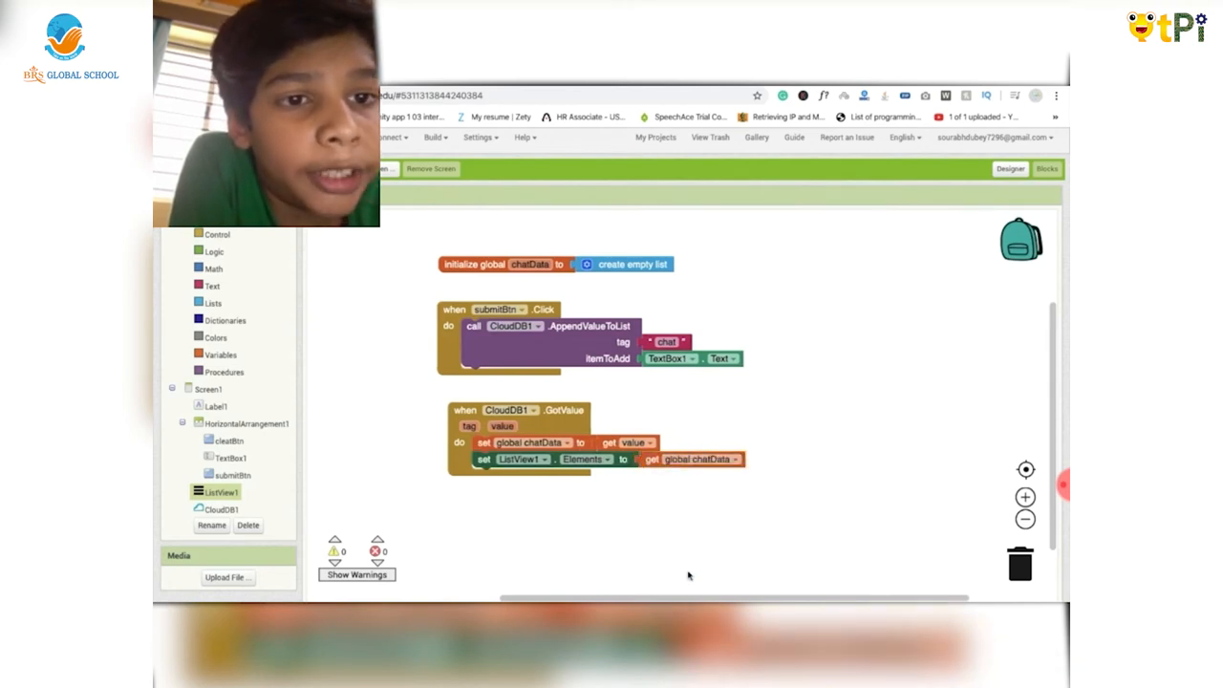
mouse_move(697, 525)
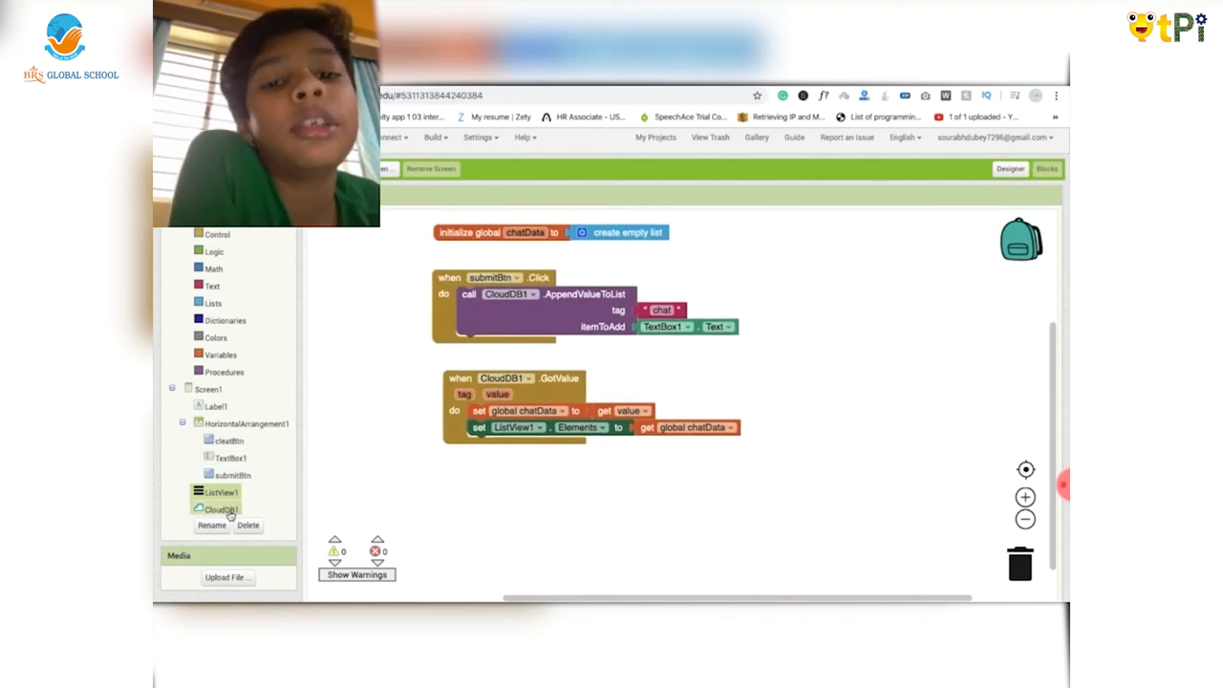
- Place a 'when CloudDB1.DataChanged' event block beneath the GotValue handler
left_click(222, 508)
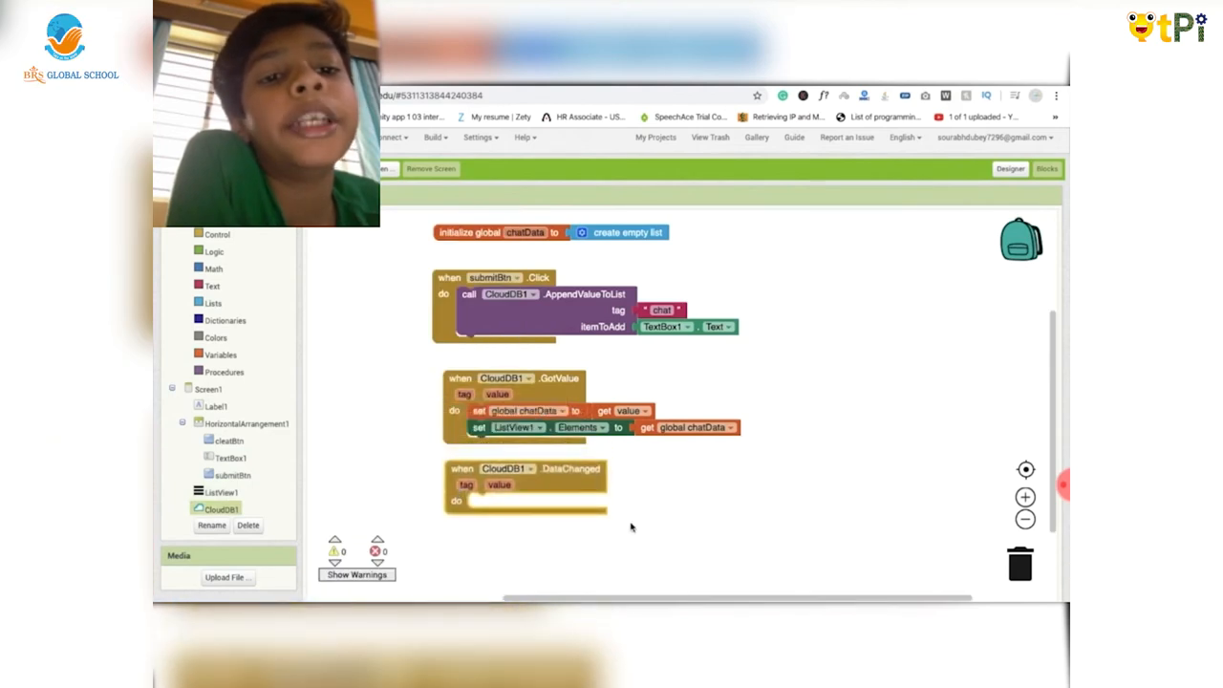
mouse_move(671, 542)
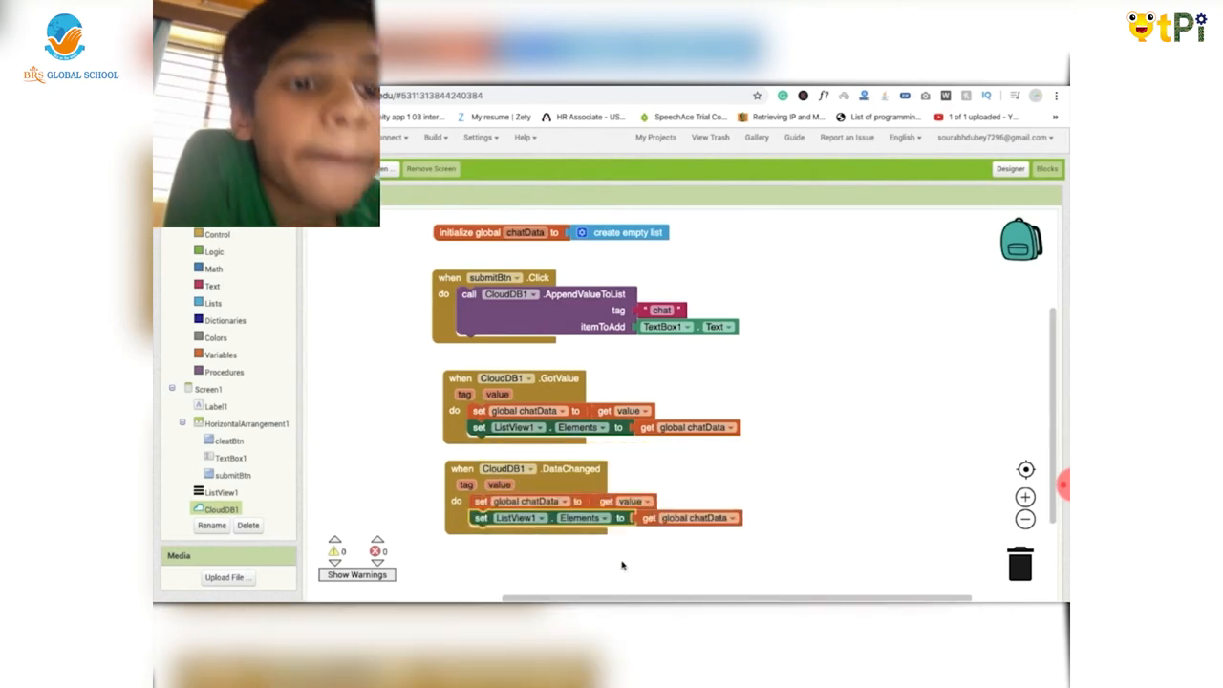
mouse_move(557, 542)
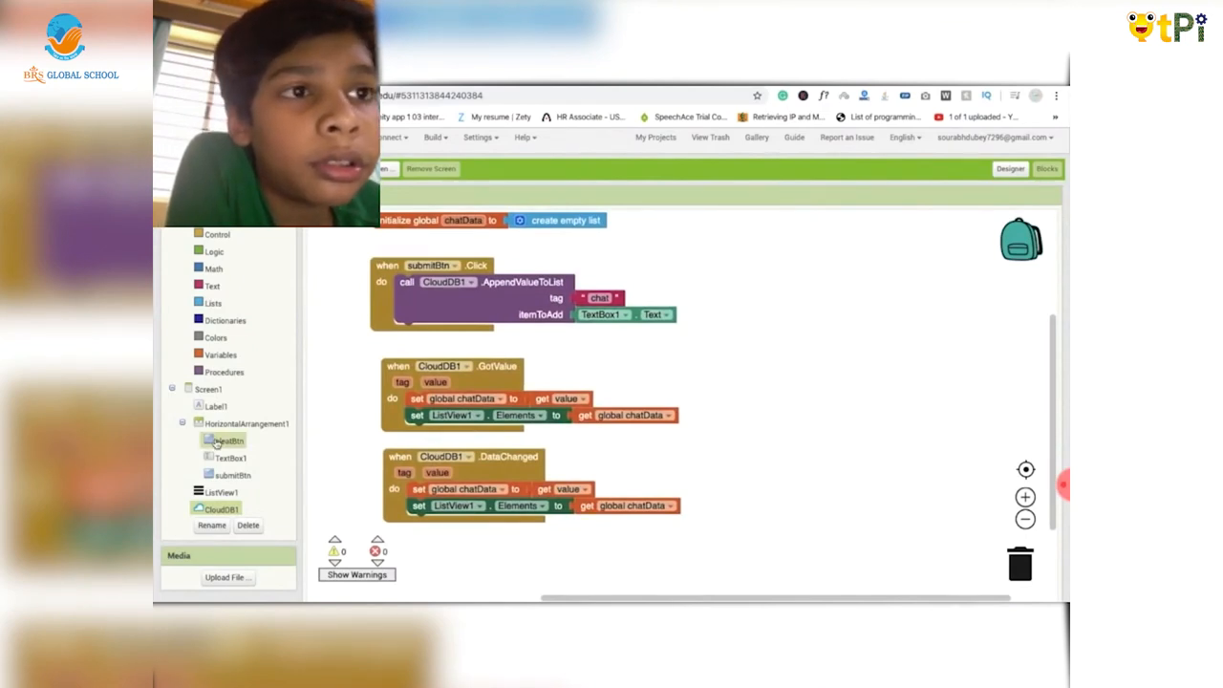
- Build clearBtn.Click with CloudDB1.ClearTag 'chat' and AppendValueToList 'chat' TextBox1.Text
left_click(226, 440)
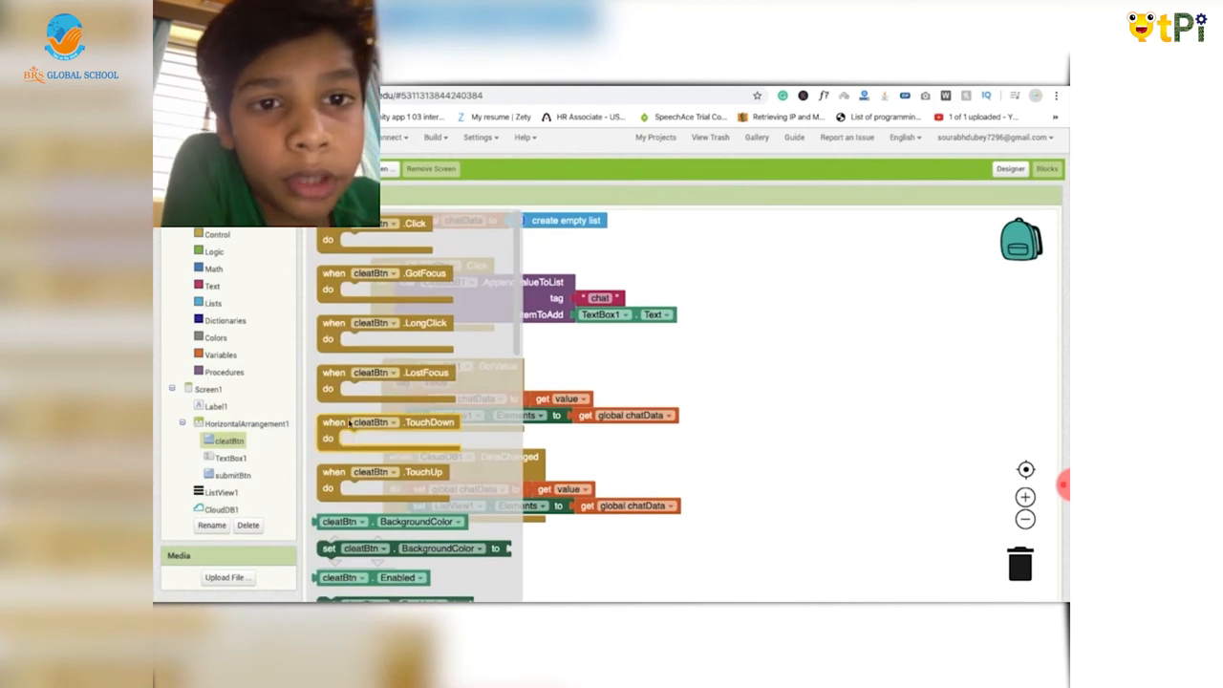
mouse_move(330, 237)
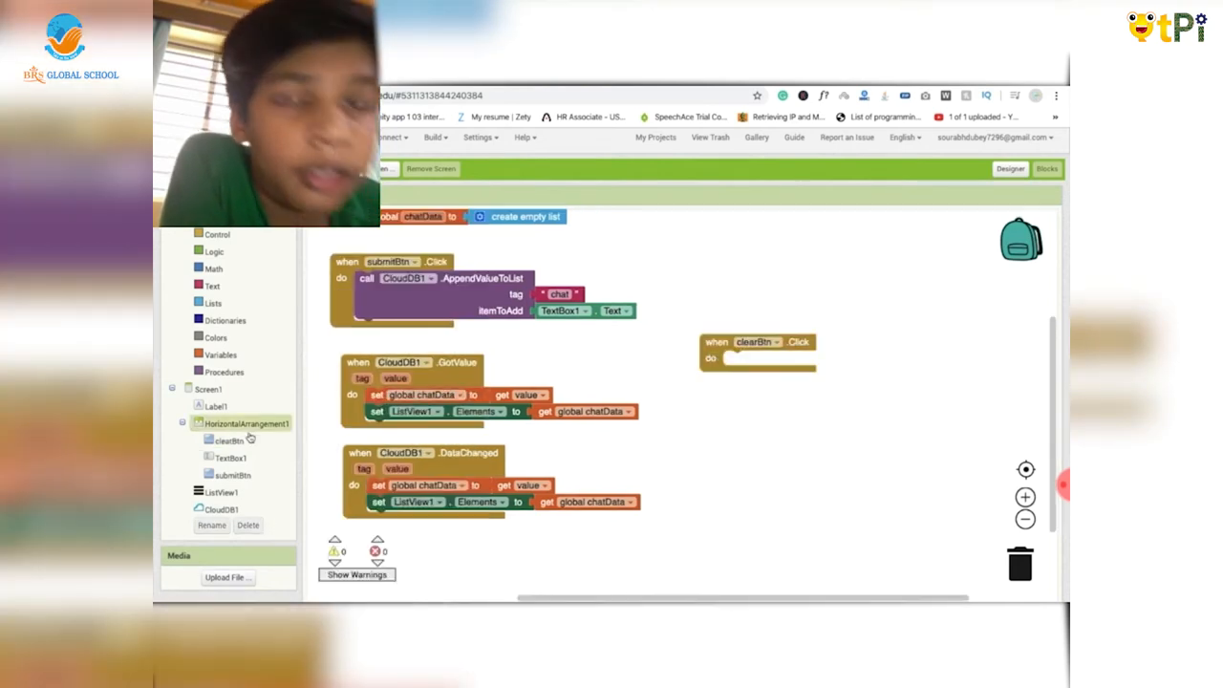
left_click(221, 508)
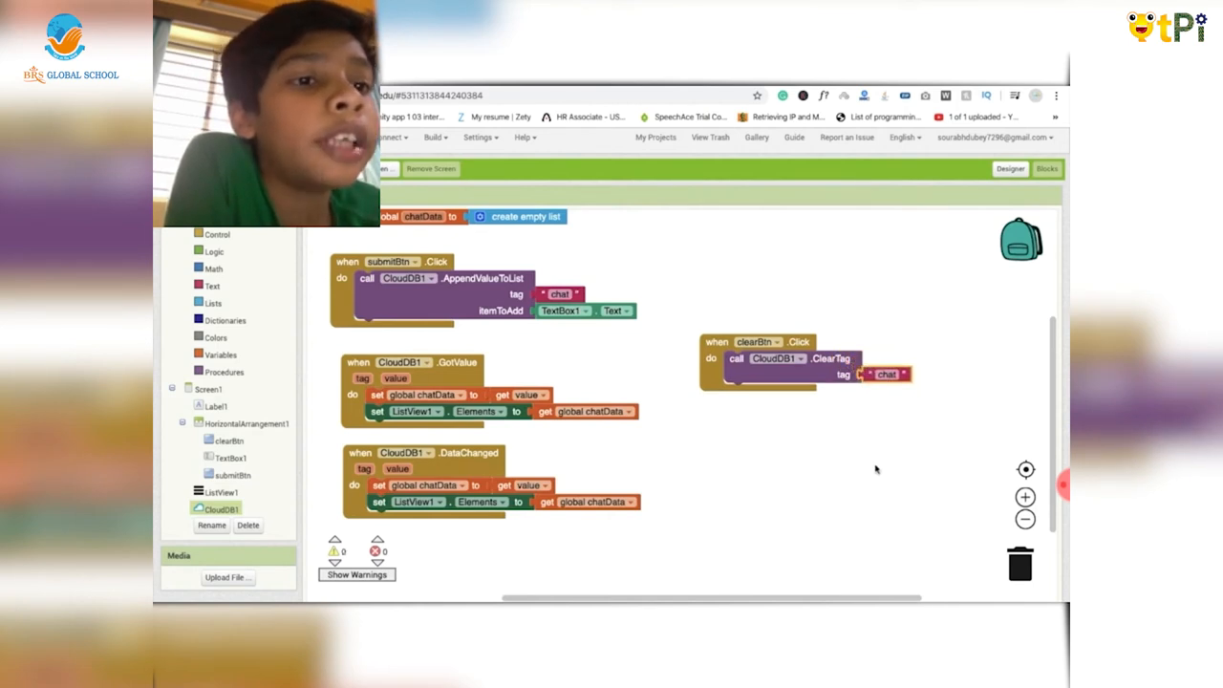
mouse_move(698, 381)
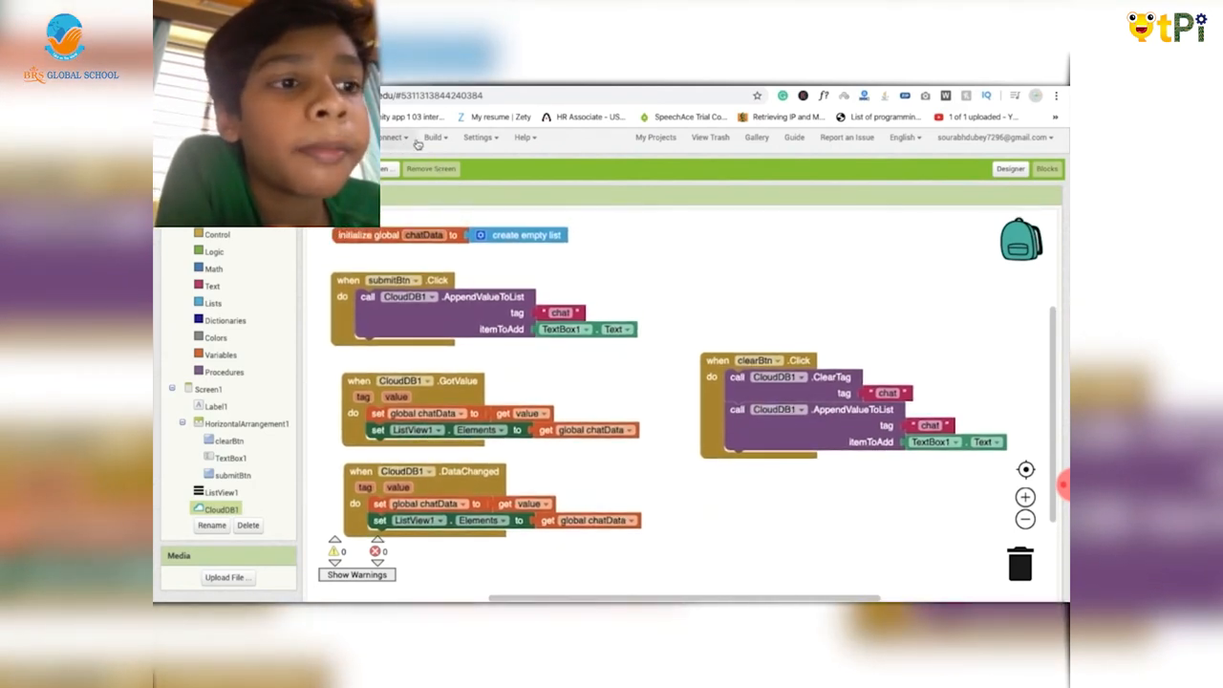
left_click(389, 140)
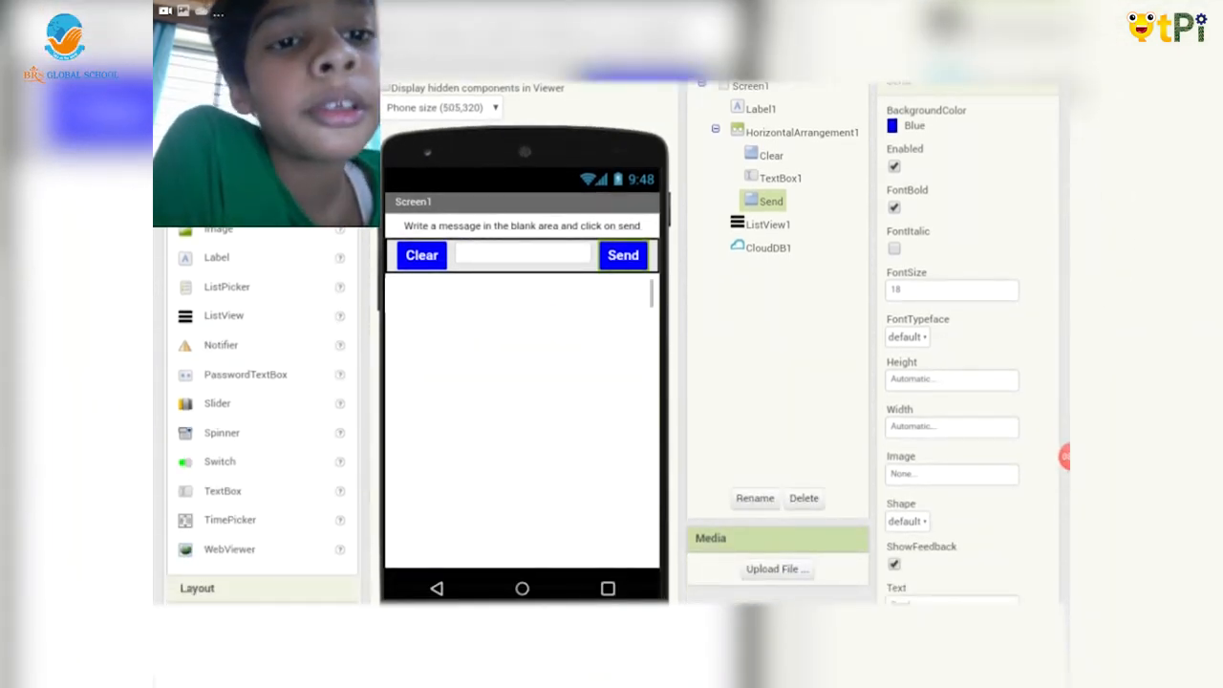
- Select Screen1 in Designer and begin uploading a BackgroundImage file
left_click(769, 224)
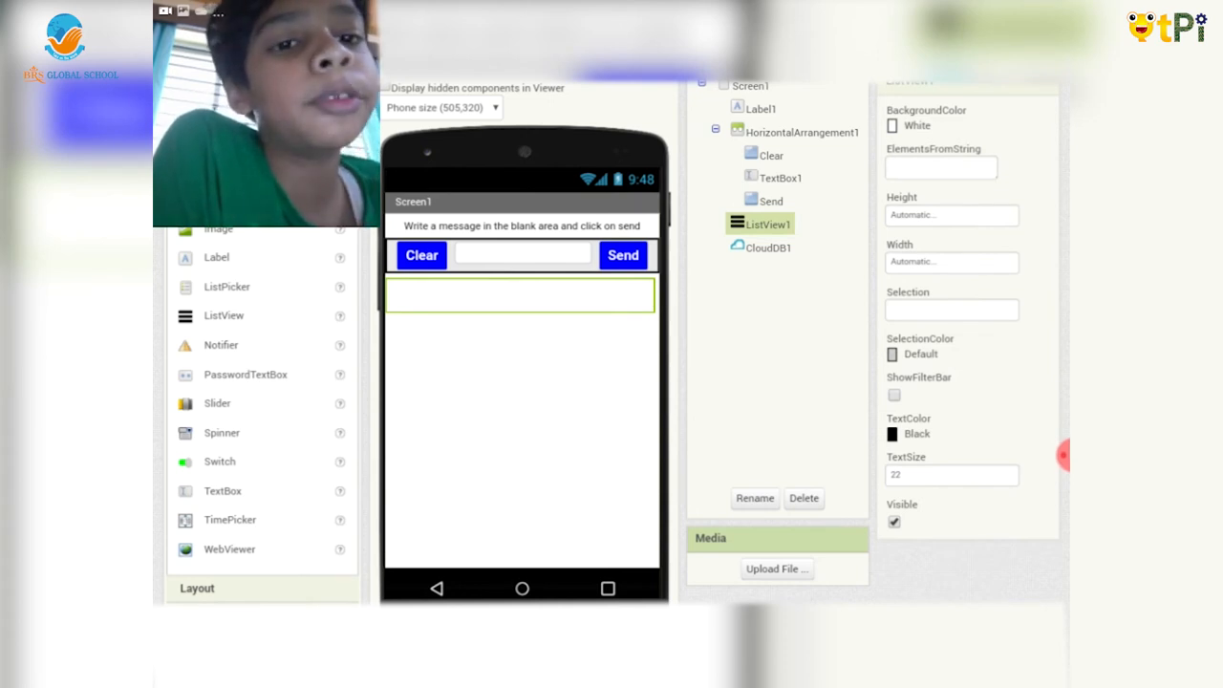
left_click(750, 85)
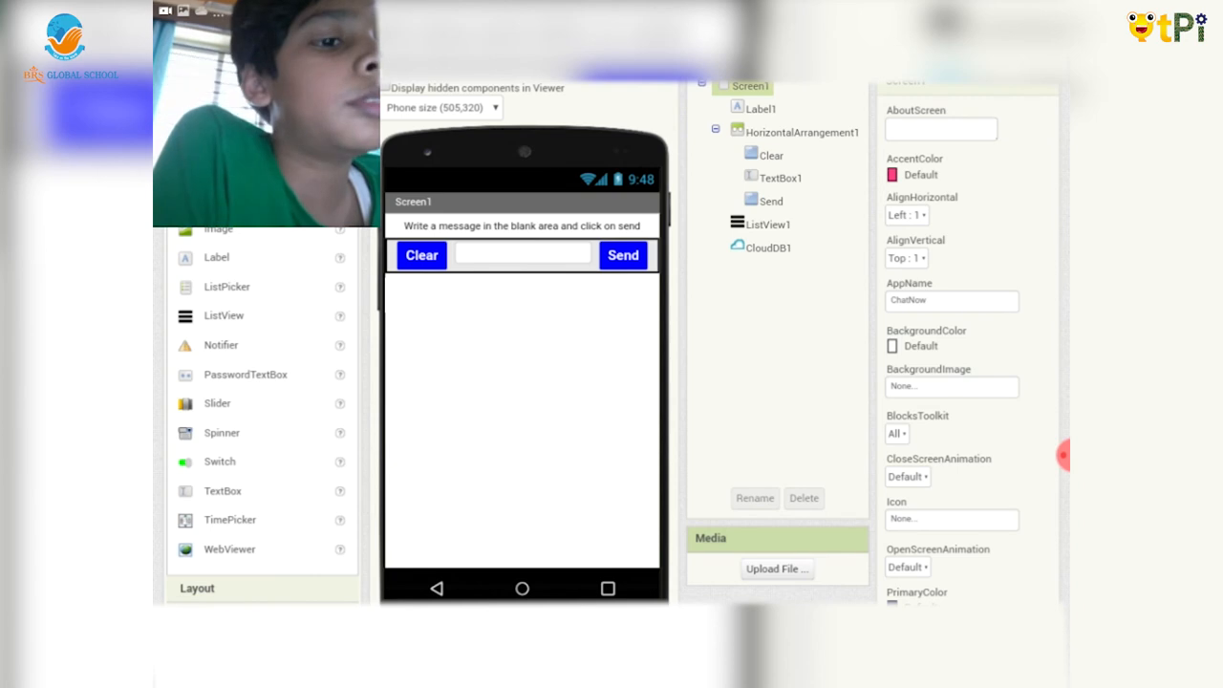
scroll("down", 3)
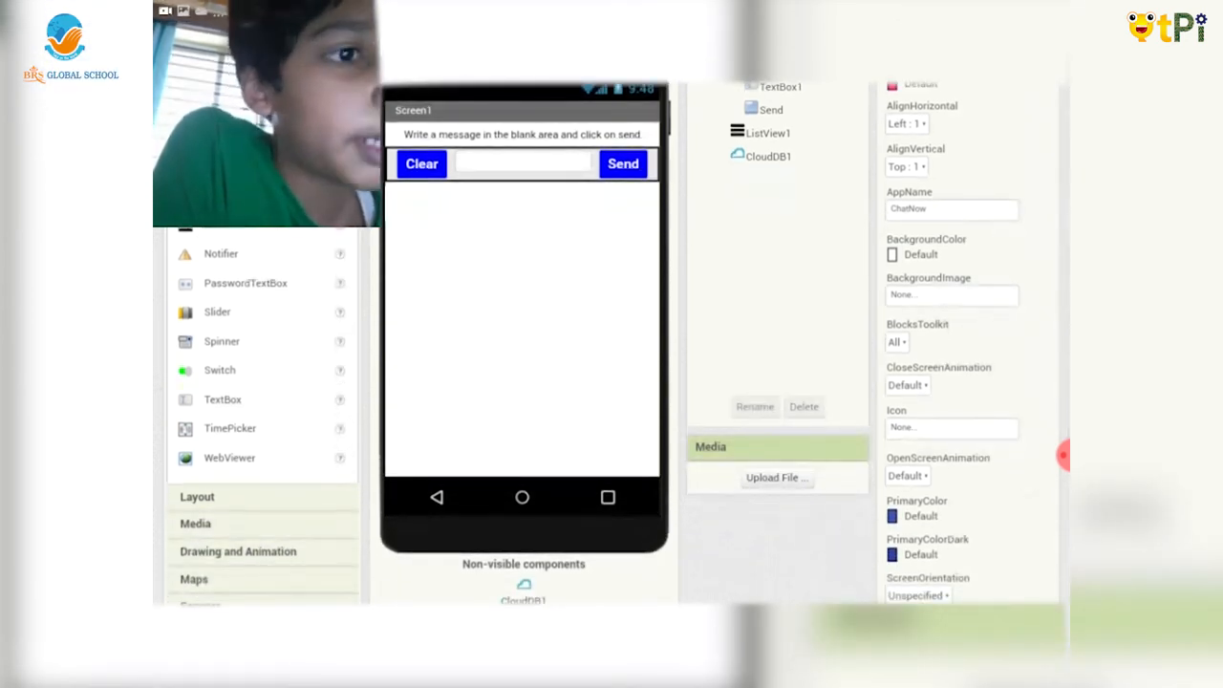
left_click(950, 295)
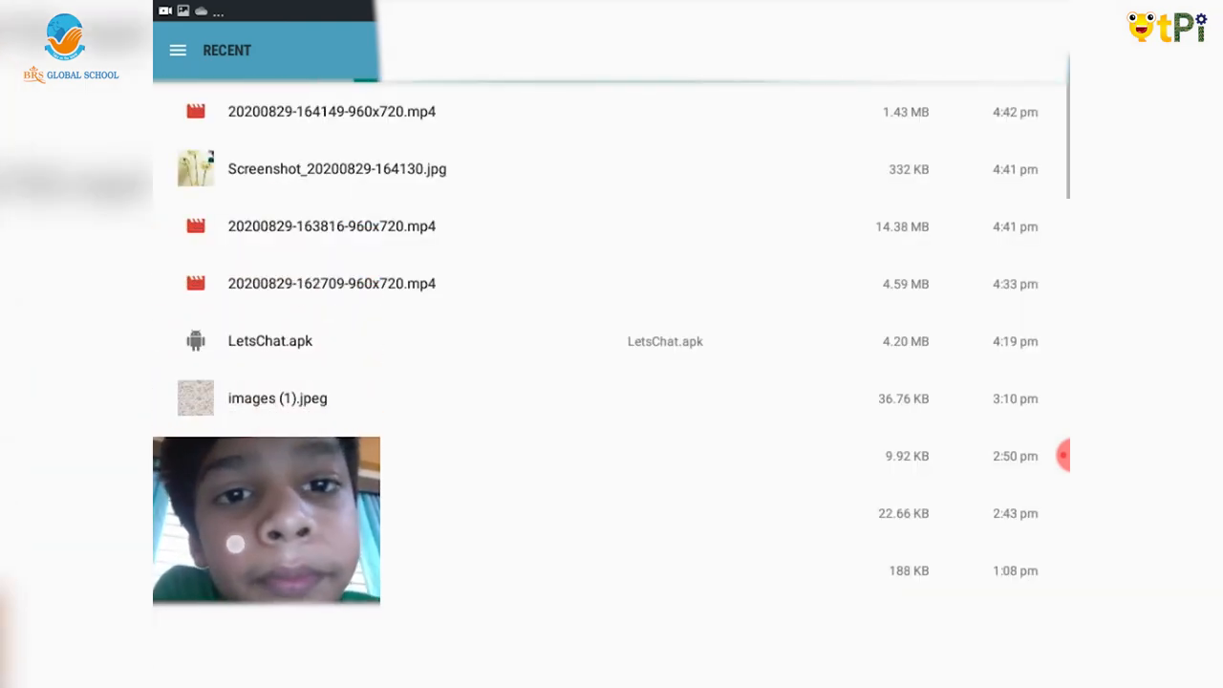
- Upload images (1).jpeg from the Android file picker
scroll("down", 3)
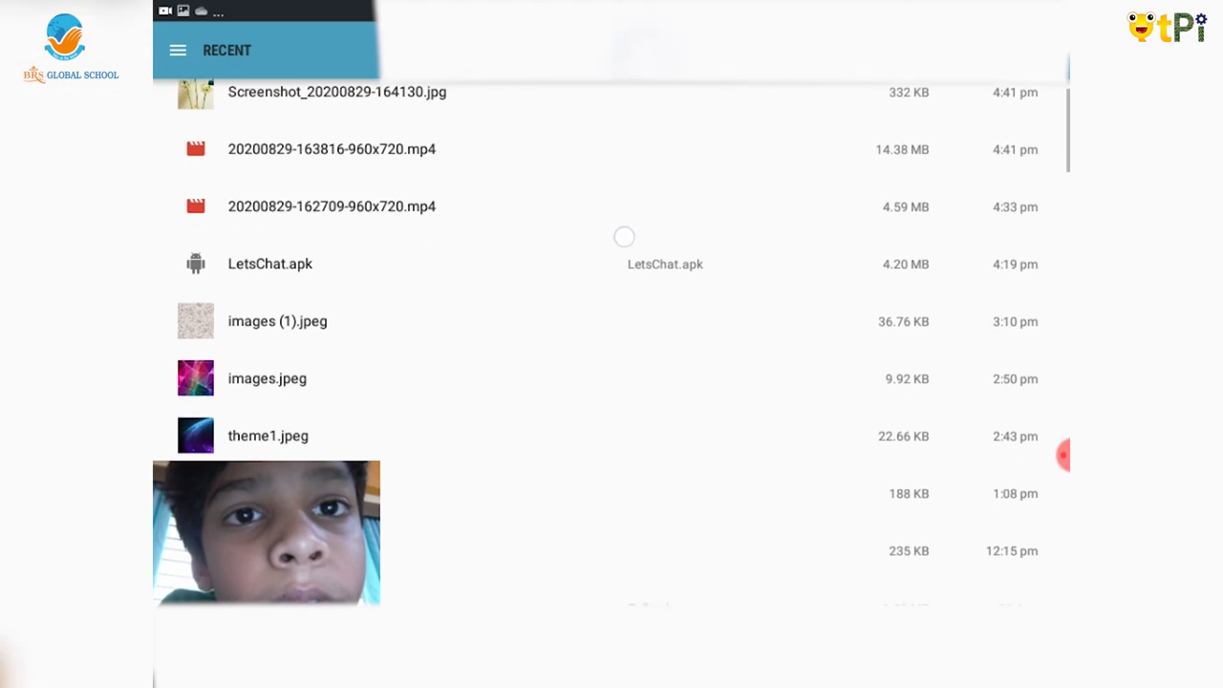
scroll("down", 3)
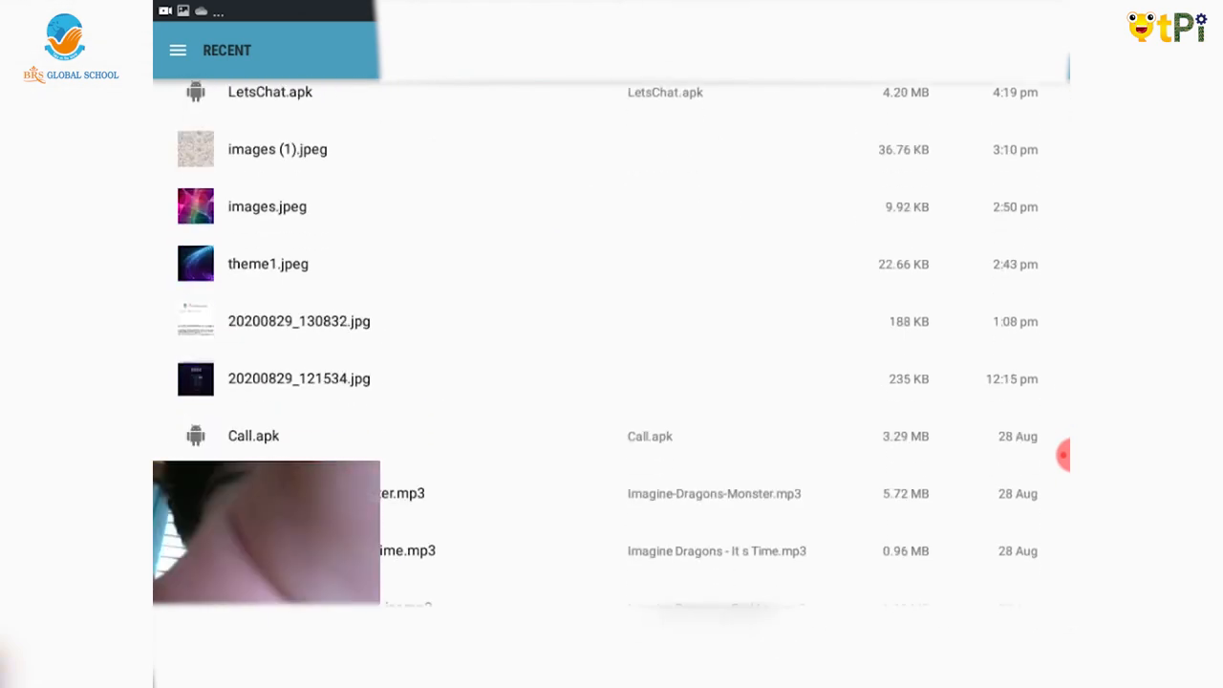
left_click(277, 149)
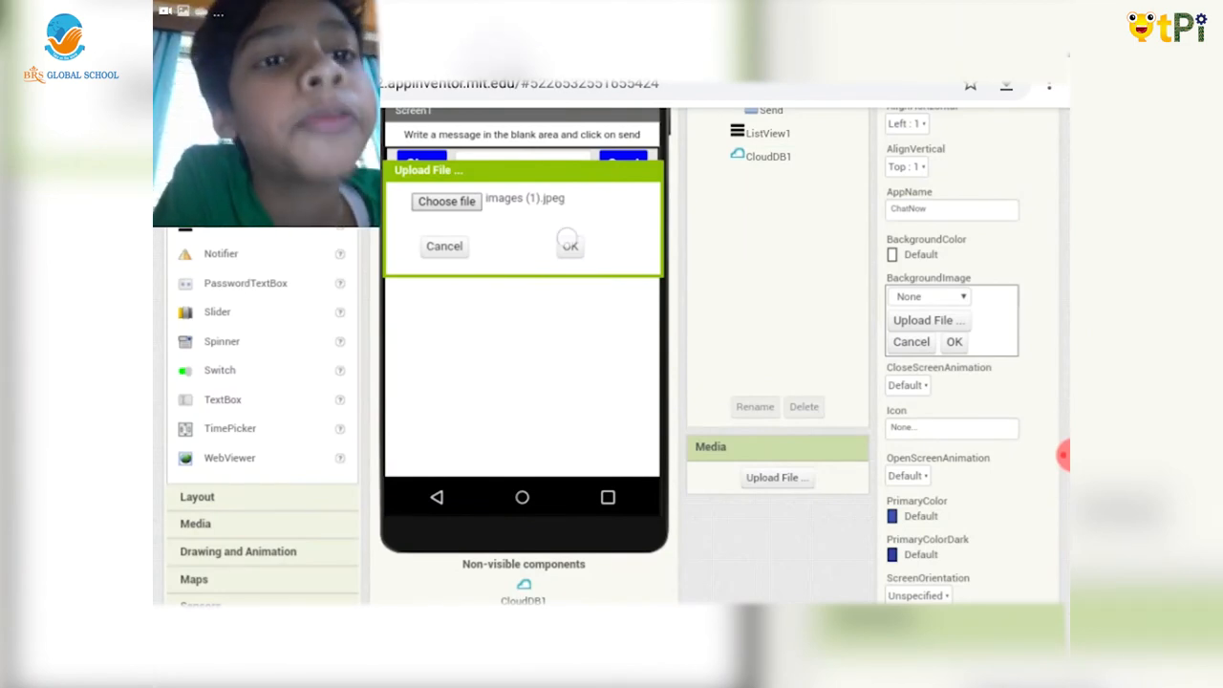
left_click(569, 245)
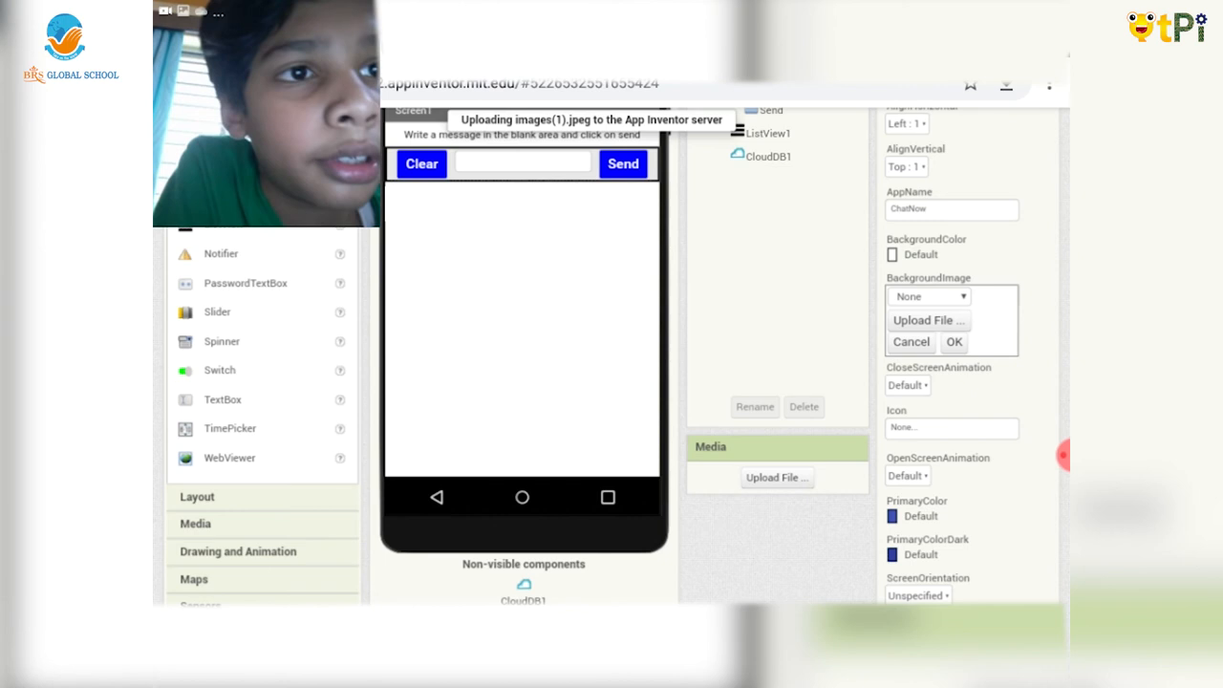
- Apply an uploaded image as Screen1's background and check its colour choices
left_click(954, 342)
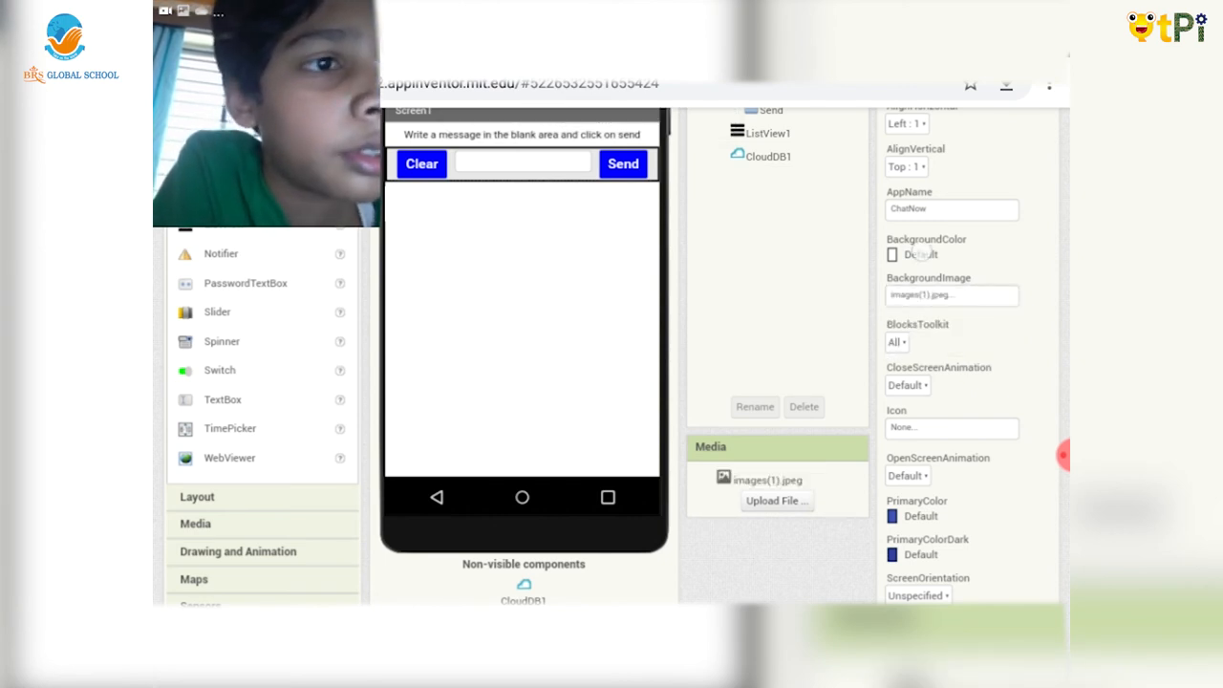
left_click(894, 254)
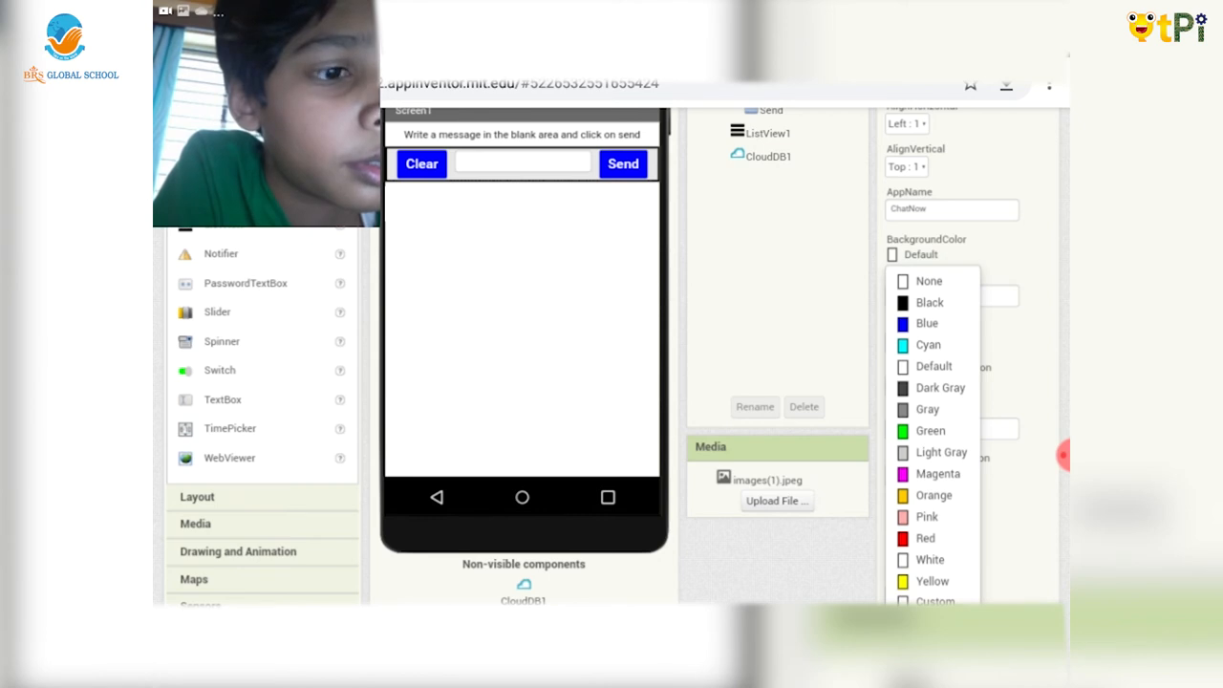
left_click(917, 254)
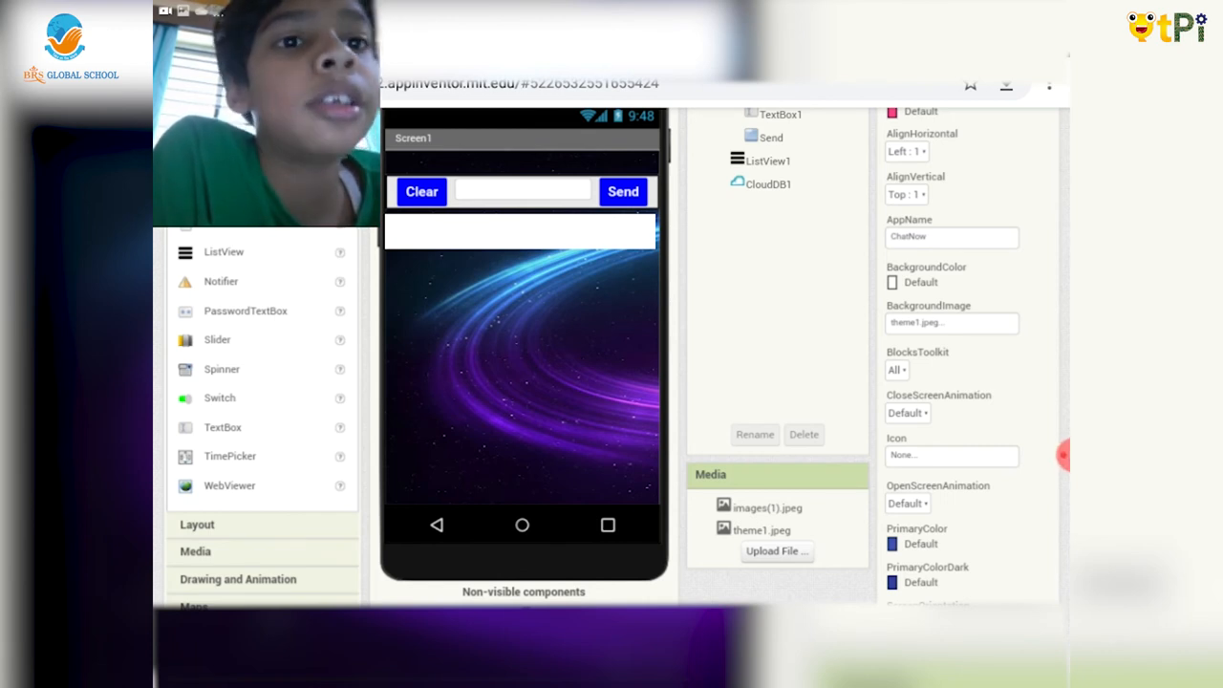
- Set Screen1's CloseScreenAnimation to Fade, keeping the theme1.jpeg galaxy background
left_click(783, 114)
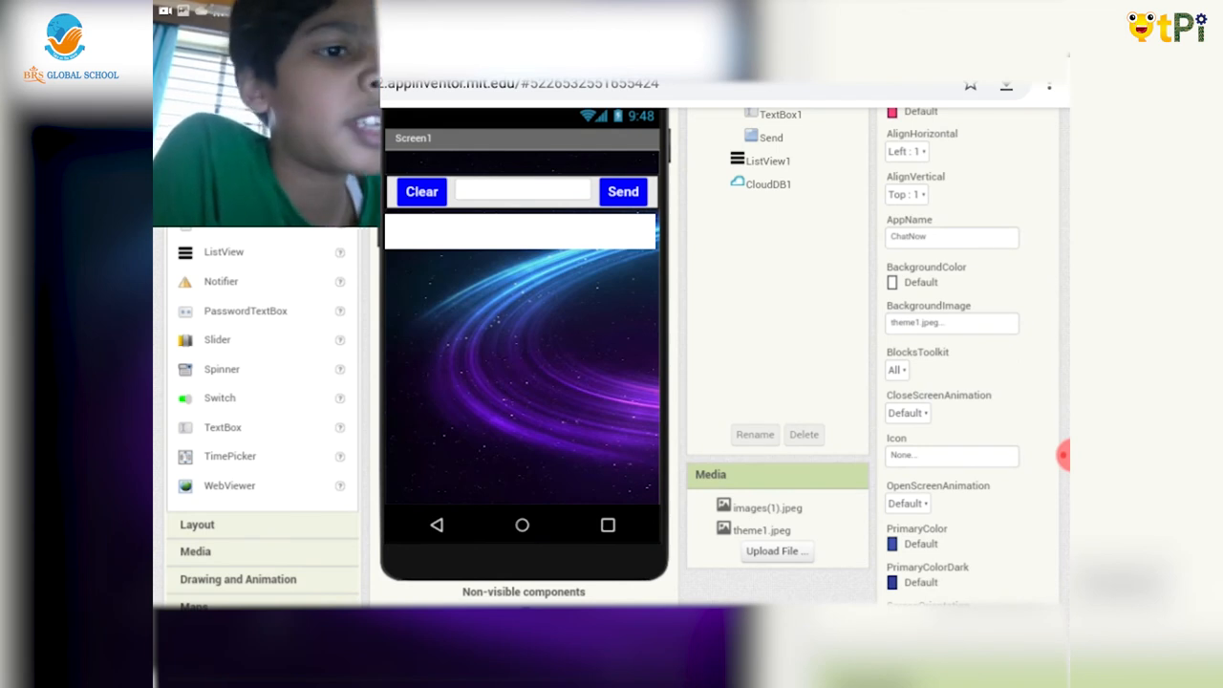
left_click(906, 413)
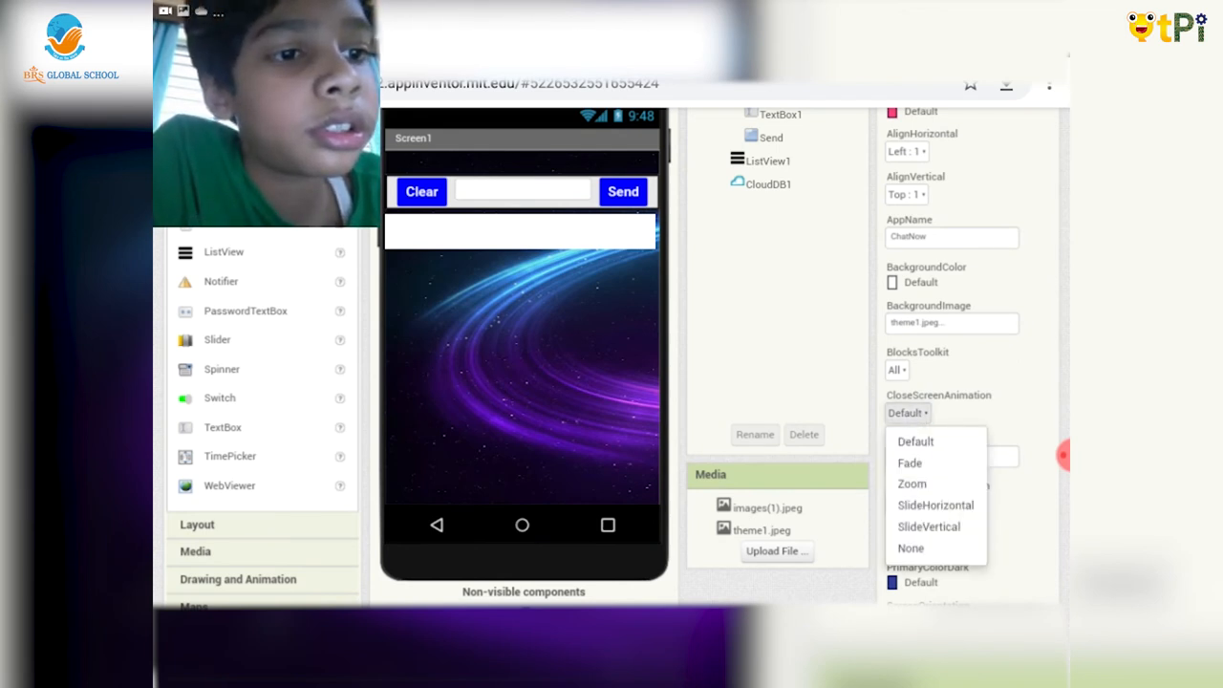
left_click(908, 463)
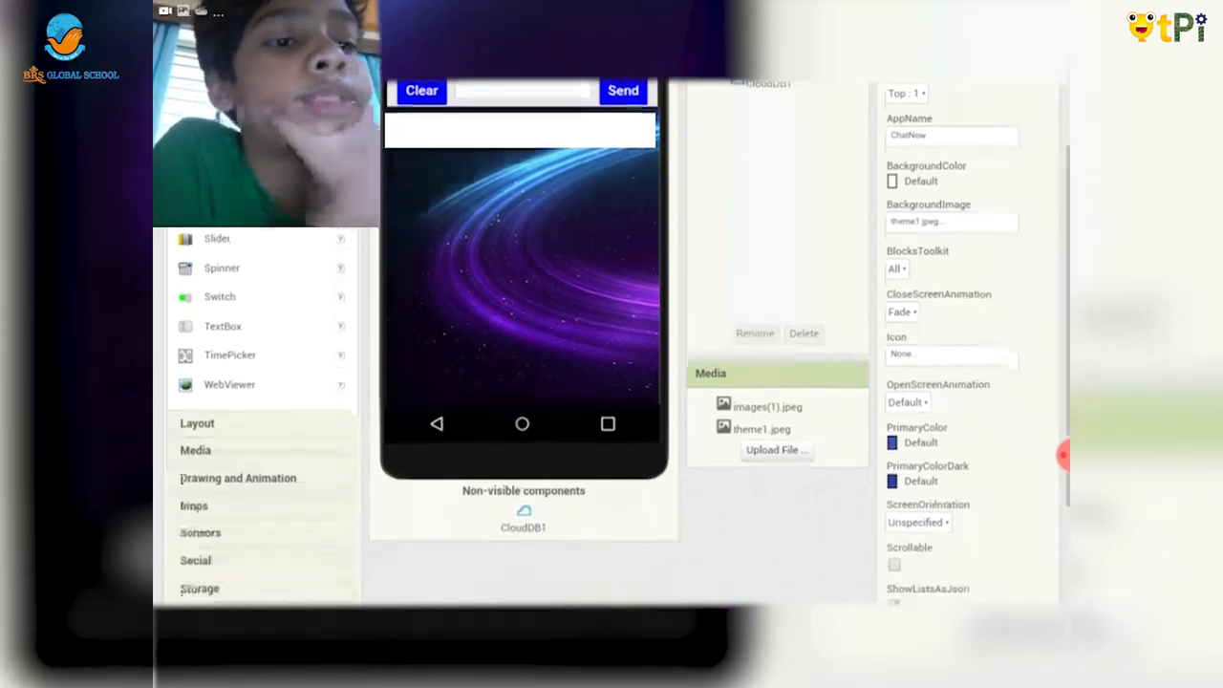
scroll("down", 3)
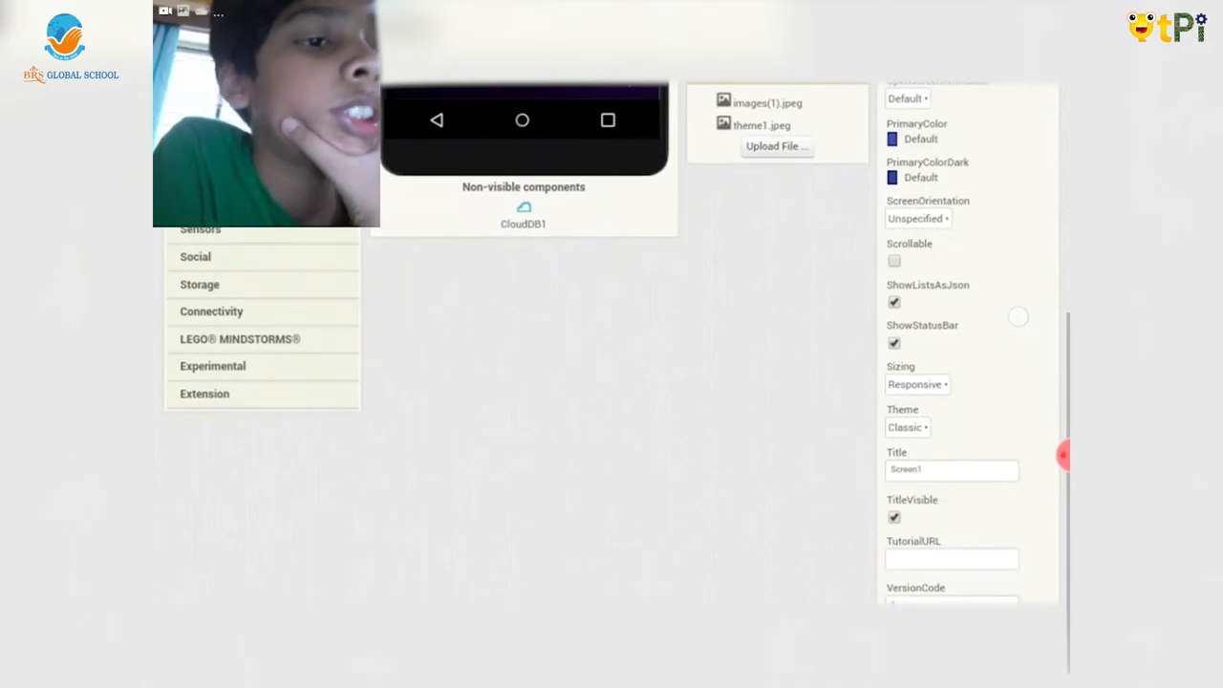
scroll("down", 3)
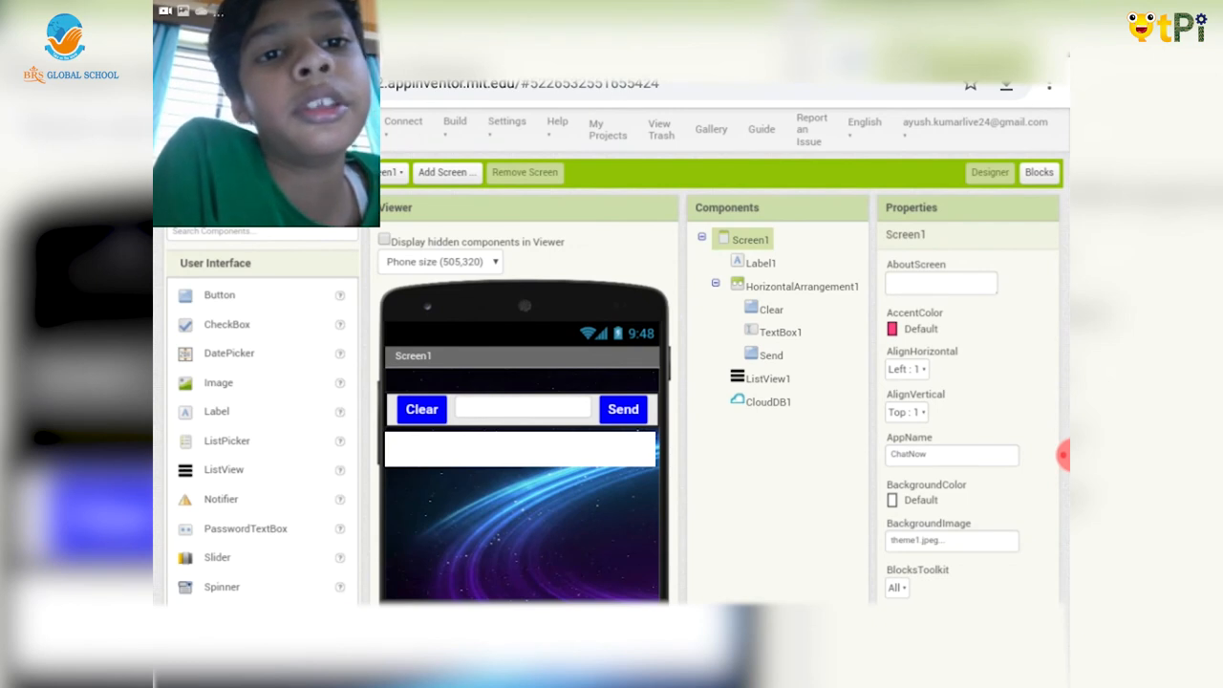
scroll("down", 3)
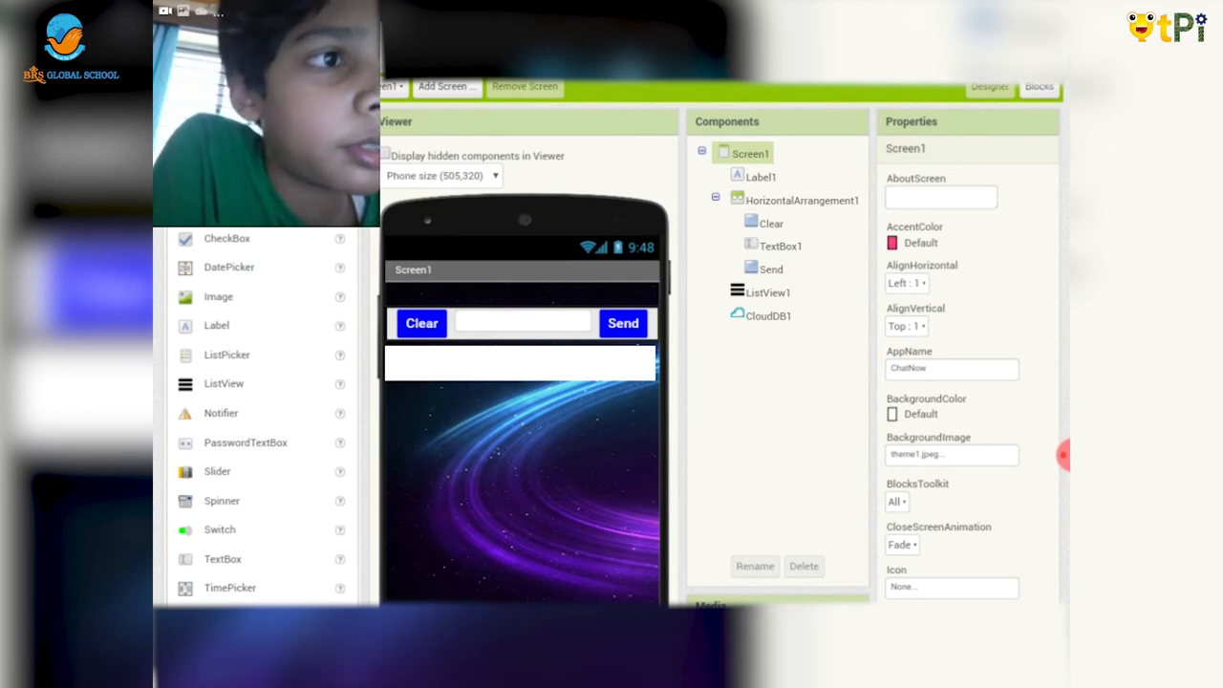
- Review the blocks, center Screen1 horizontally, then select TextBox1 and HorizontalArrangement1
left_click(1039, 86)
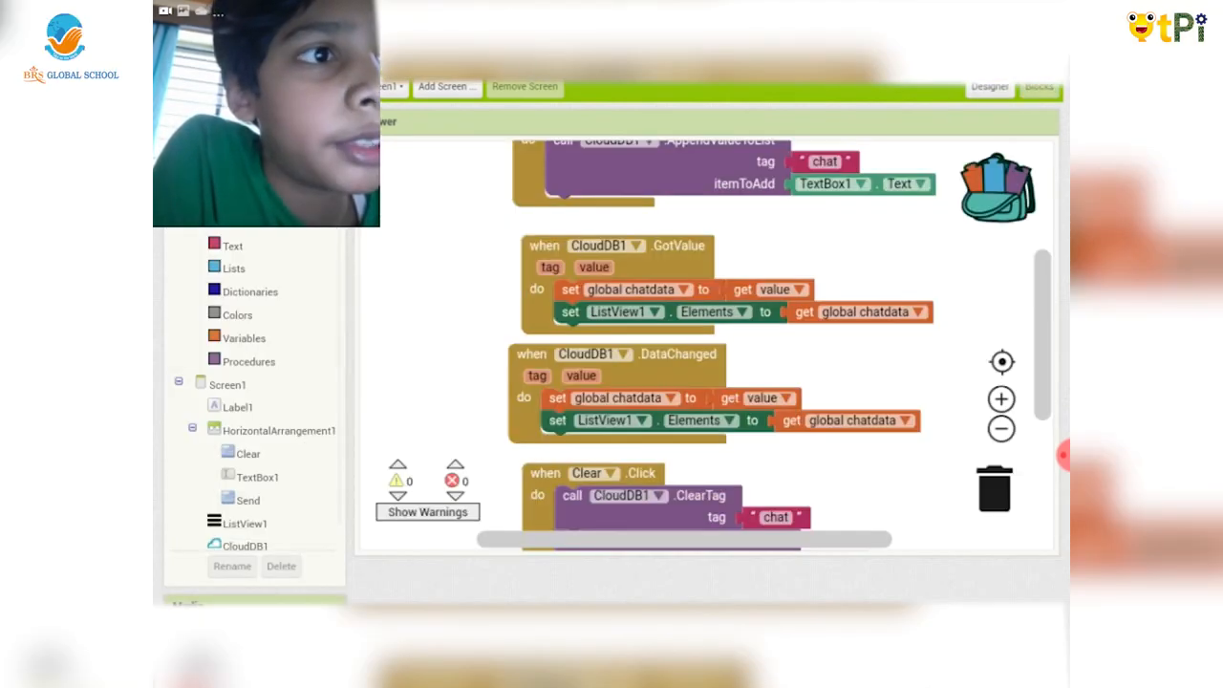
left_click(989, 86)
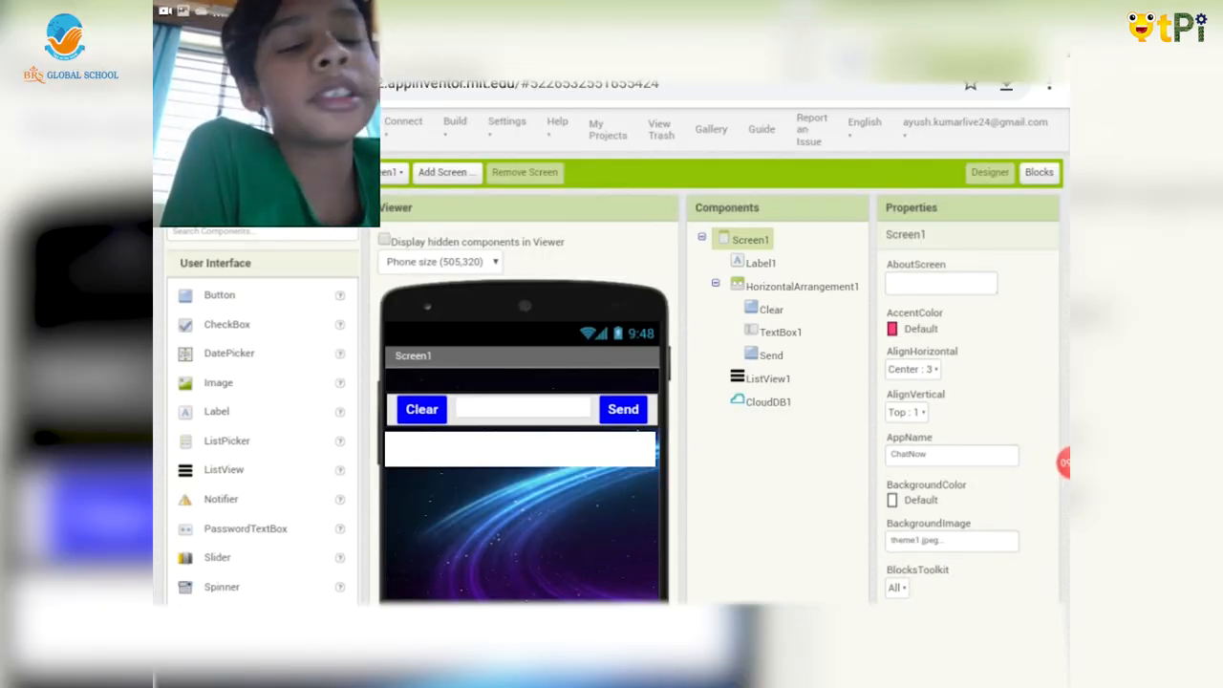
scroll("down", 3)
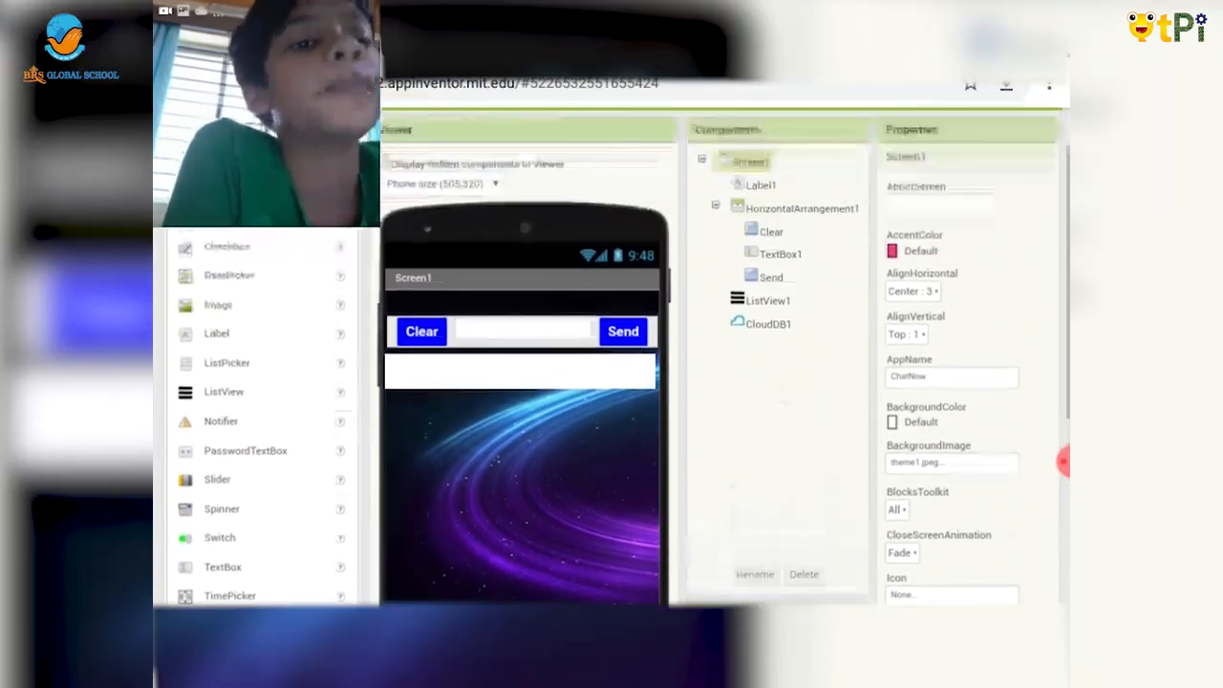
scroll("up", 3)
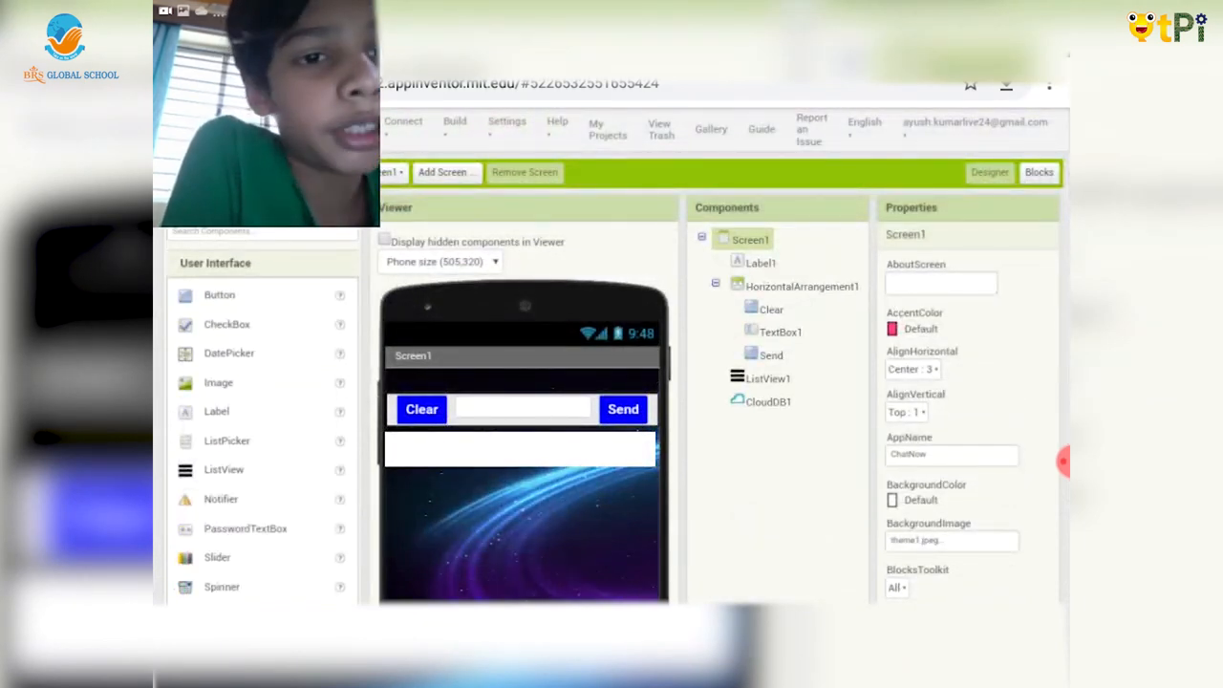
left_click(779, 332)
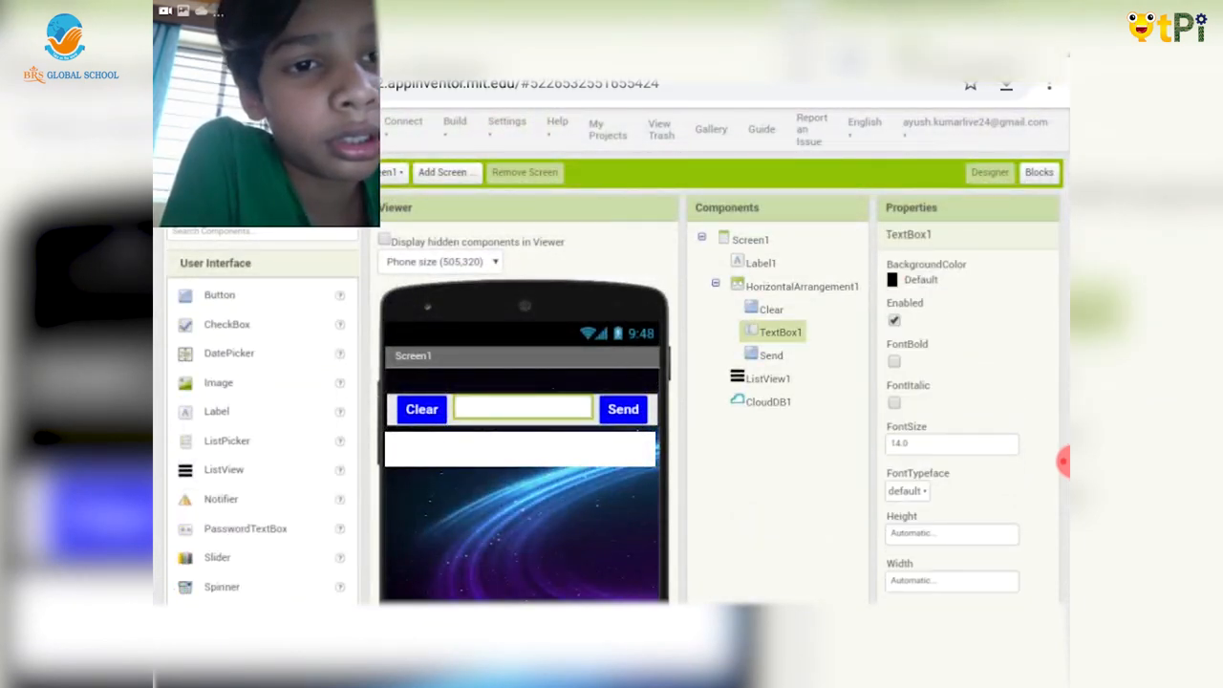
left_click(771, 308)
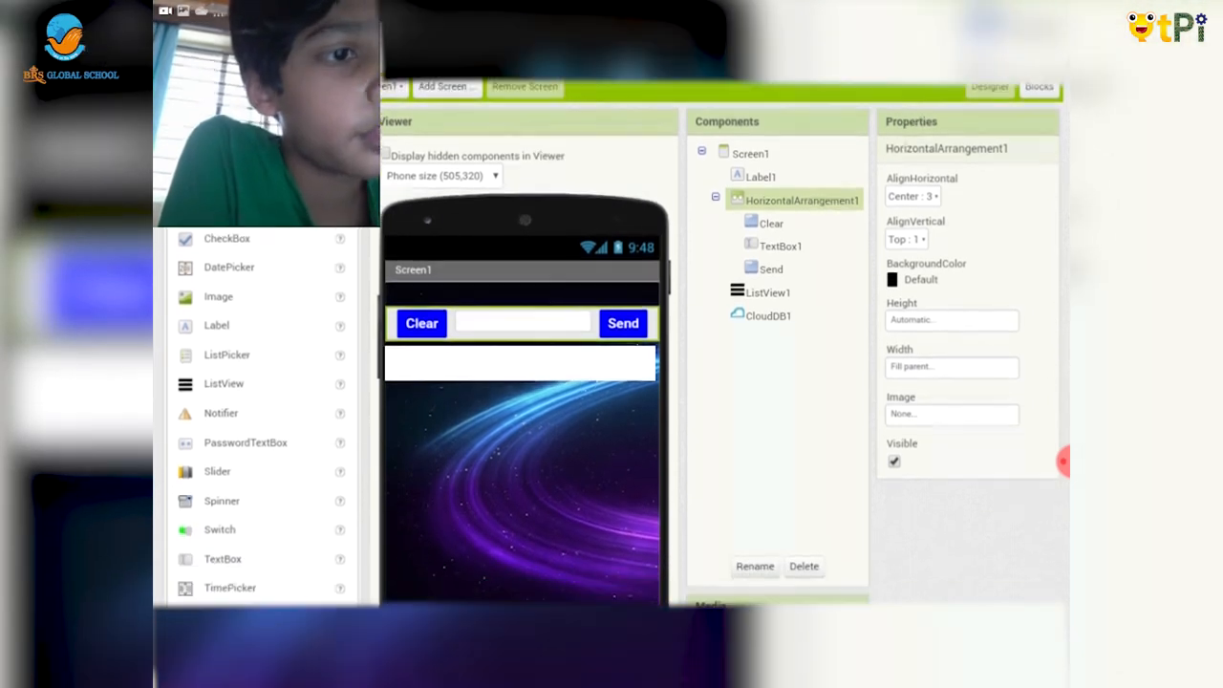
- Try cyan and orange for the button bar, and make the Send button orange
left_click(920, 279)
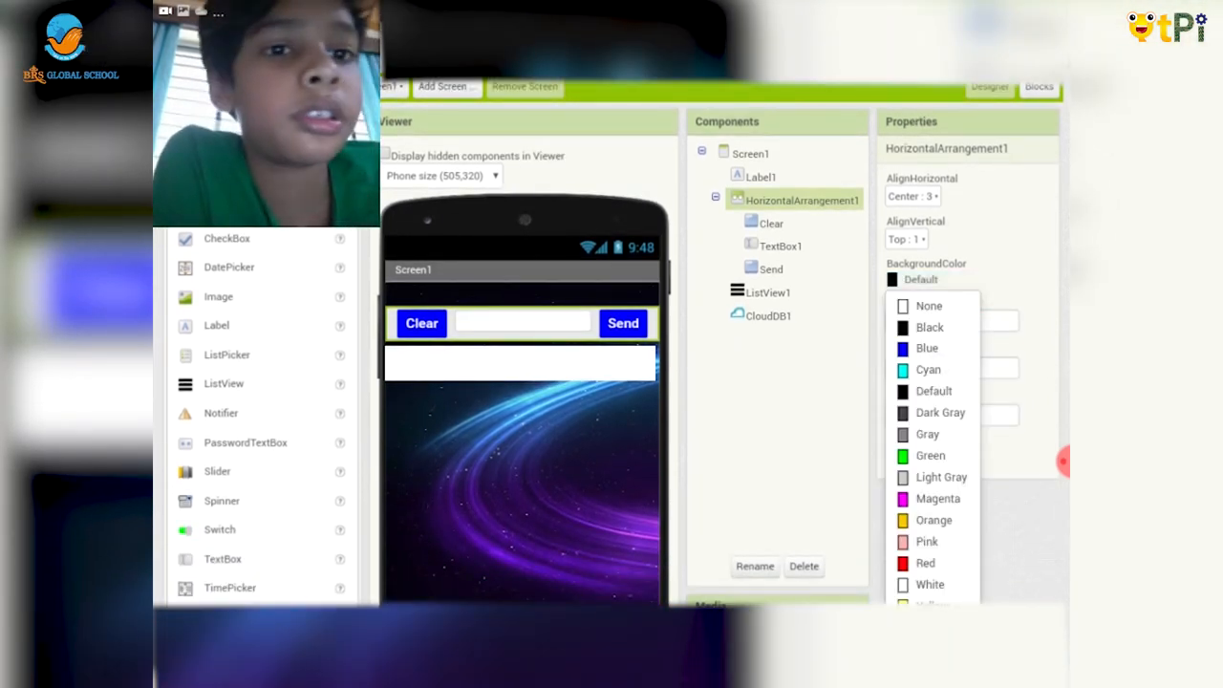
left_click(927, 370)
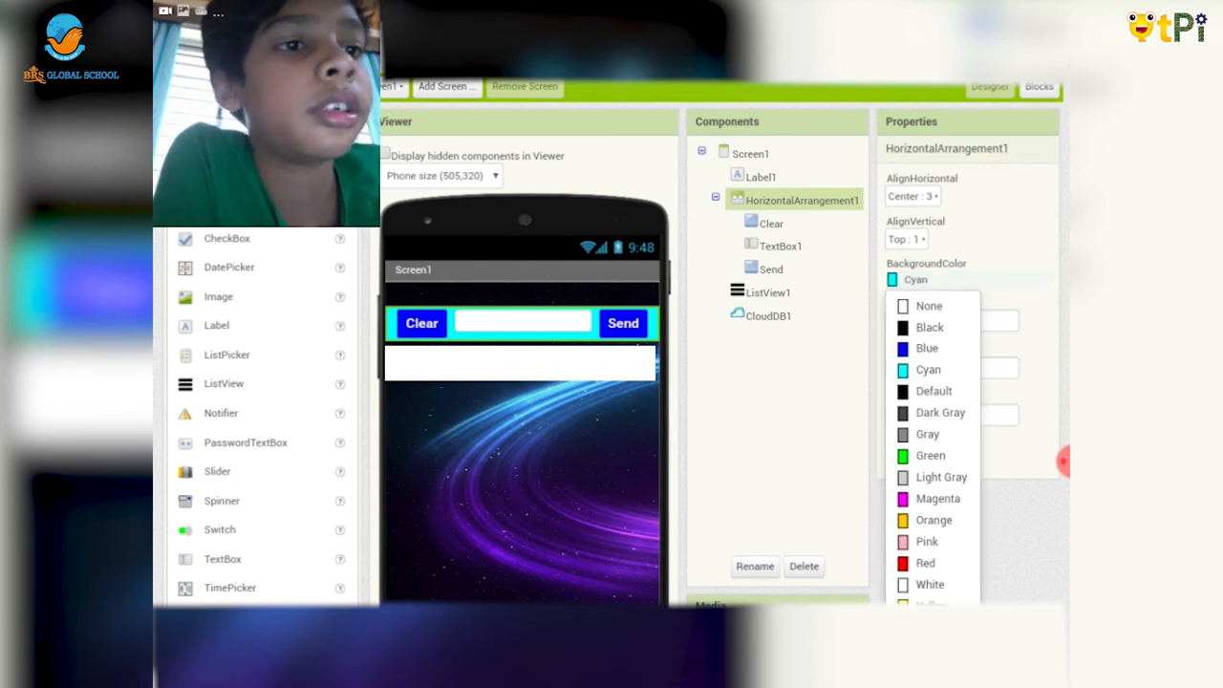
left_click(933, 520)
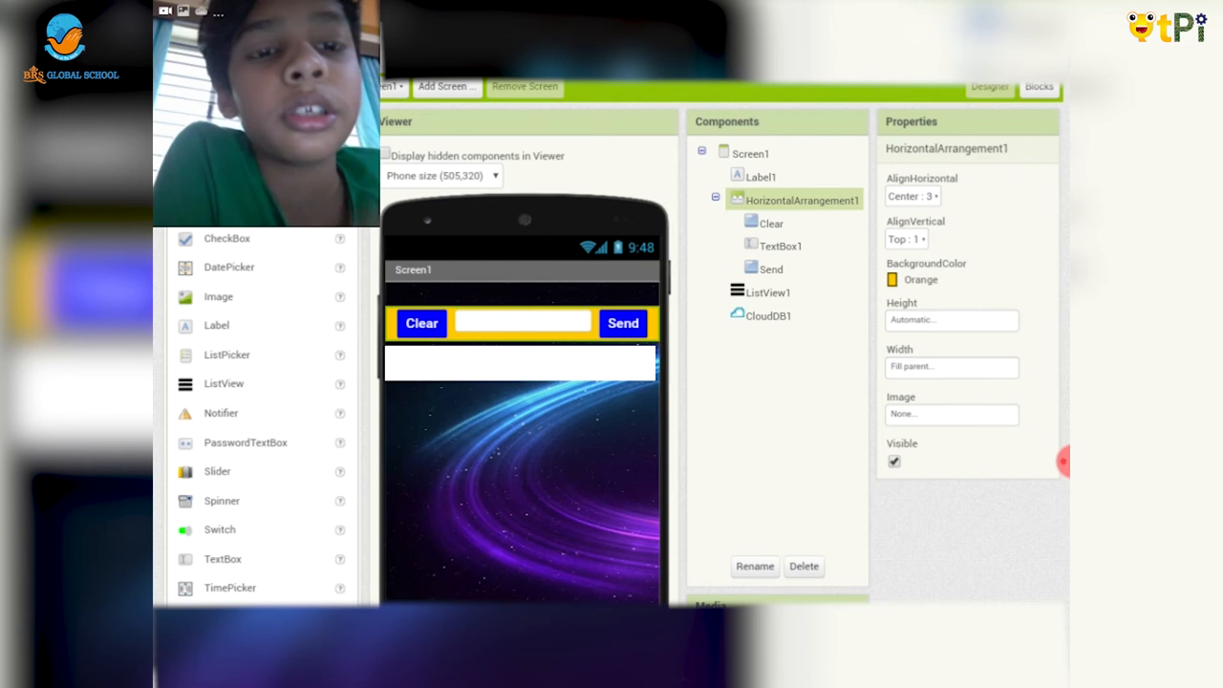
left_click(771, 268)
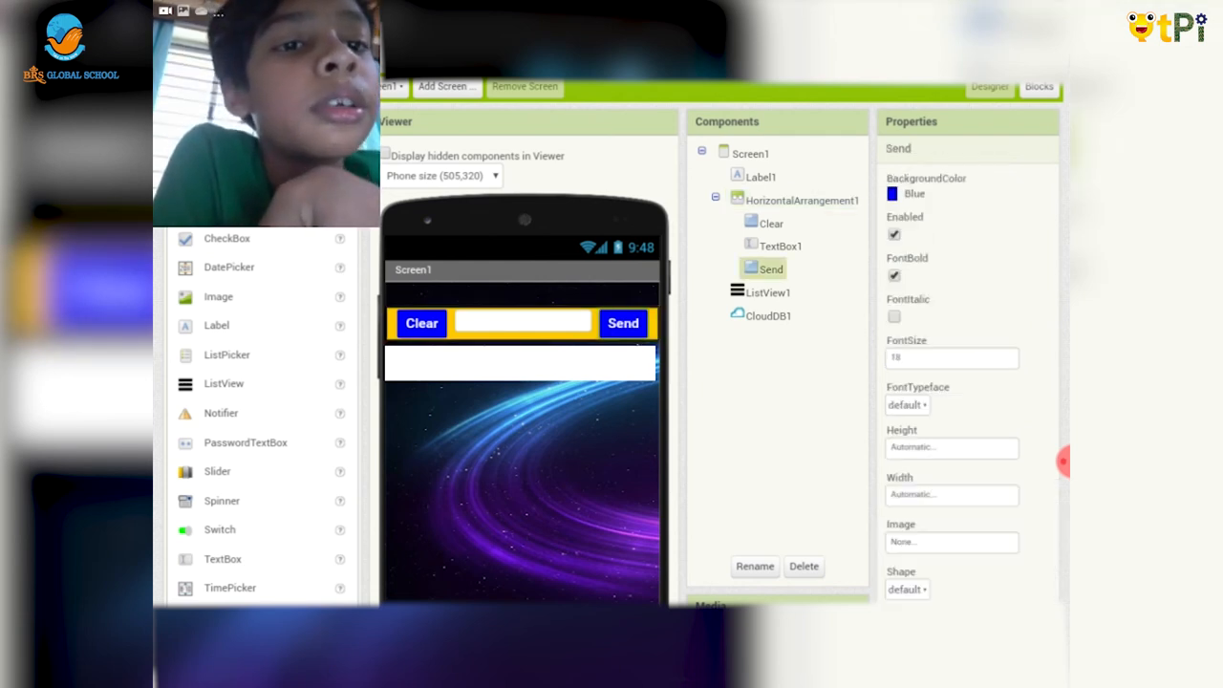
left_click(902, 193)
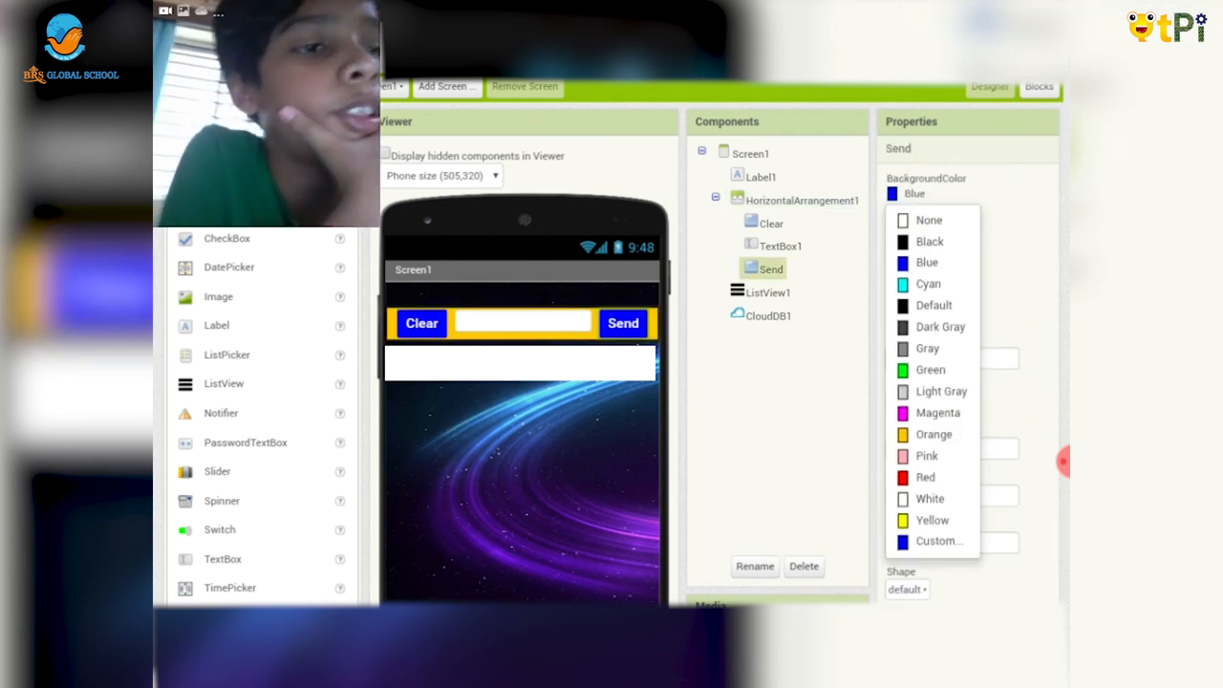
left_click(925, 477)
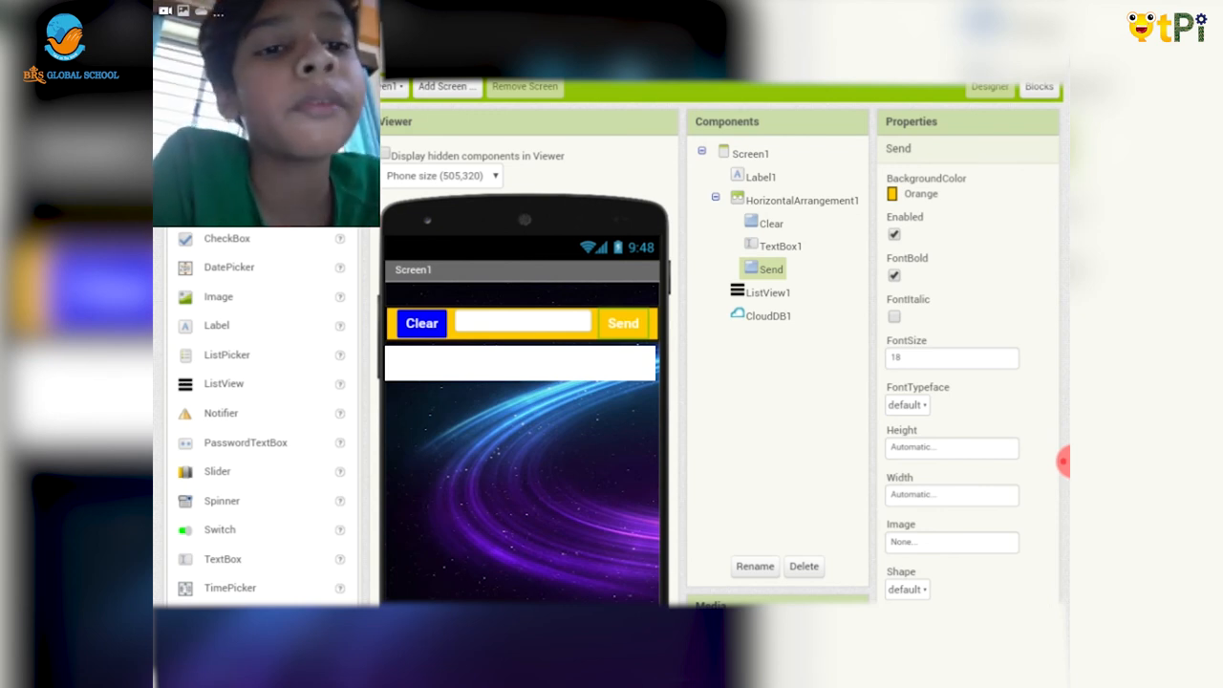
- Make the button bar pink, then build the app and keep ChatMe.apk
left_click(800, 200)
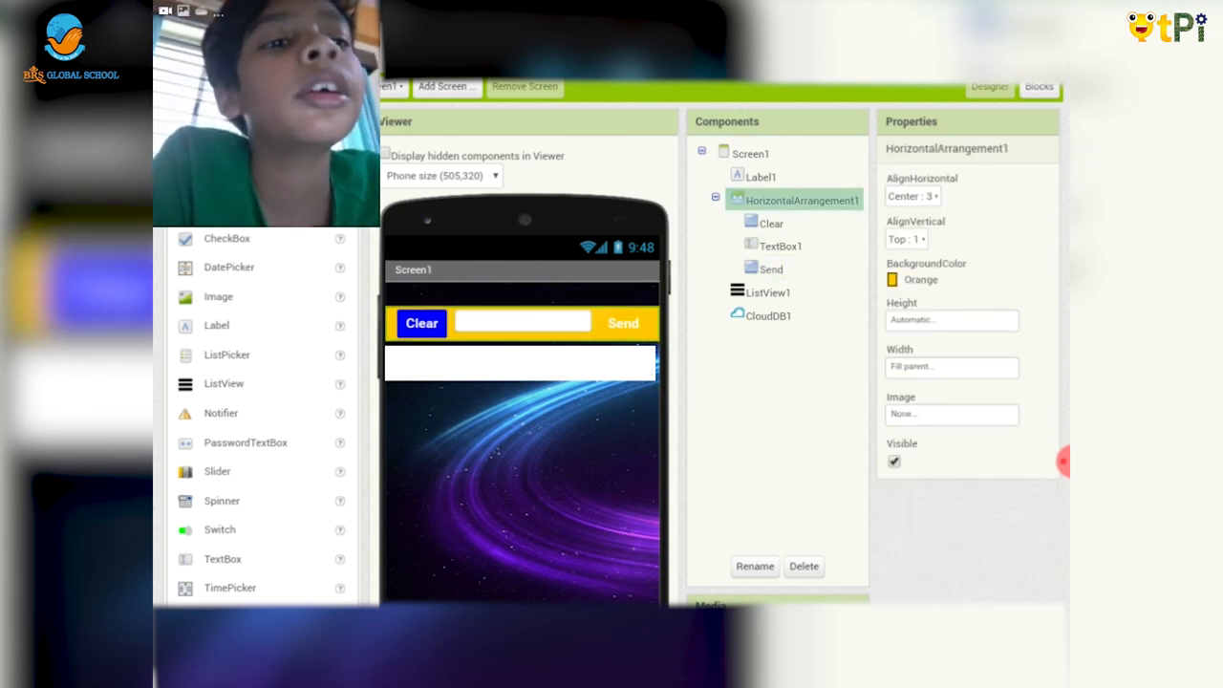
left_click(919, 279)
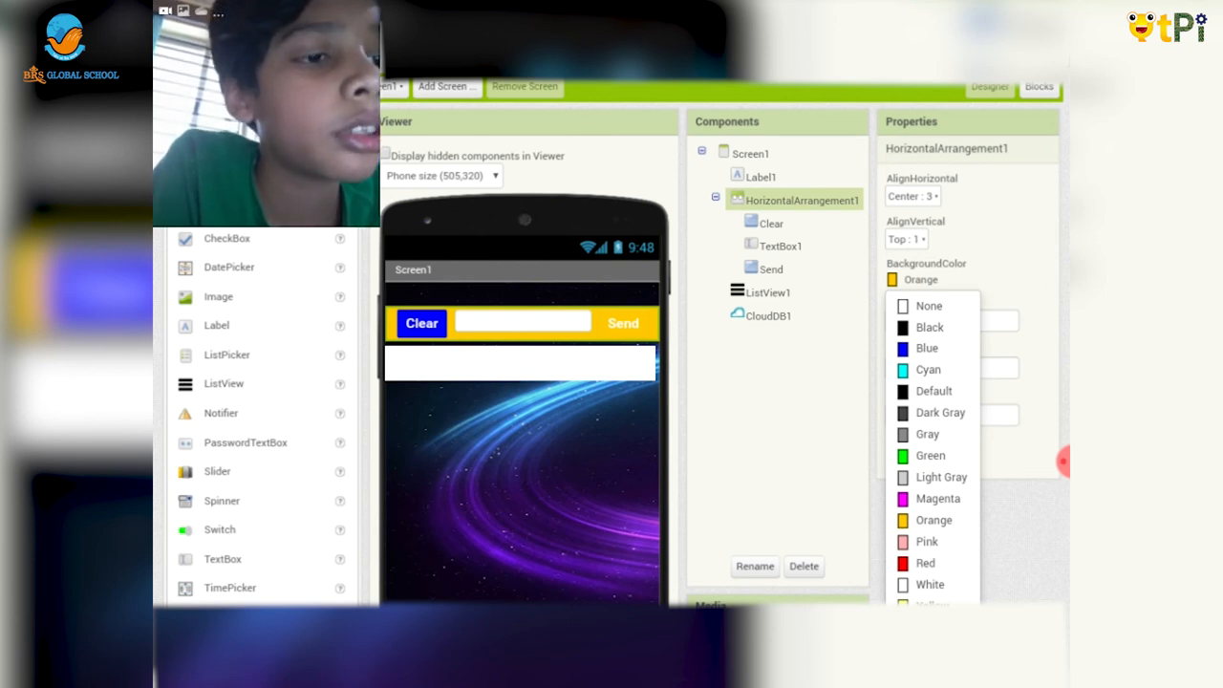
left_click(925, 347)
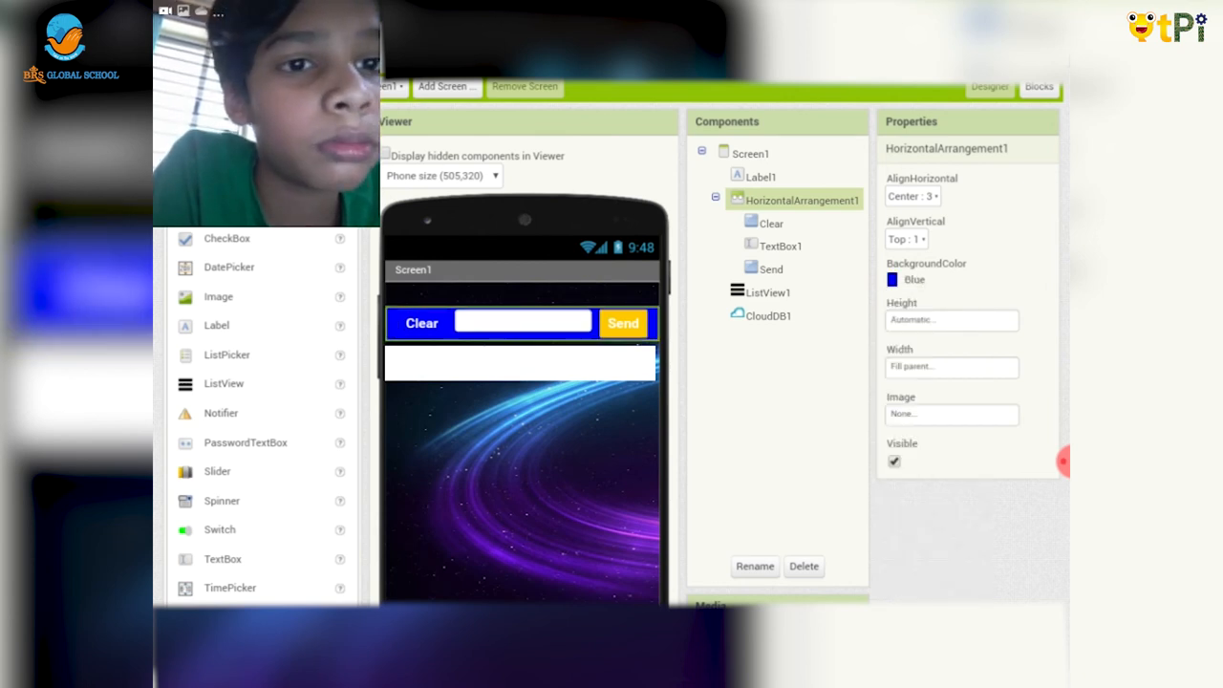
left_click(912, 279)
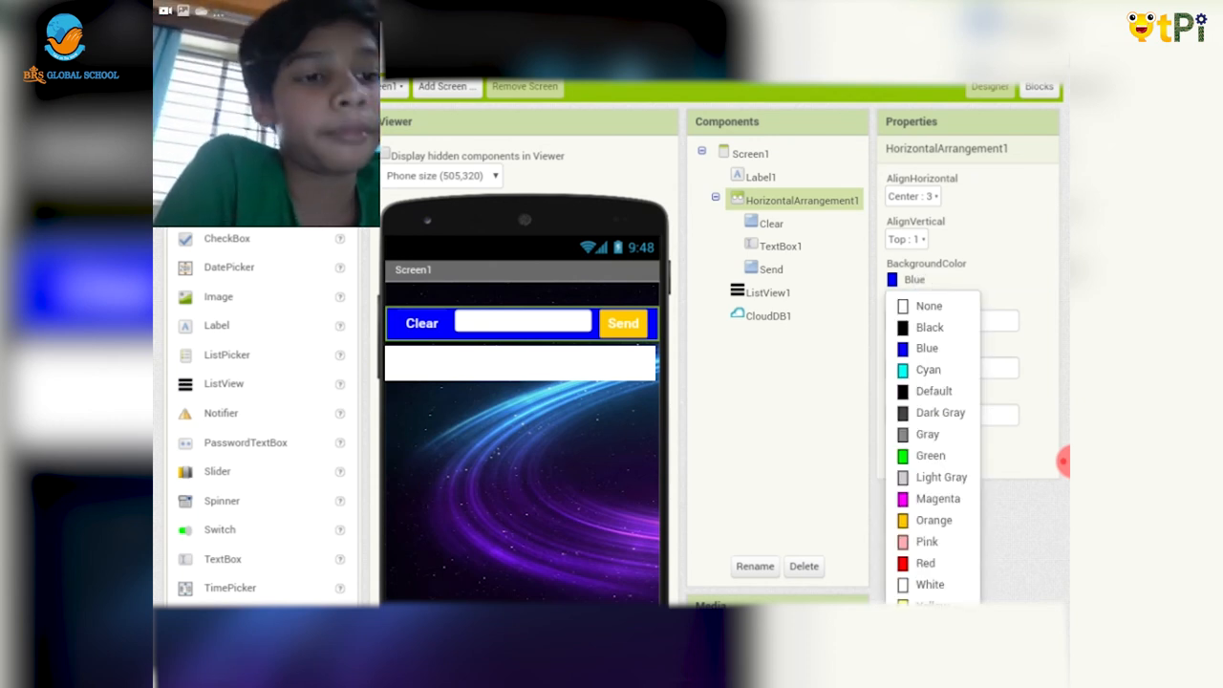
left_click(926, 542)
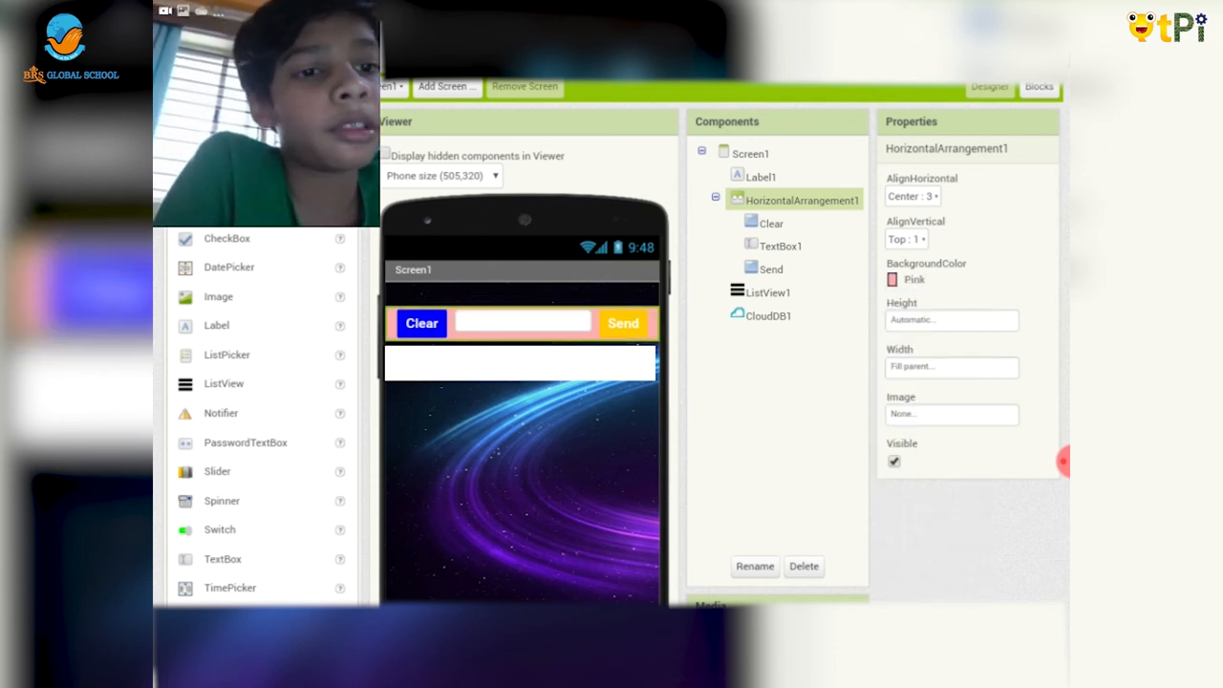
left_click(910, 279)
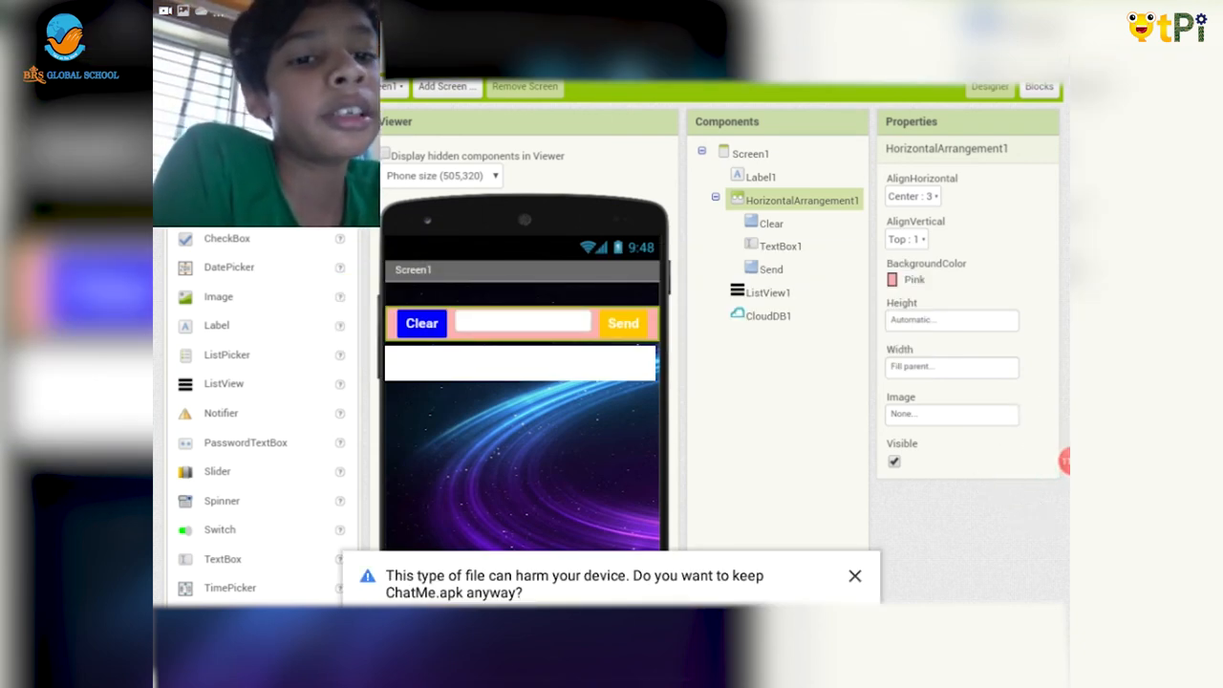
left_click(854, 575)
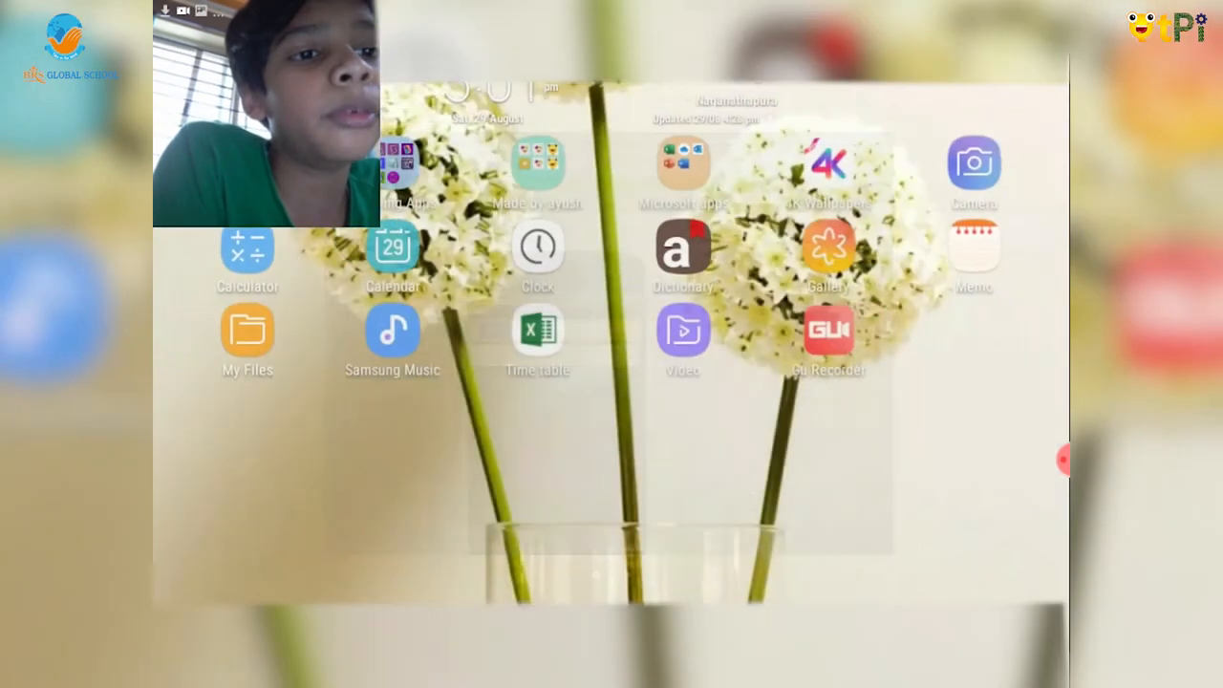
- Install ChatNow from My Files' installation files past Play Protect, then launch it
left_click(247, 339)
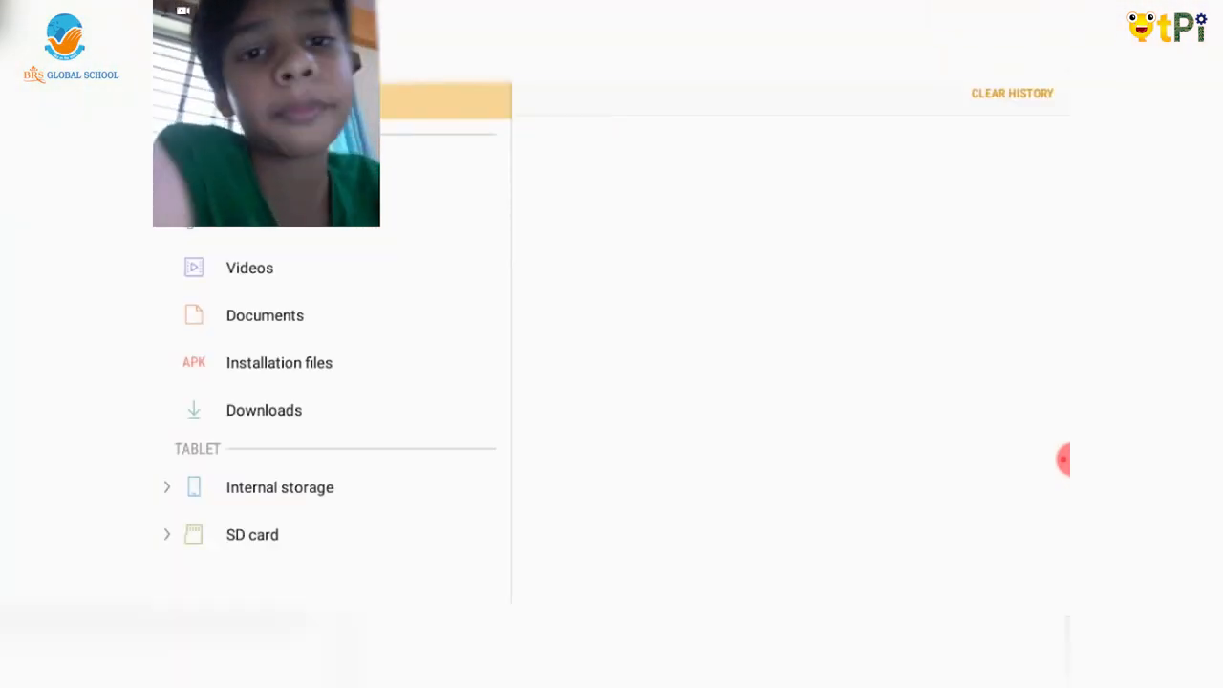
left_click(279, 362)
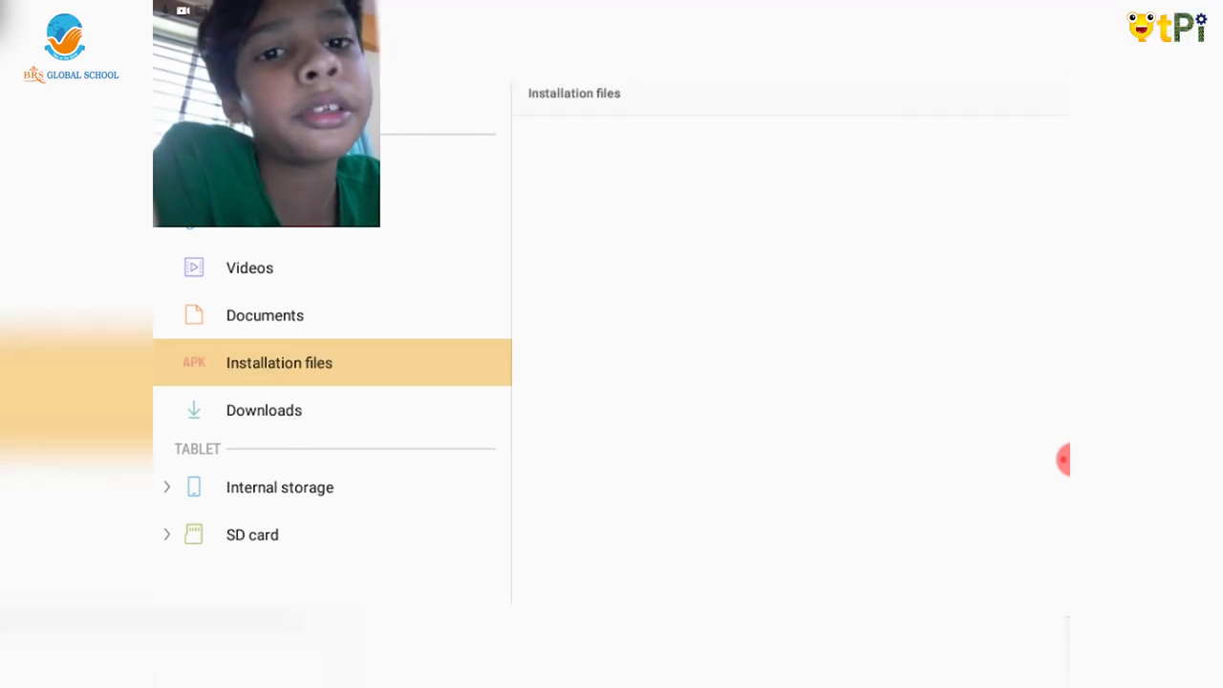
left_click(279, 362)
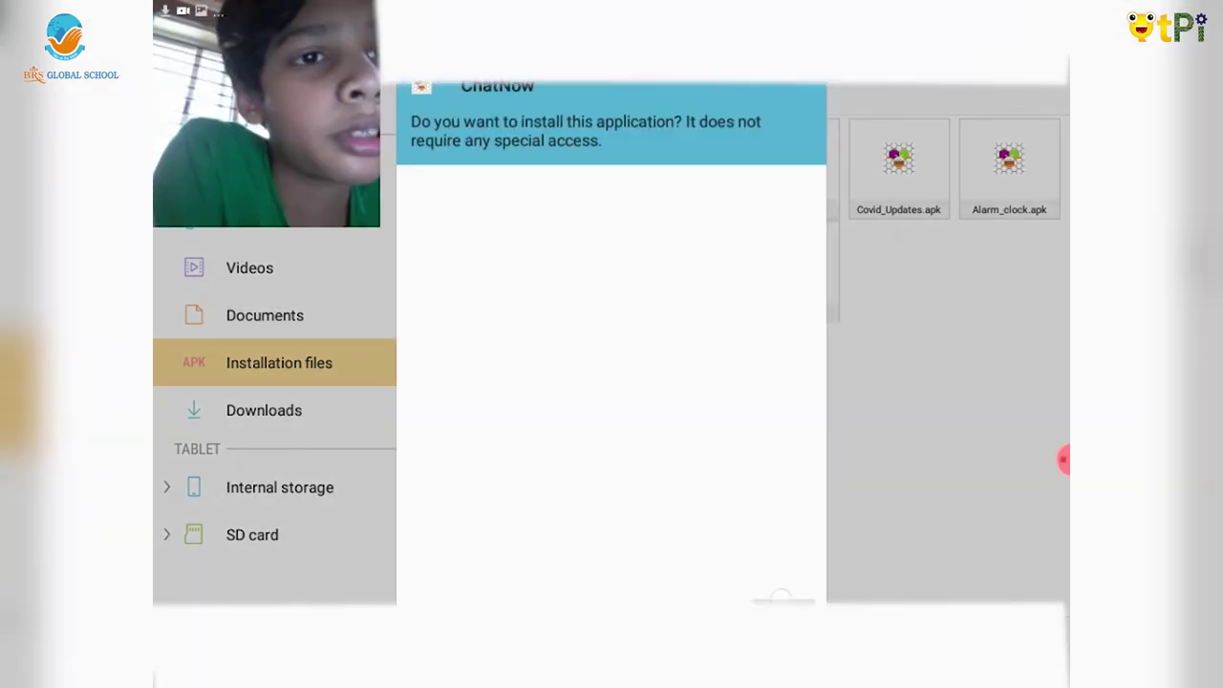
left_click(783, 597)
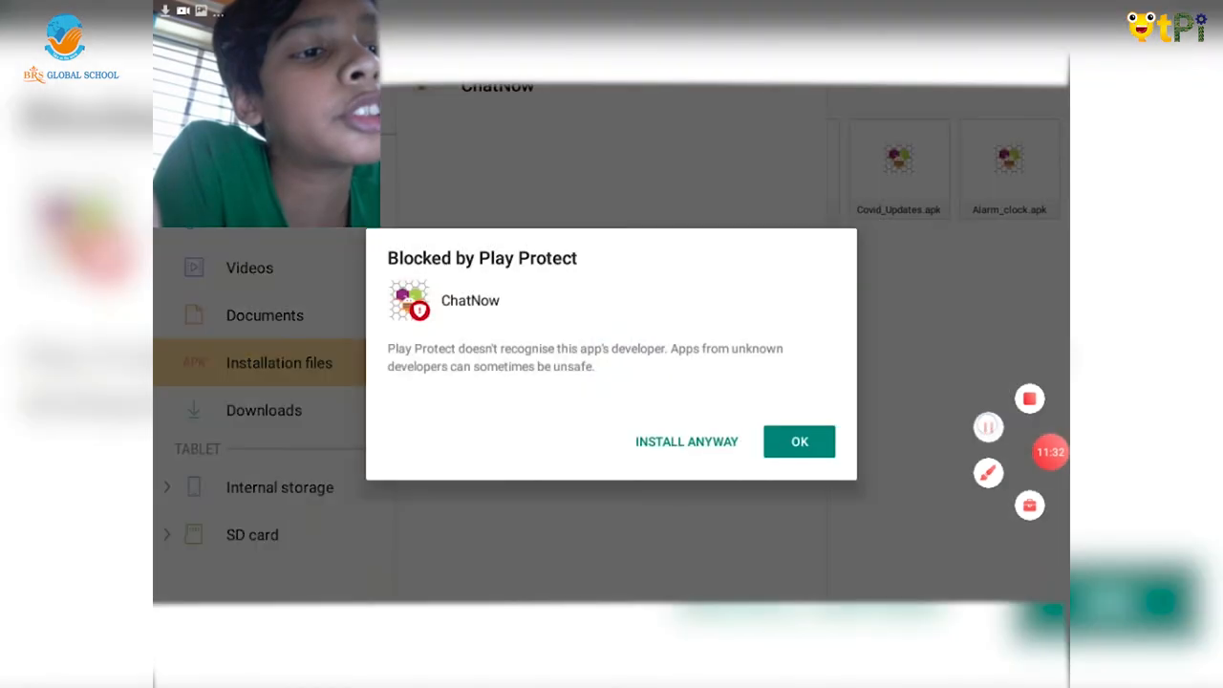
left_click(686, 441)
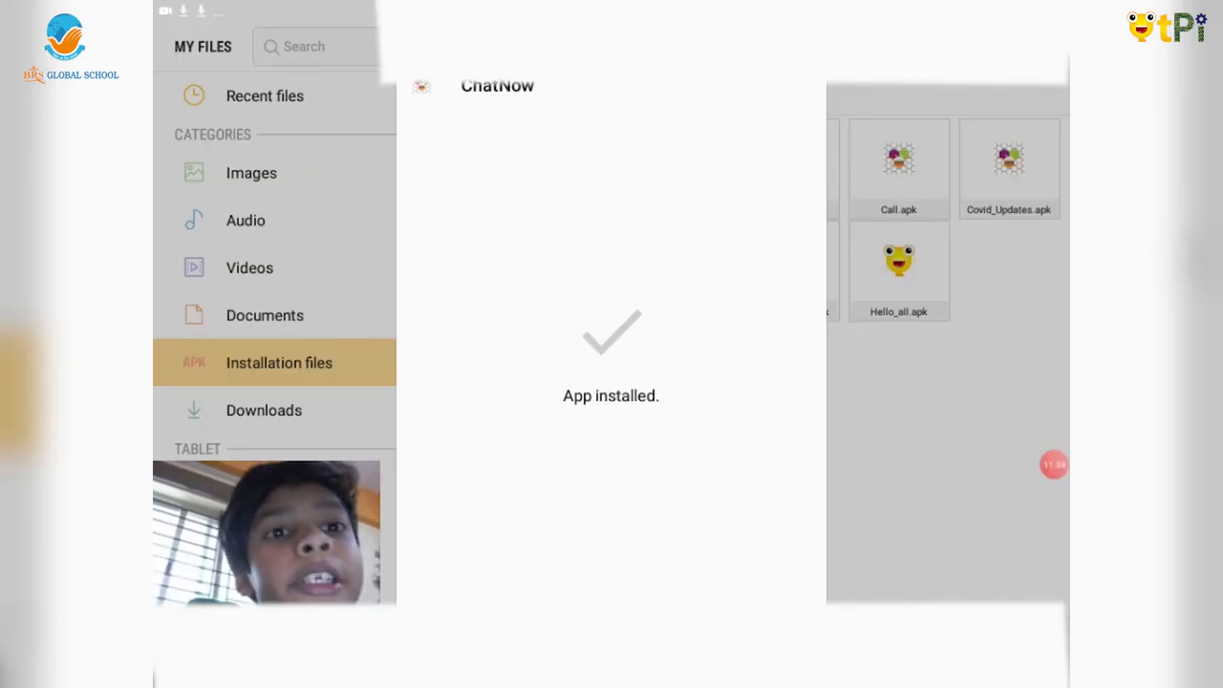
left_click(1050, 465)
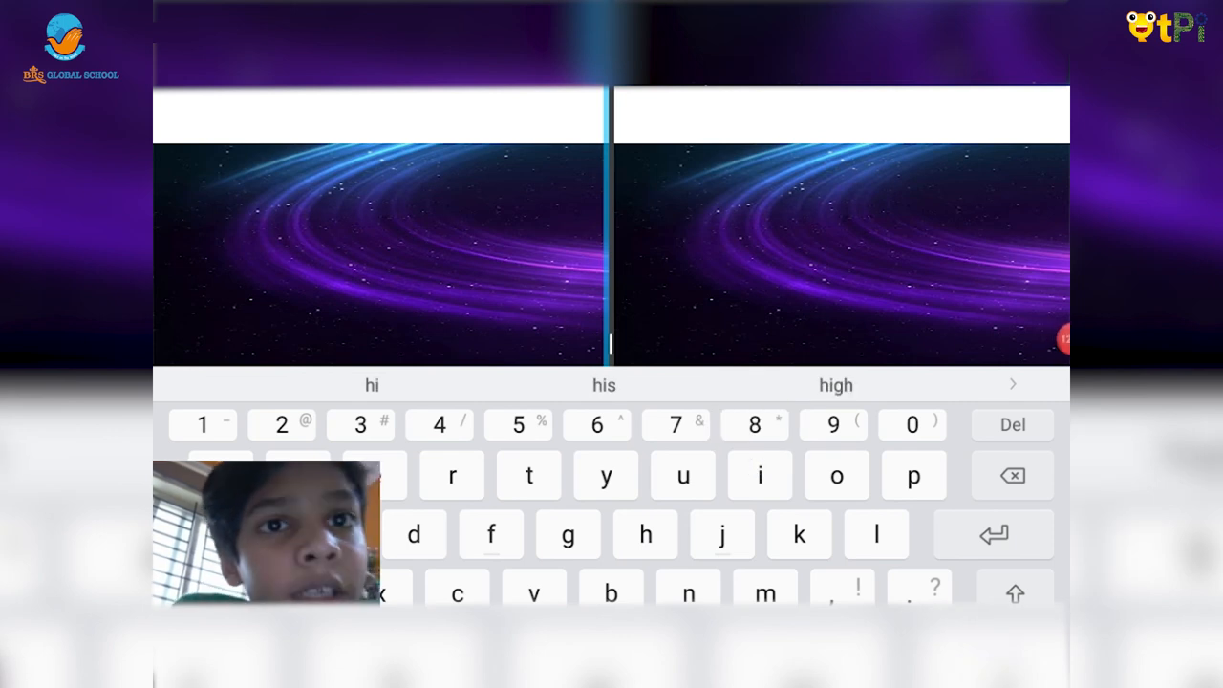
- Send 'hi' and 'hi, I am John', then start drafting another message
type("hi")
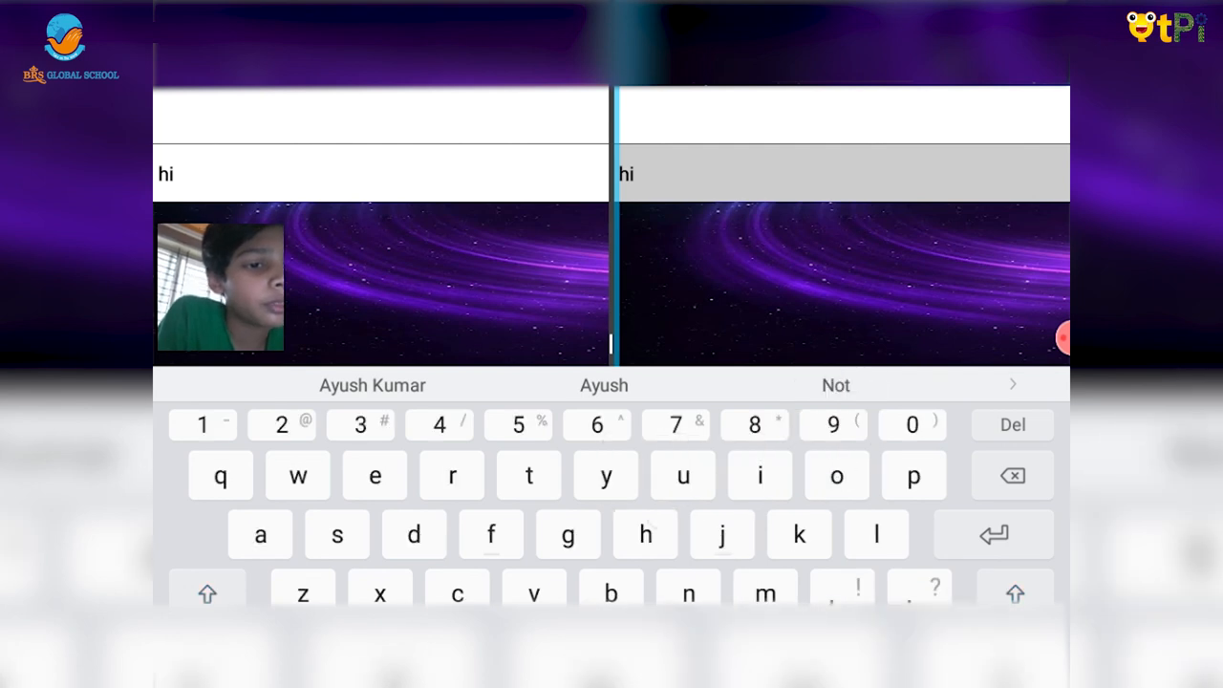
type("hi, I am John")
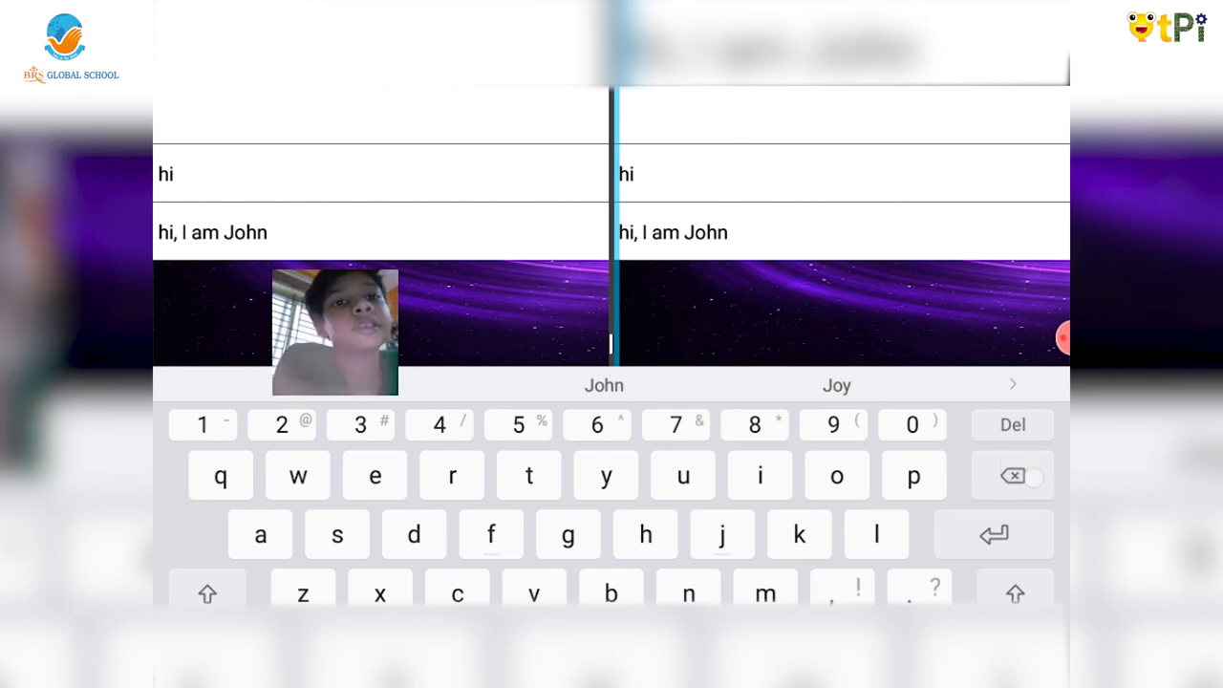
left_click(1011, 475)
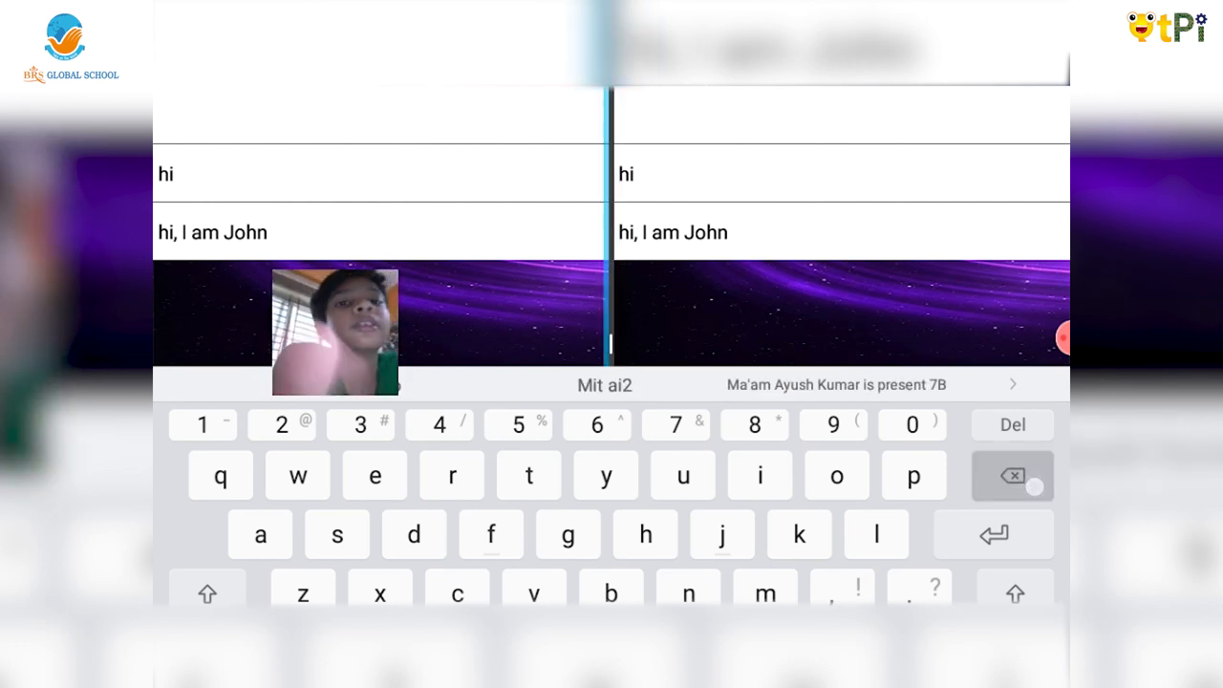
left_click(336, 534)
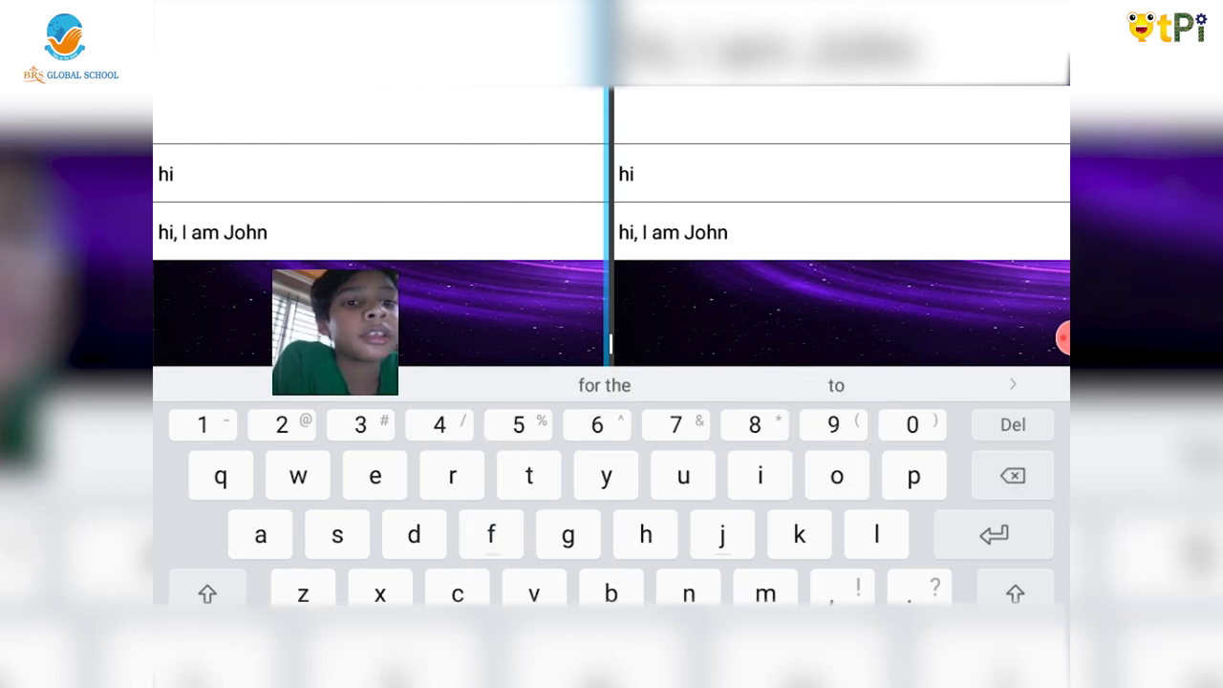
left_click(528, 475)
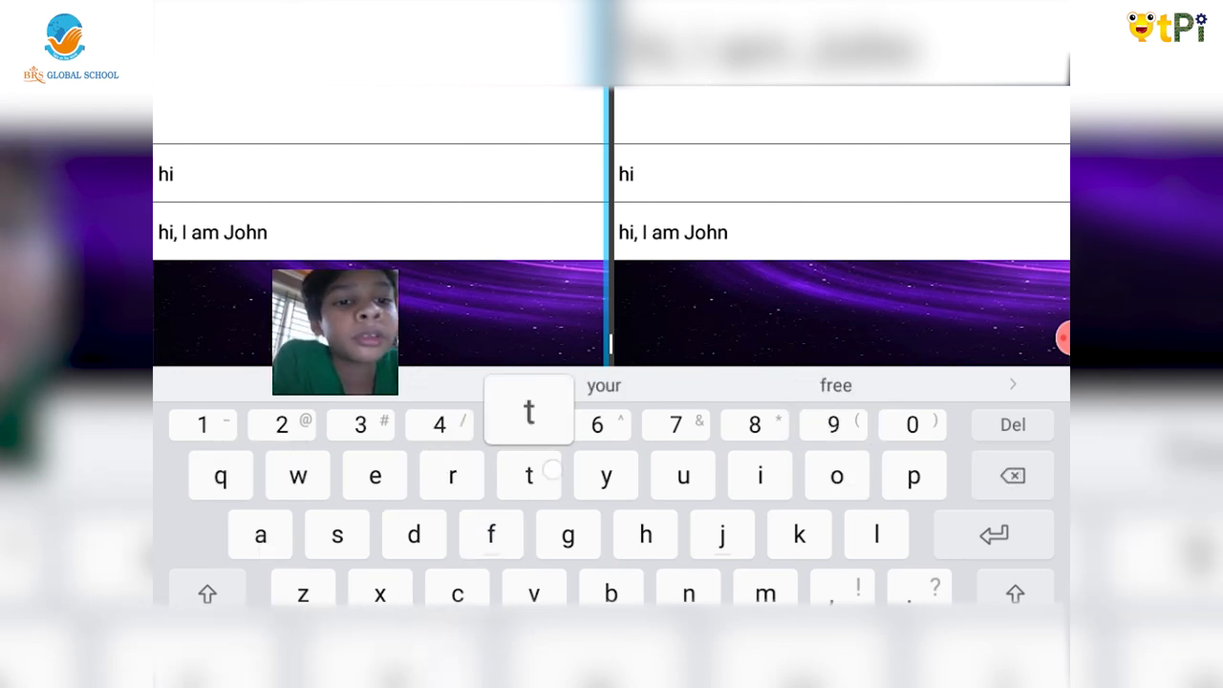
left_click(529, 475)
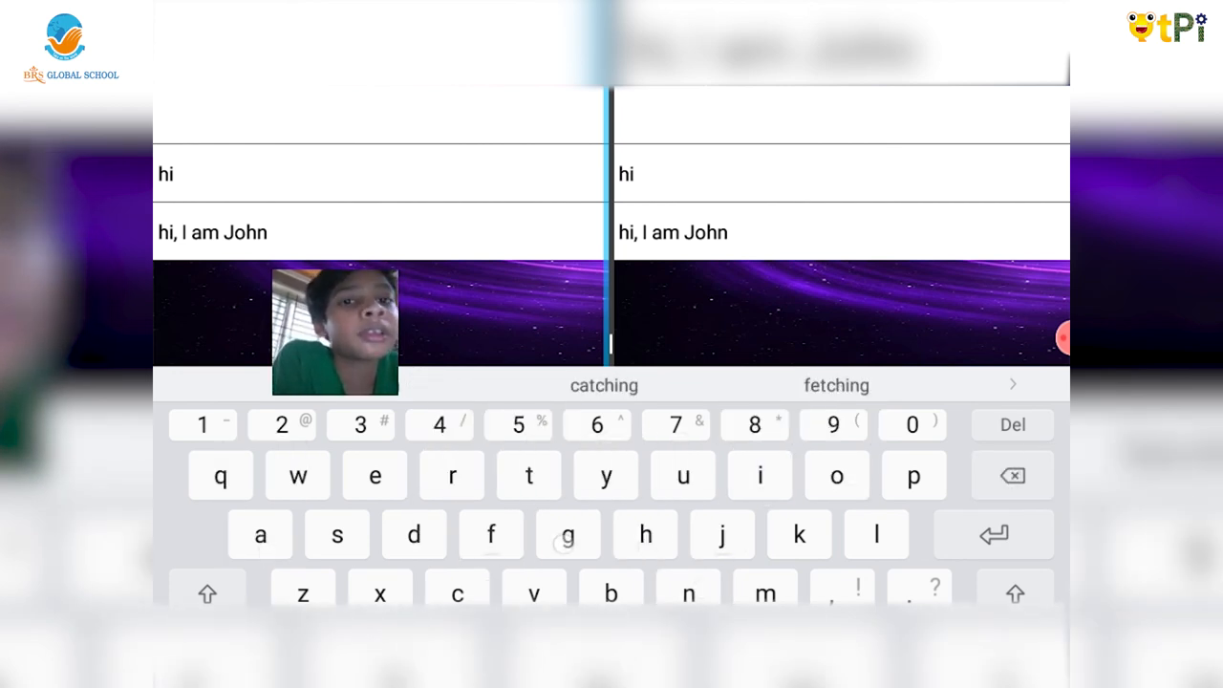